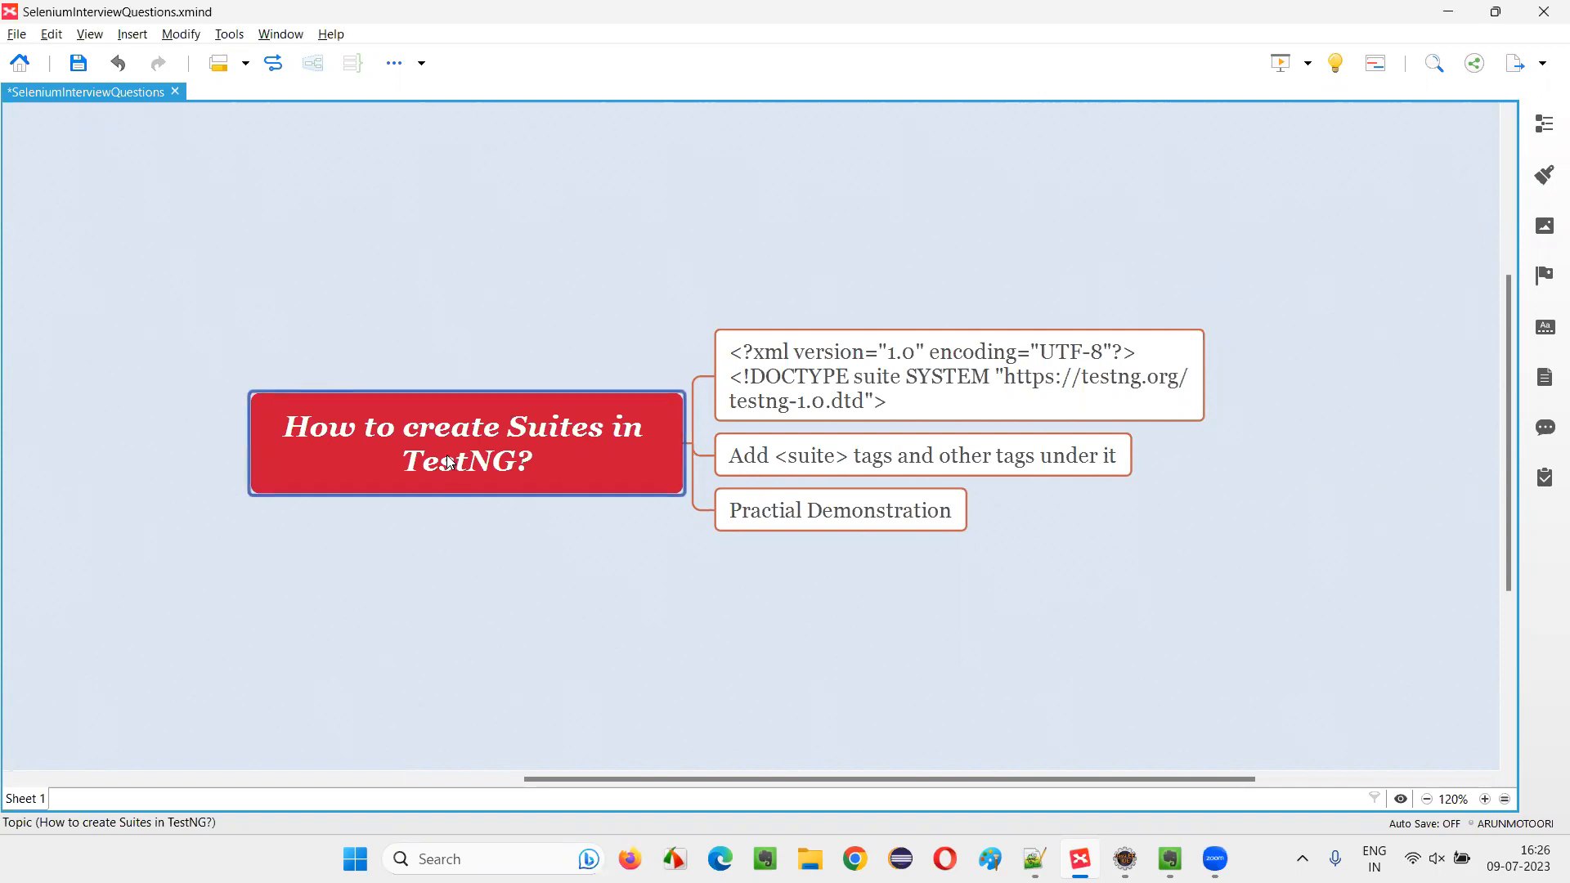
pyautogui.moveTo(610, 461)
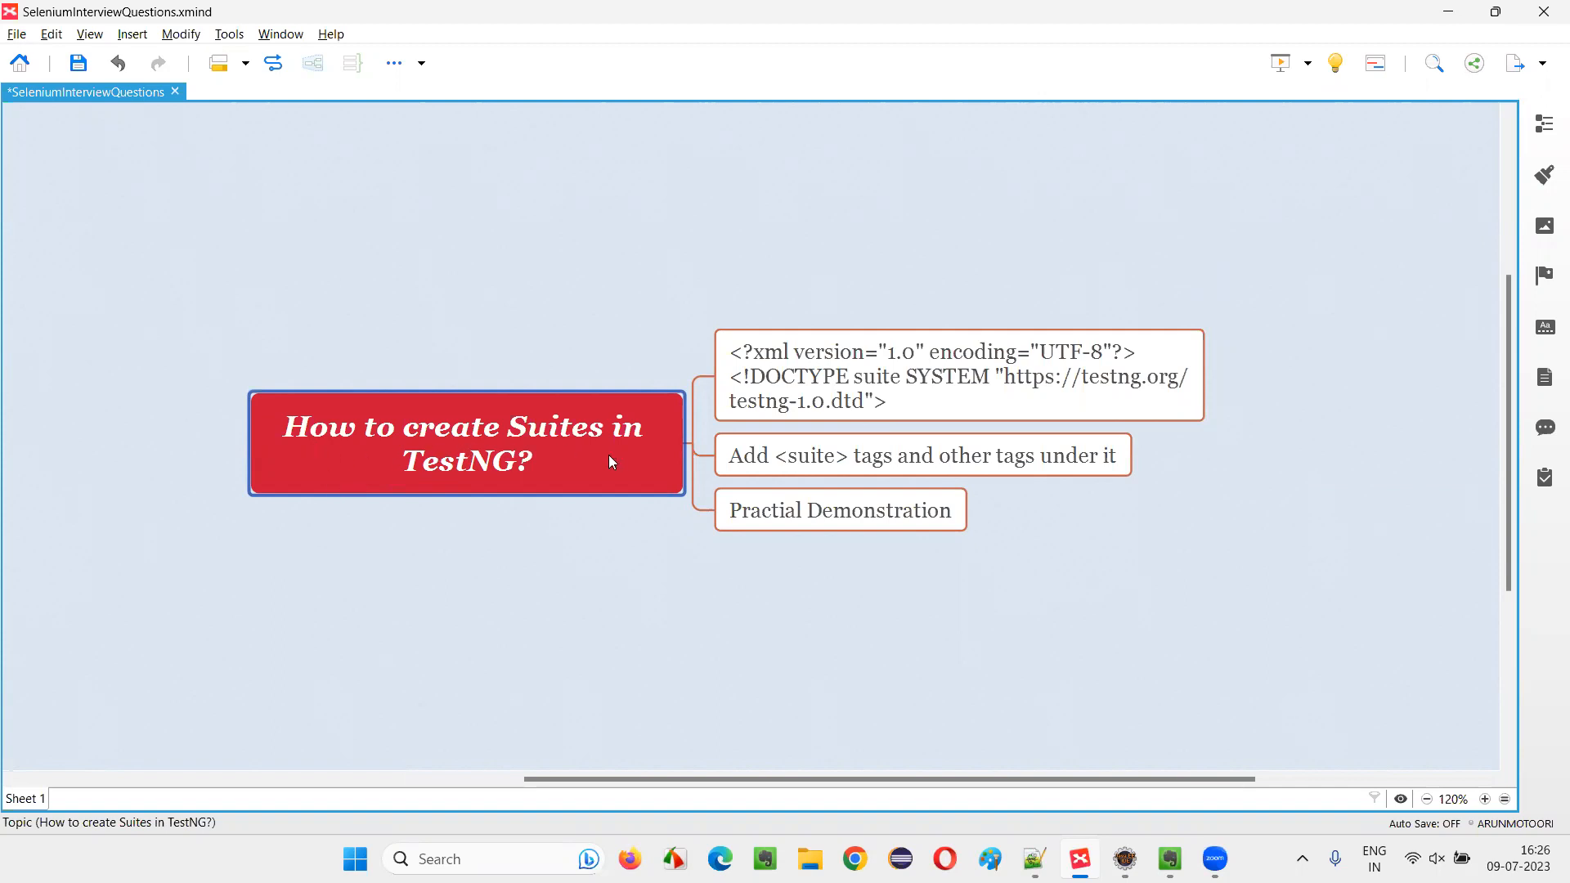
pyautogui.moveTo(536, 484)
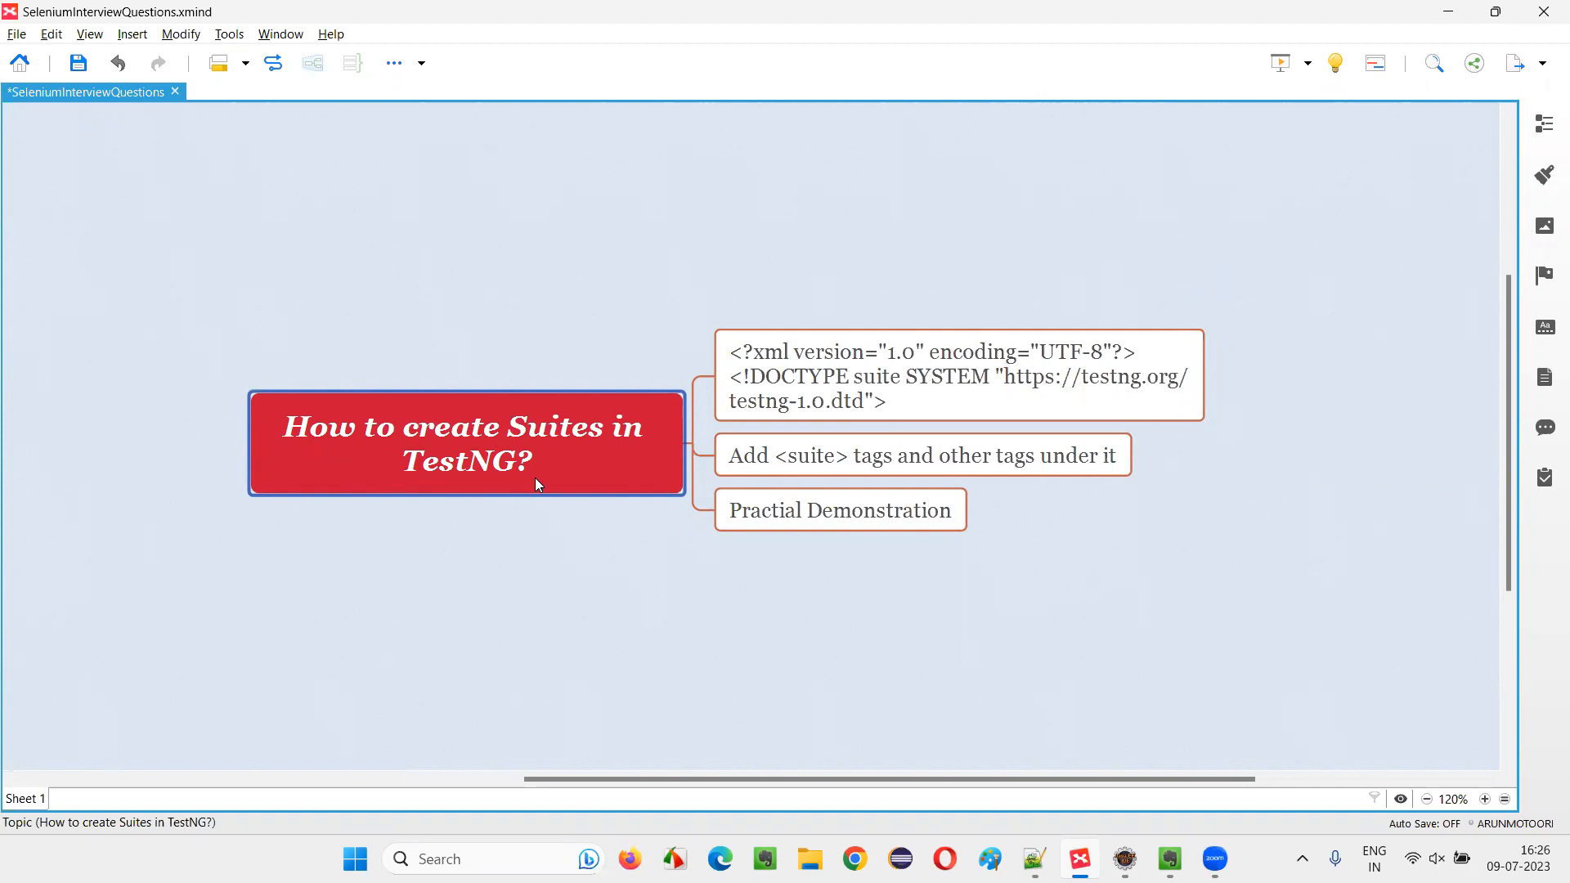
pyautogui.moveTo(556, 450)
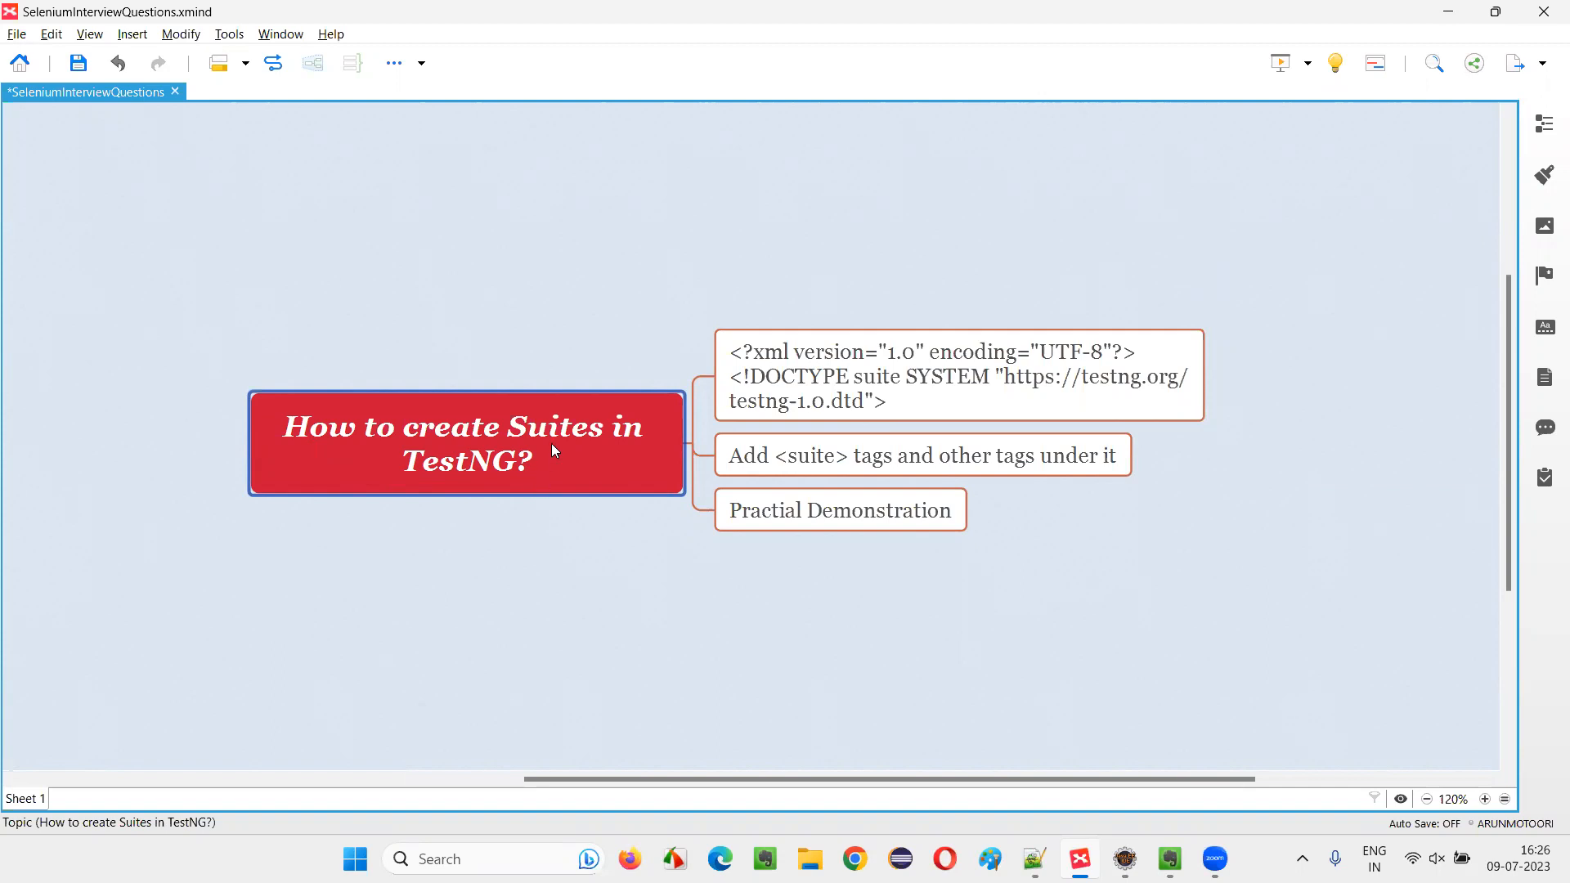
pyautogui.moveTo(532, 476)
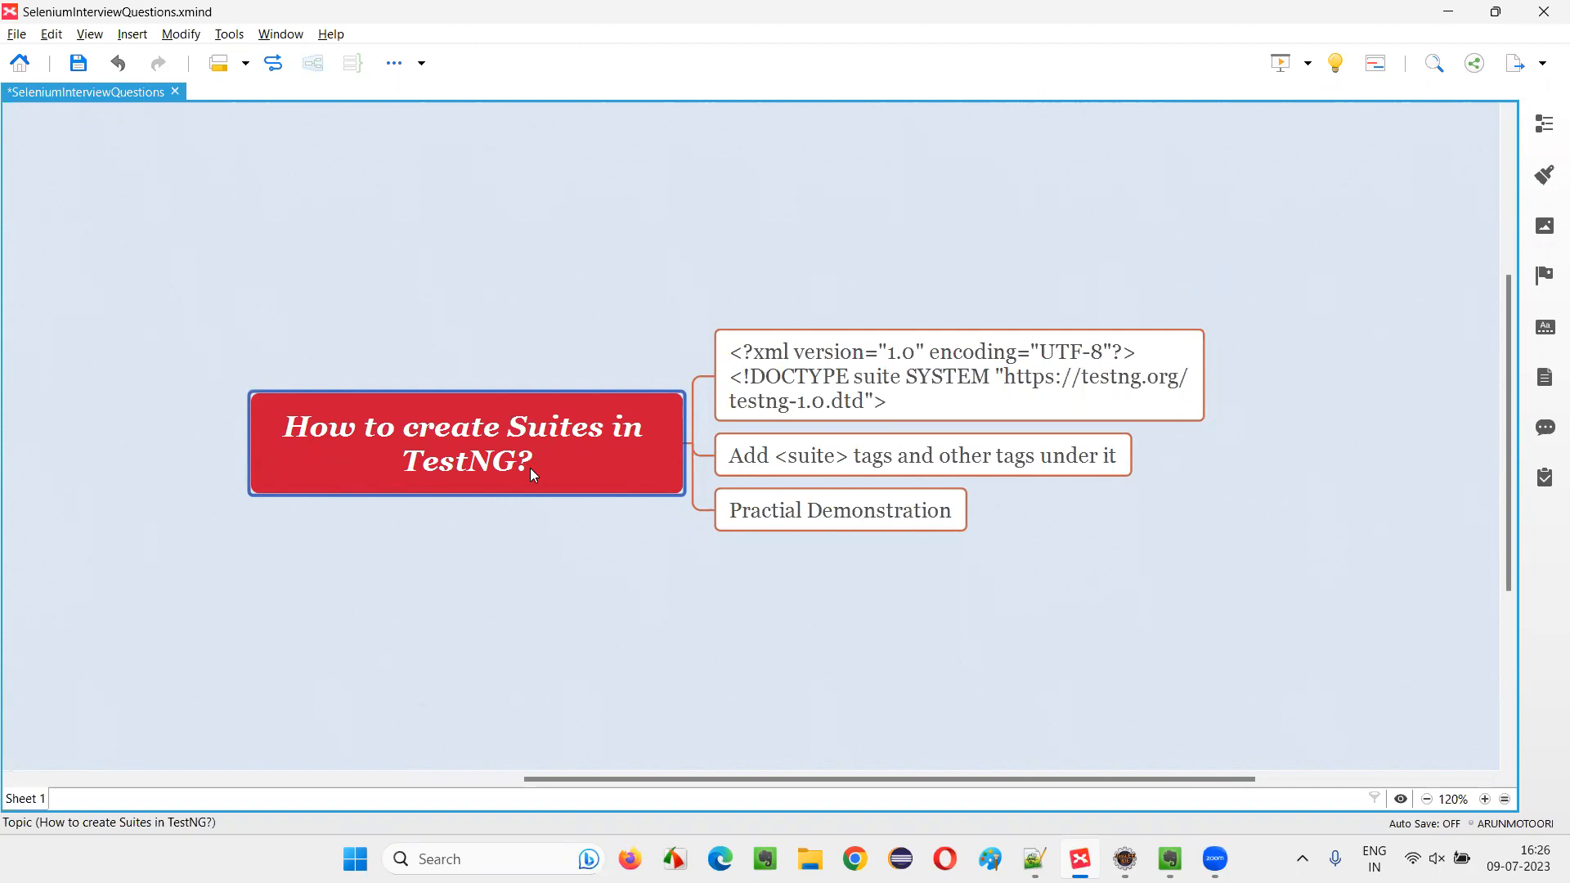
pyautogui.moveTo(1107, 823)
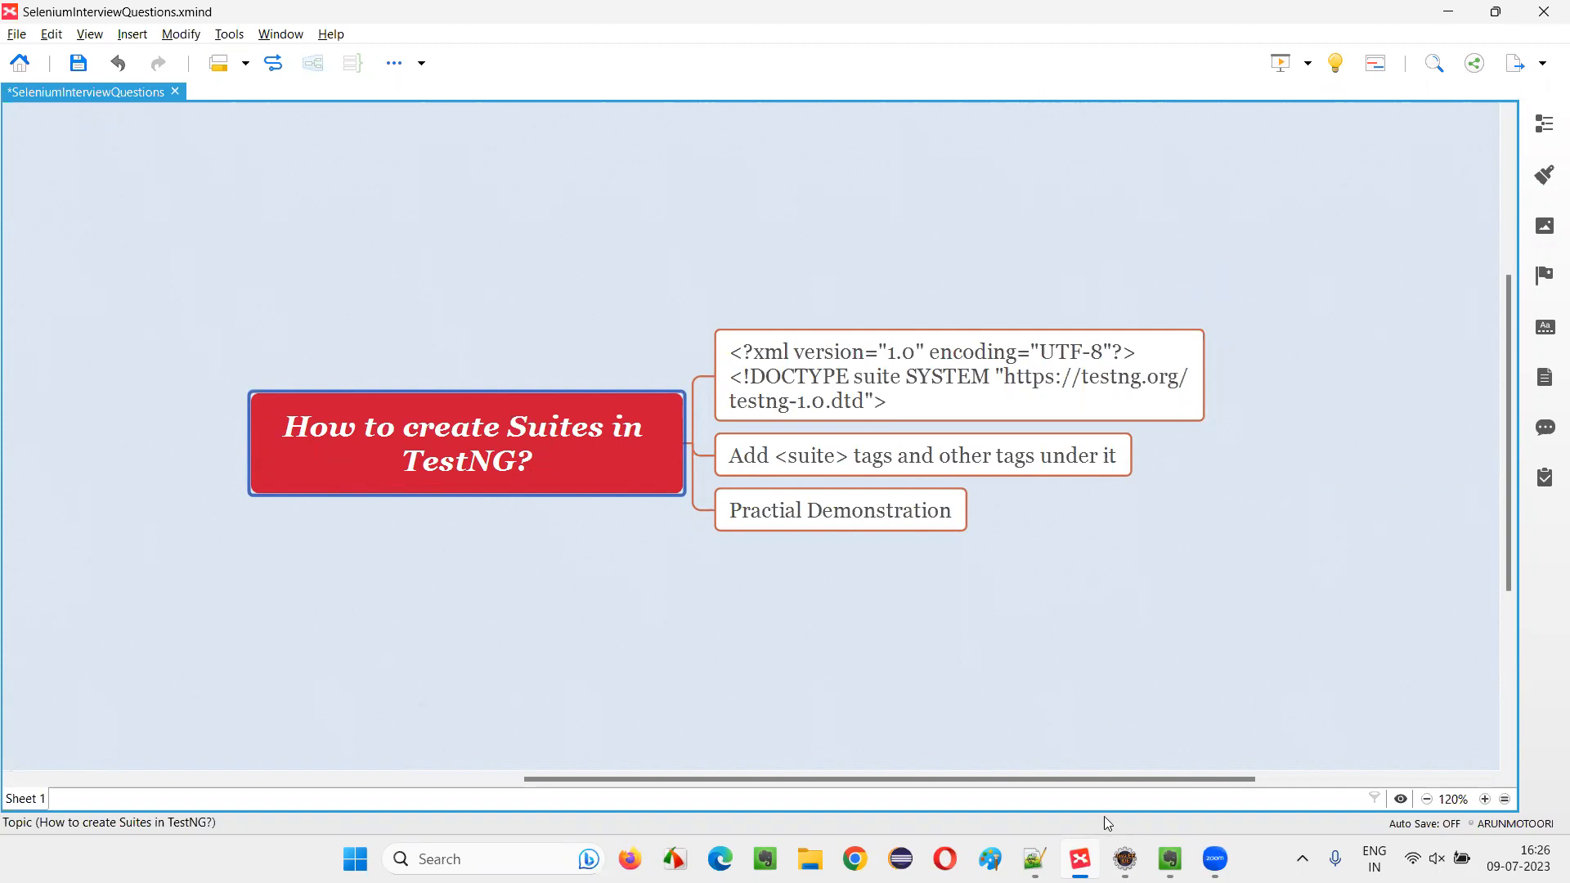
# - Switch to Eclipse and view the TestNGDemo project with Demo.java and pom.xml in Package Explorer
pyautogui.click(1123, 859)
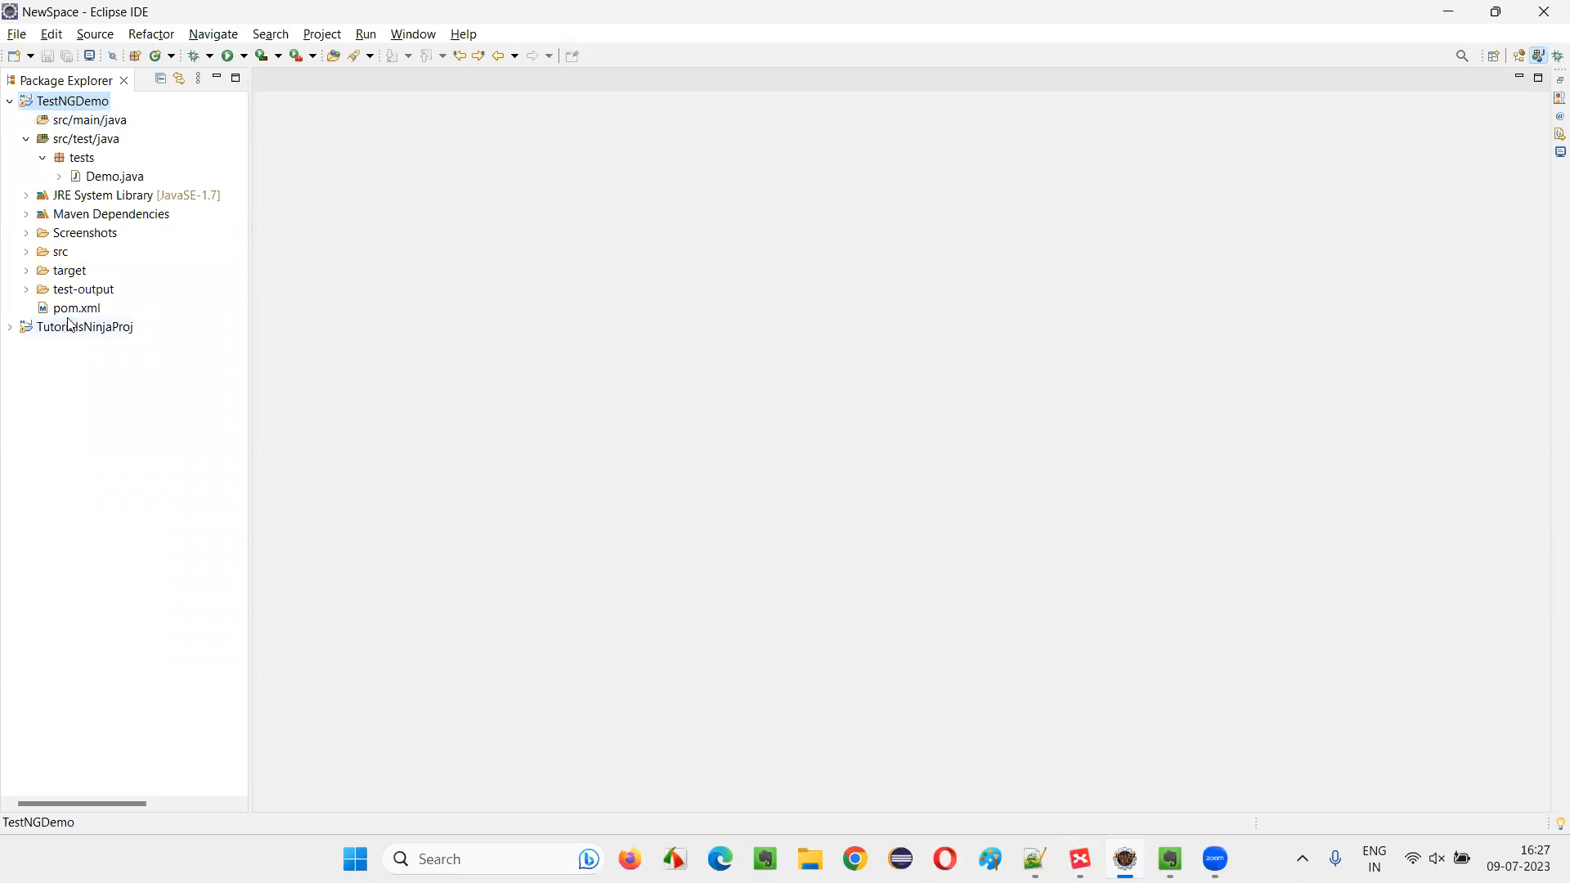
pyautogui.moveTo(199, 256)
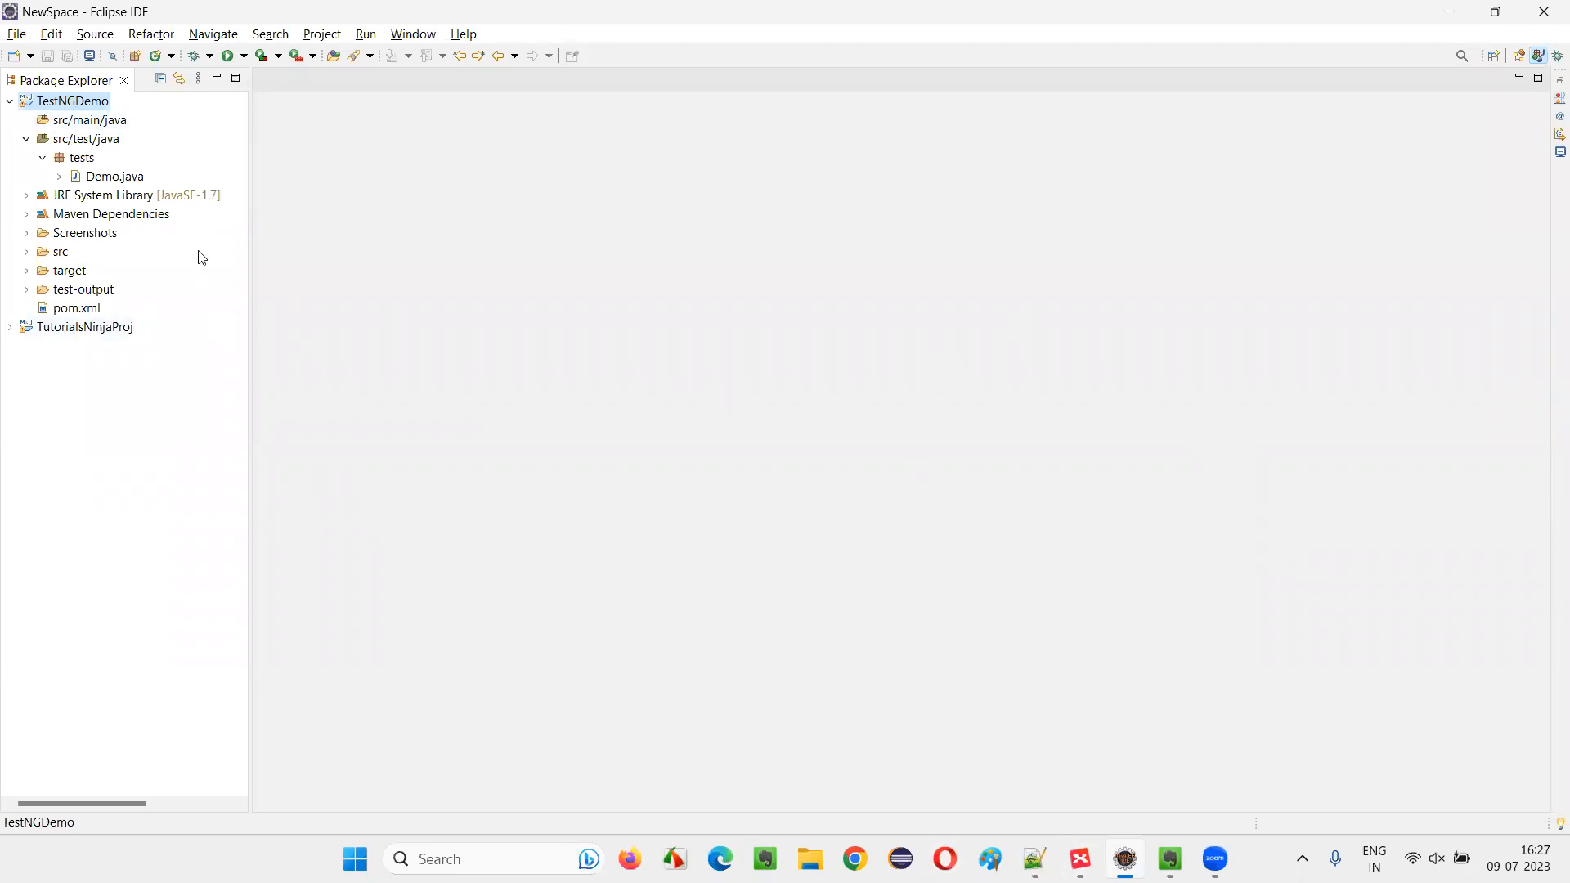
pyautogui.moveTo(803, 396)
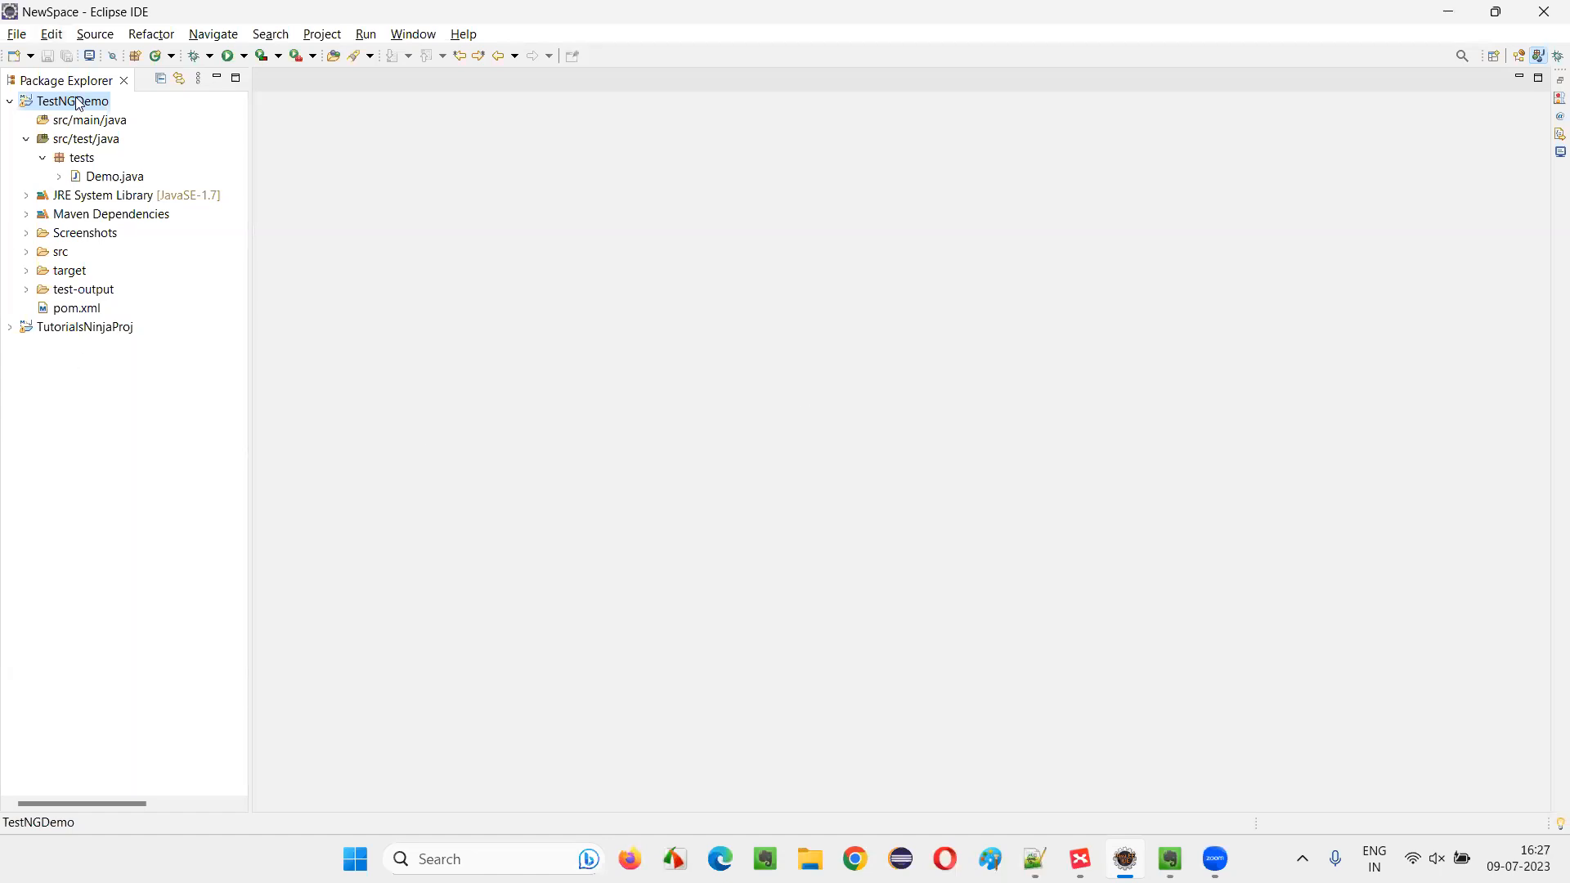
pyautogui.rightClick(67, 100)
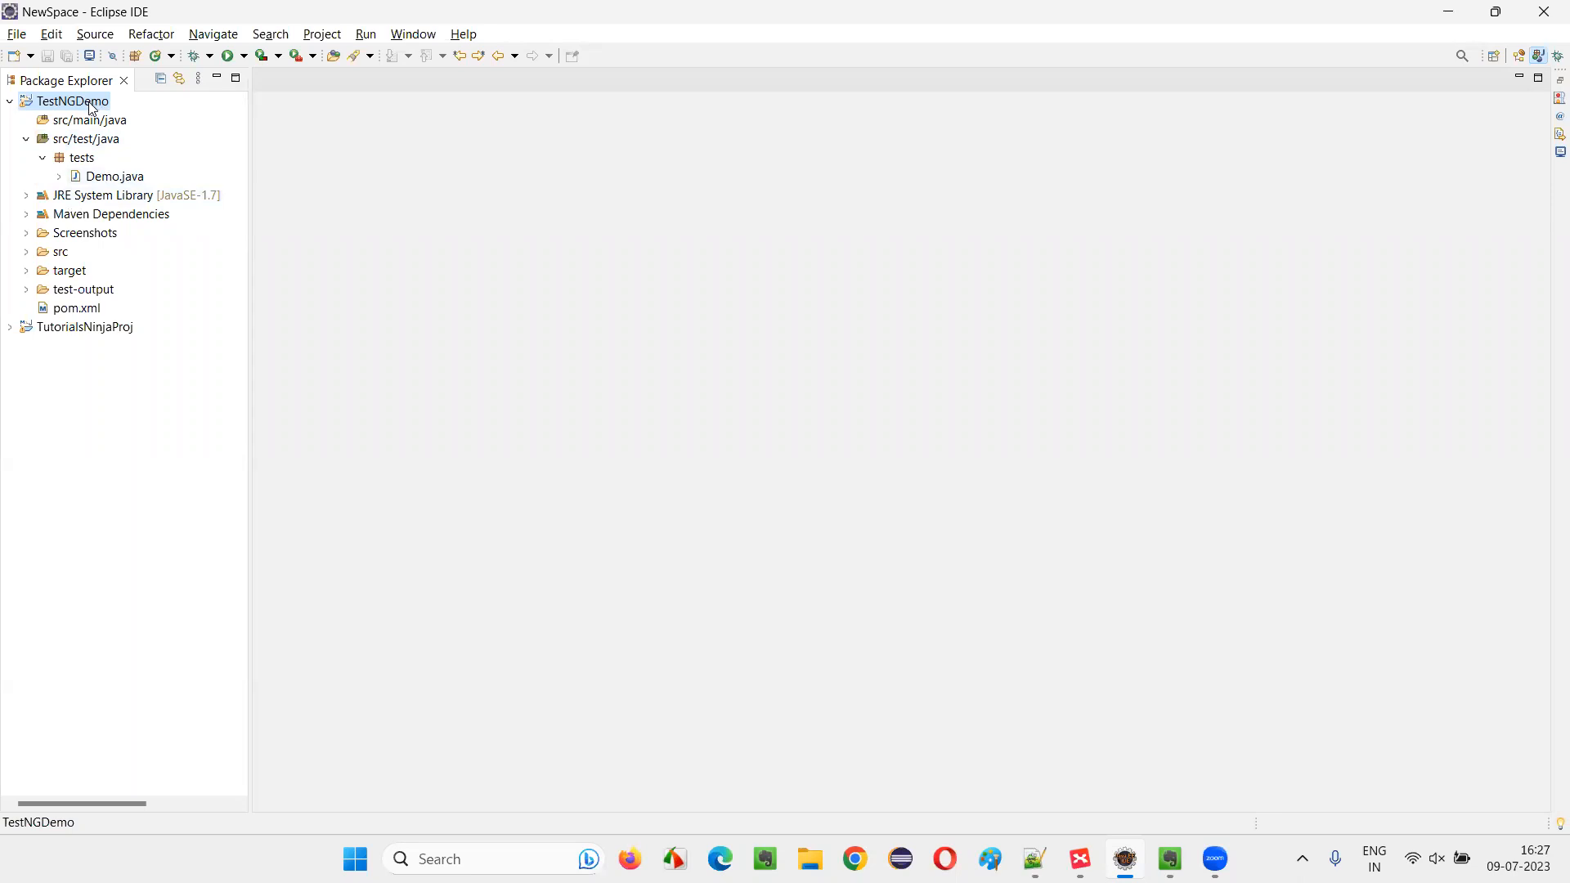
# - Create a new file named testngone.xml in the TestNGDemo project via New > File
pyautogui.rightClick(67, 100)
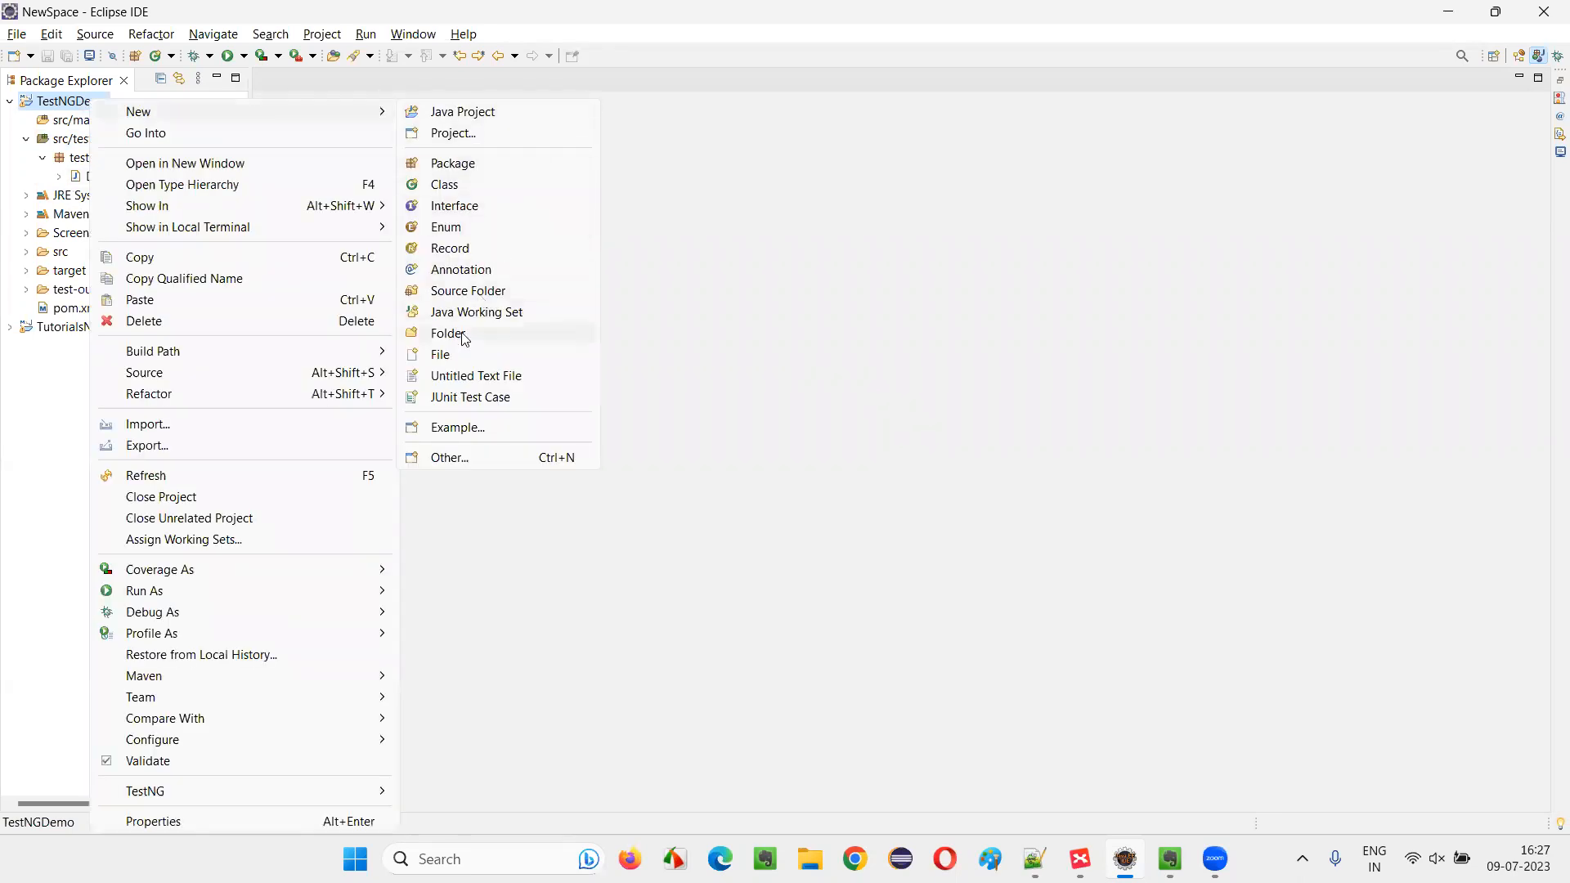
pyautogui.click(440, 355)
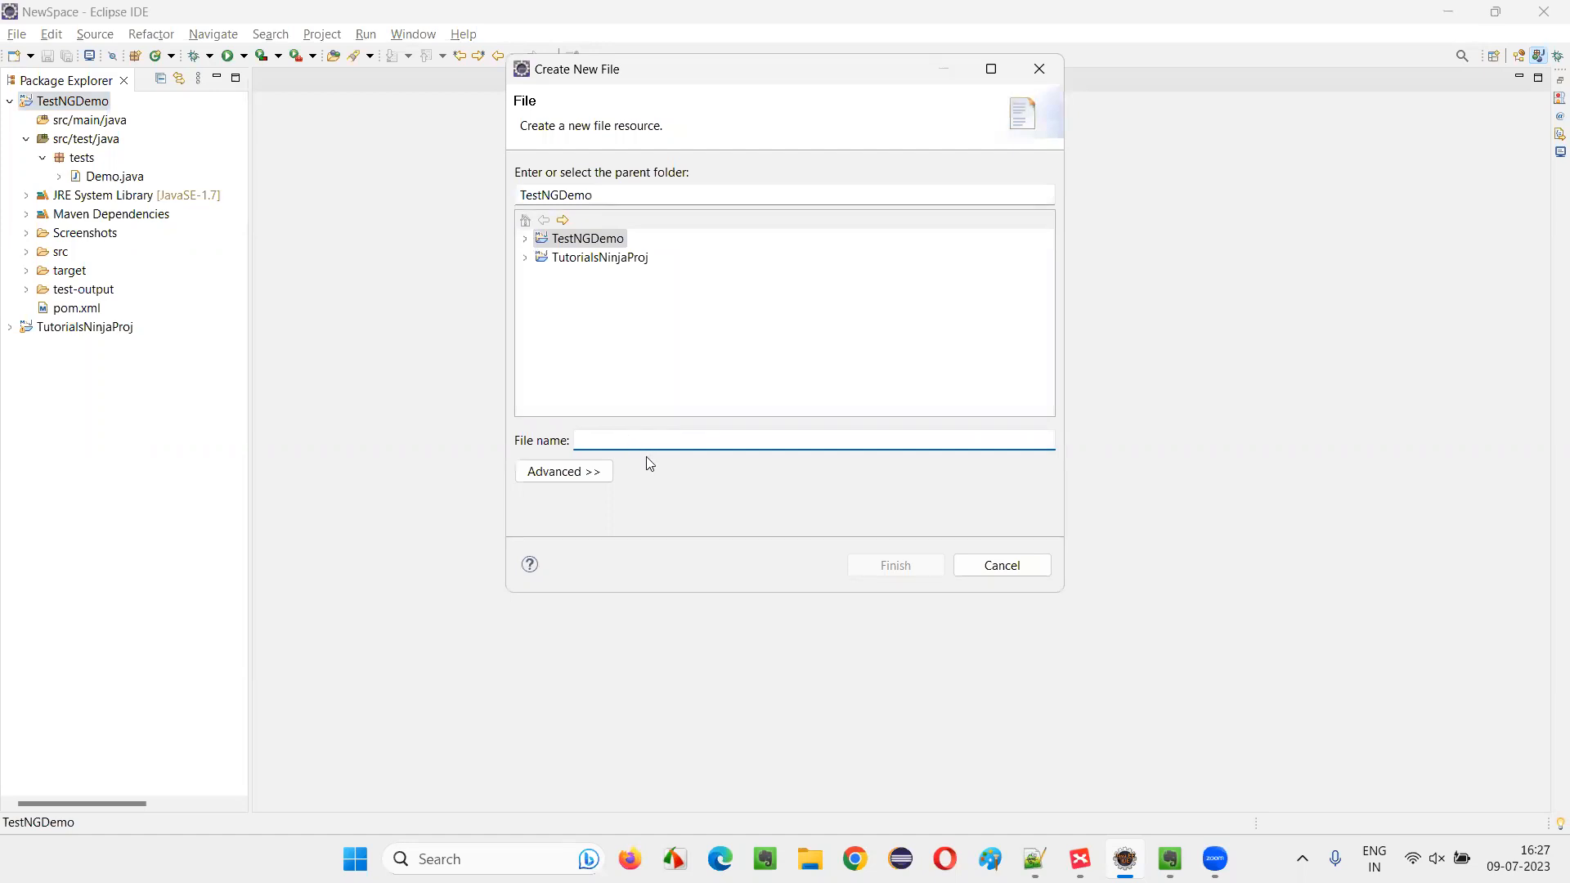
pyautogui.click(811, 440)
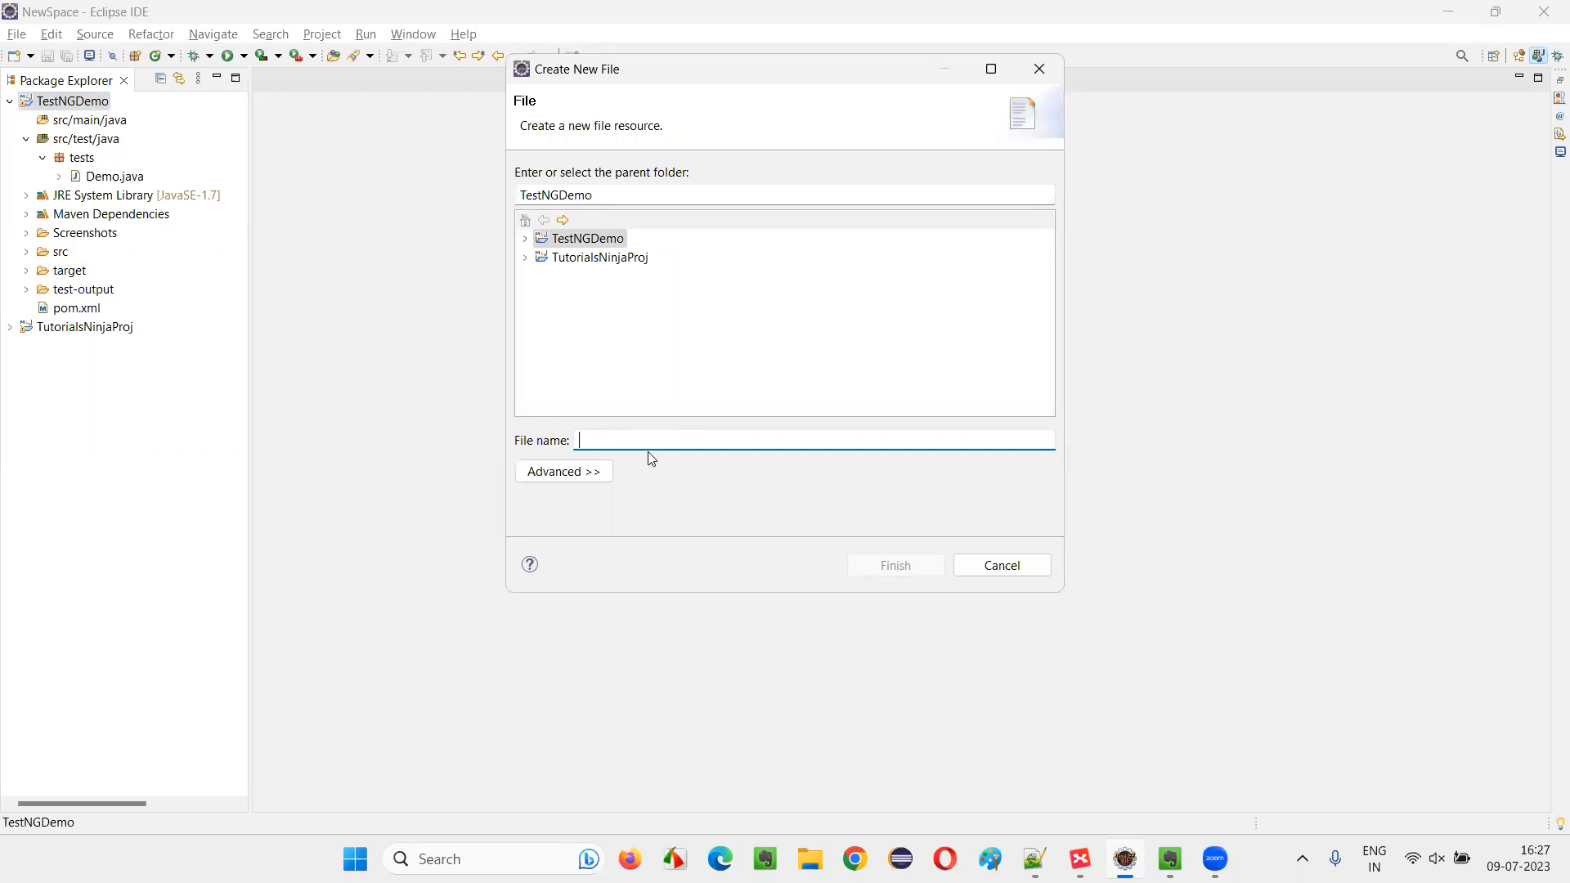
pyautogui.write('testng')
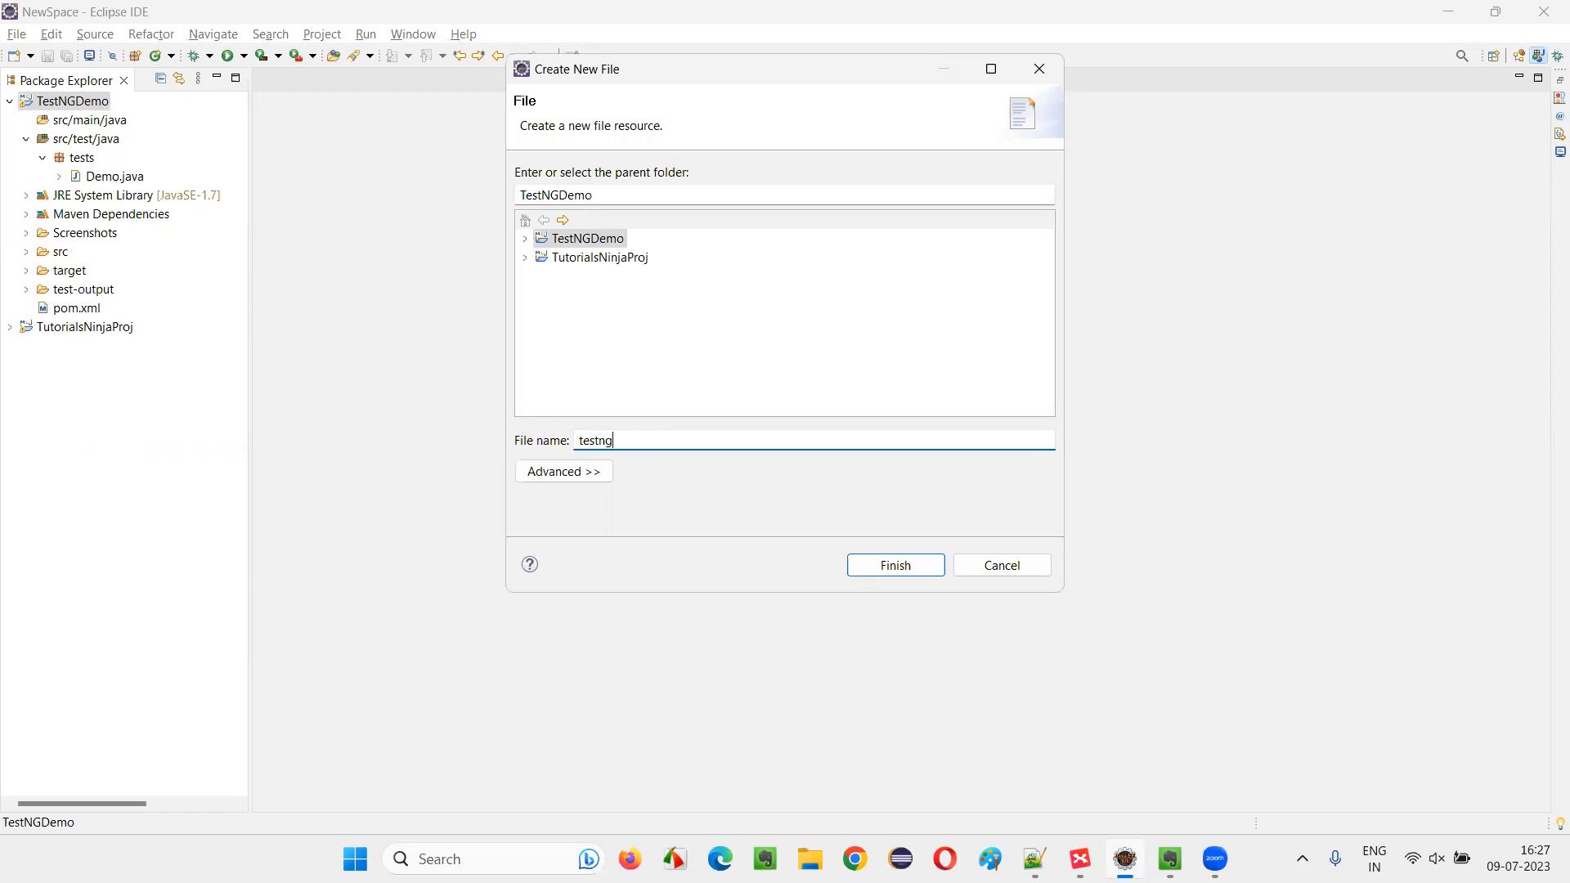
pyautogui.write('one')
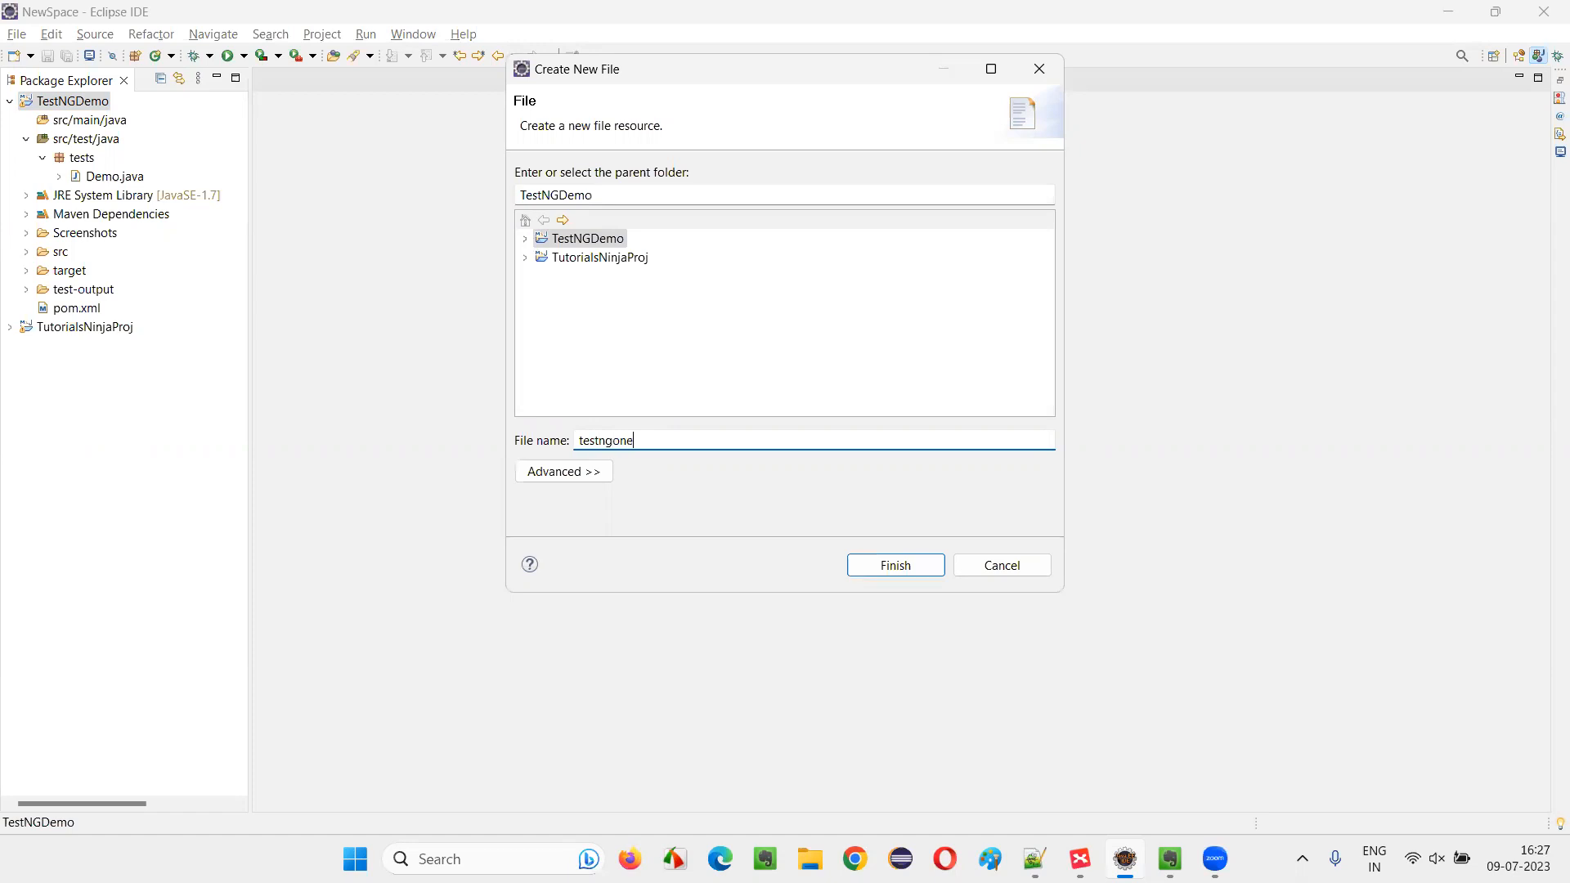
pyautogui.moveTo(649, 458)
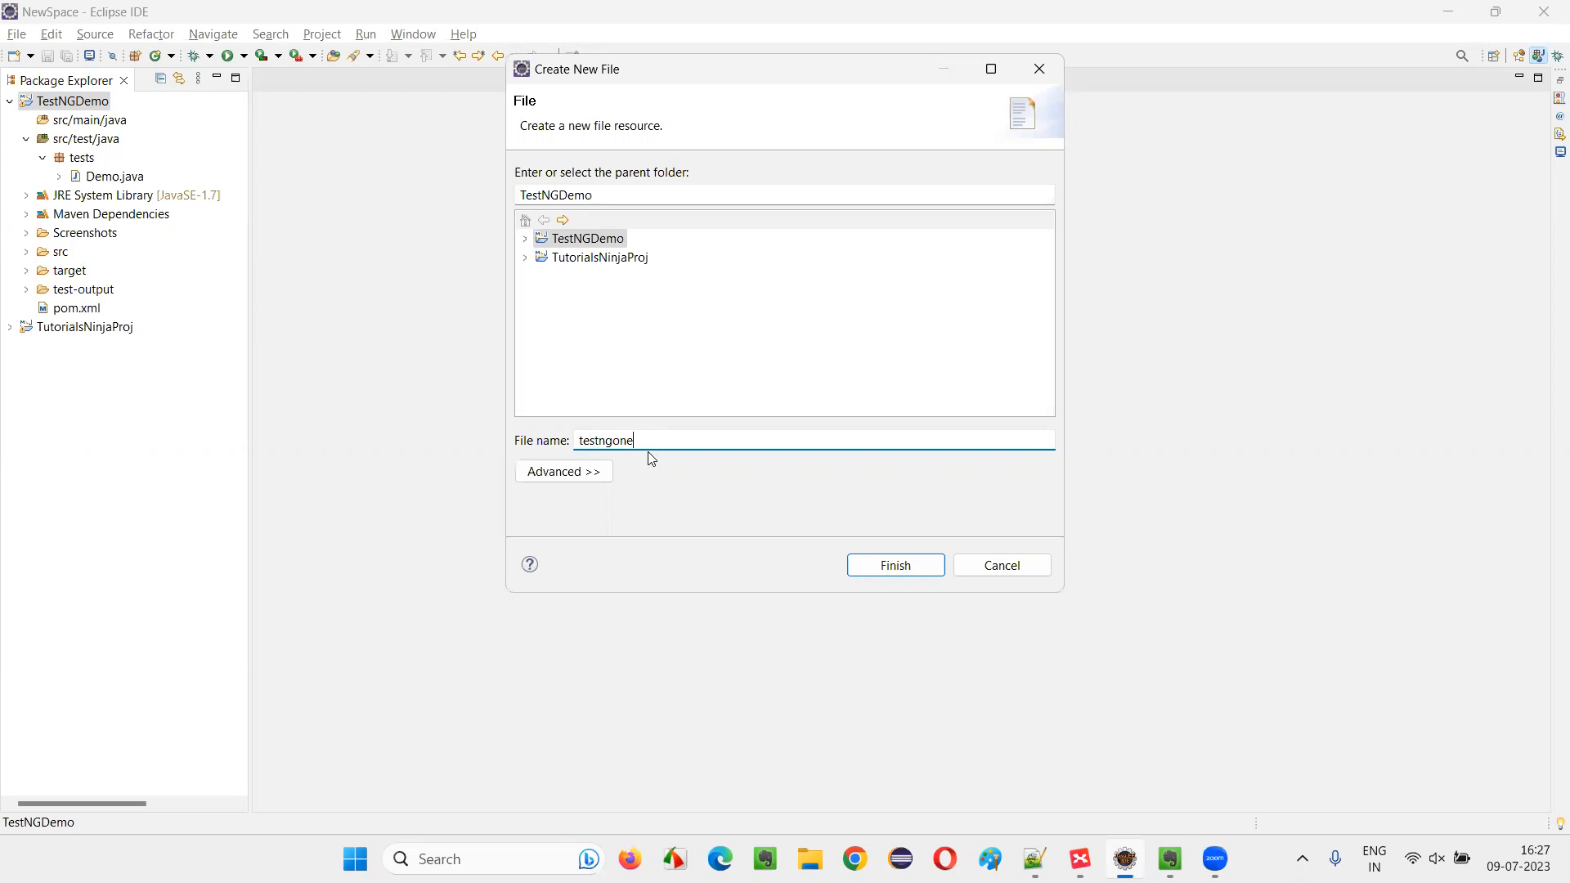
pyautogui.write('.xml')
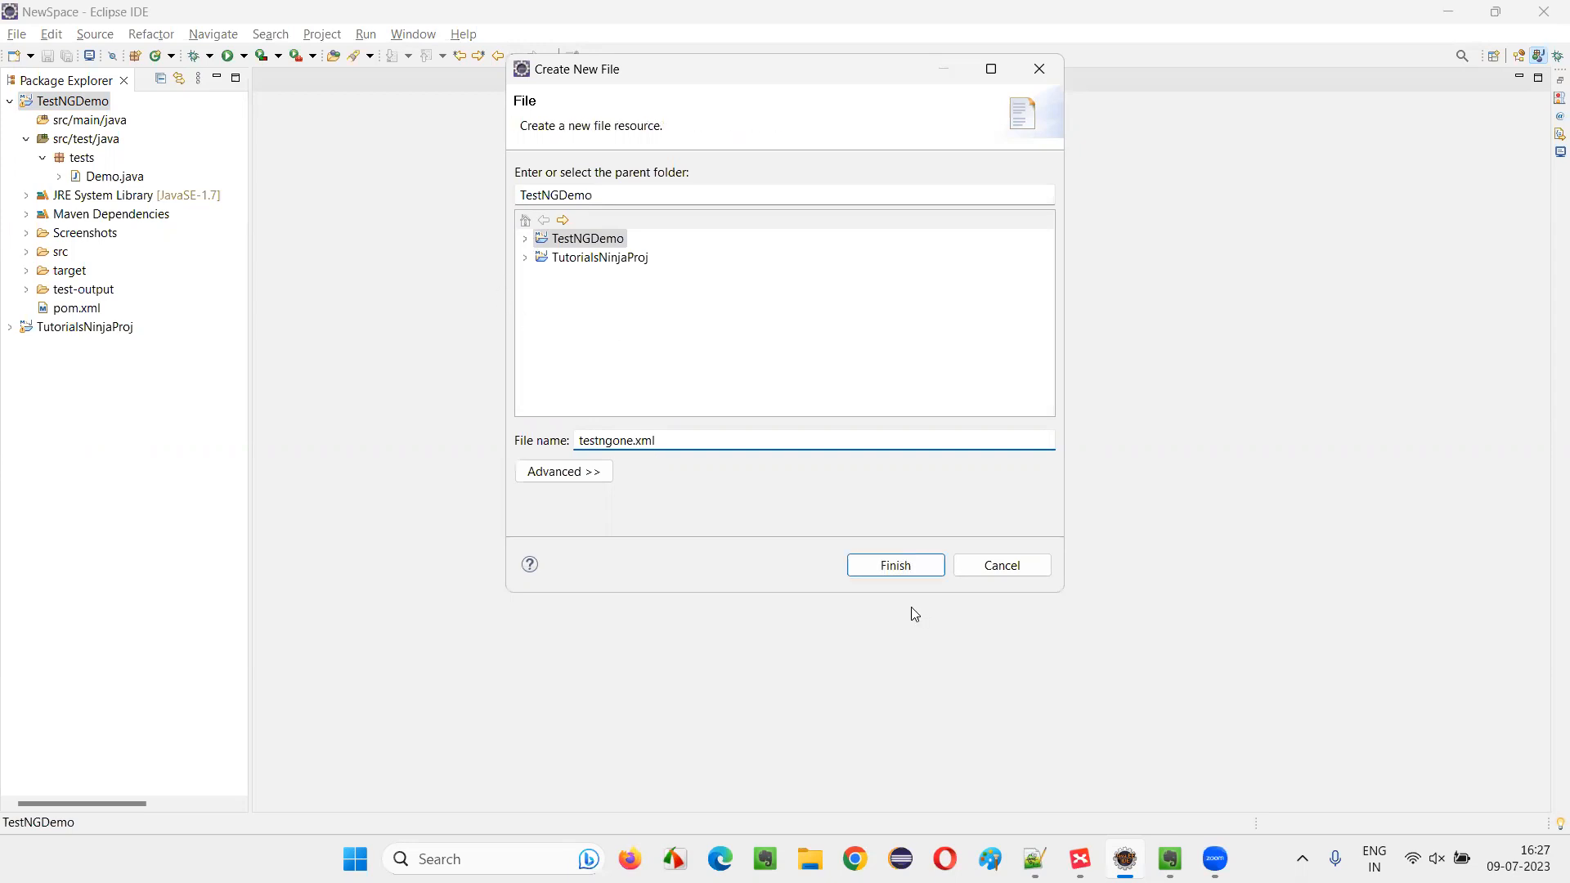
pyautogui.click(895, 565)
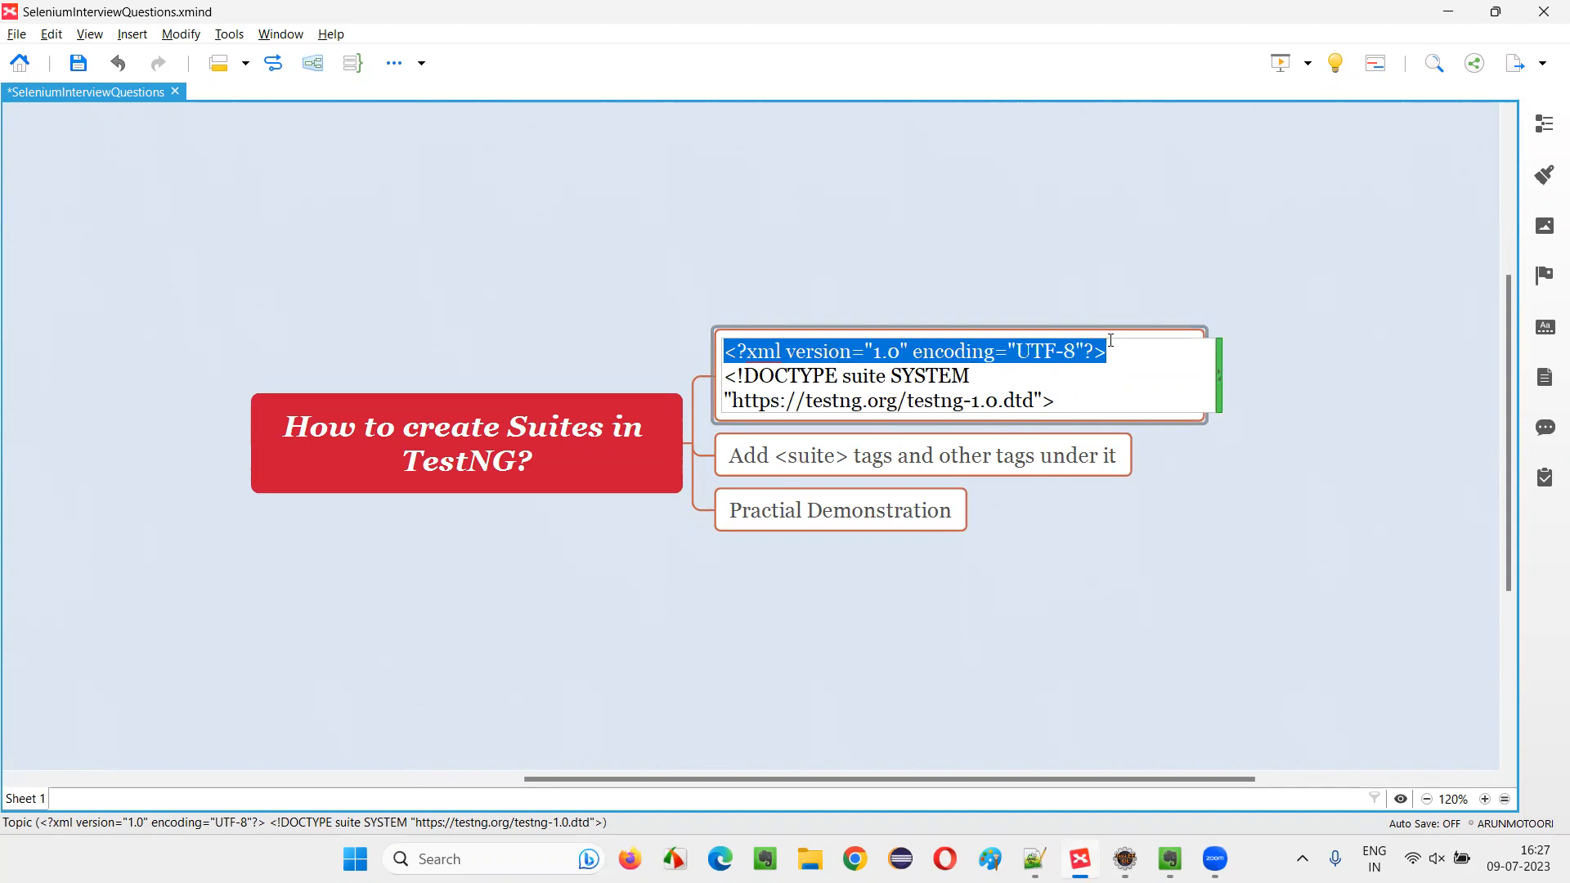
# - Copy the XML declaration and TestNG DOCTYPE lines from the XMind map into testngone.xml
pyautogui.click(1123, 858)
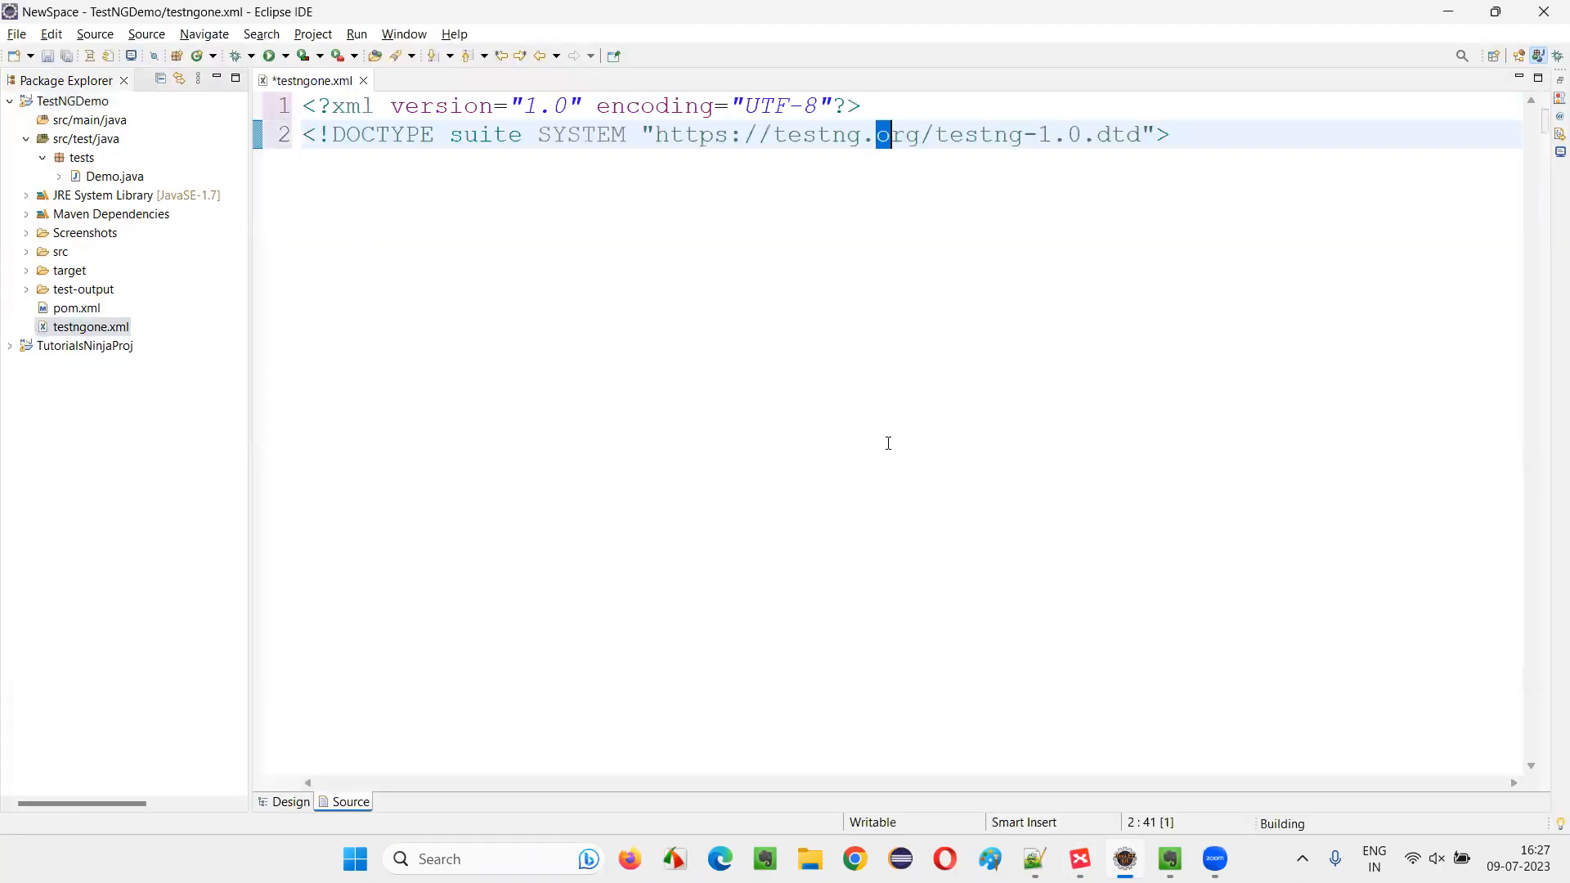
# - Add a <suite> element with name="SuiteOne" below the DOCTYPE line
pyautogui.press('Return')
pyautogui.write('<suite>')
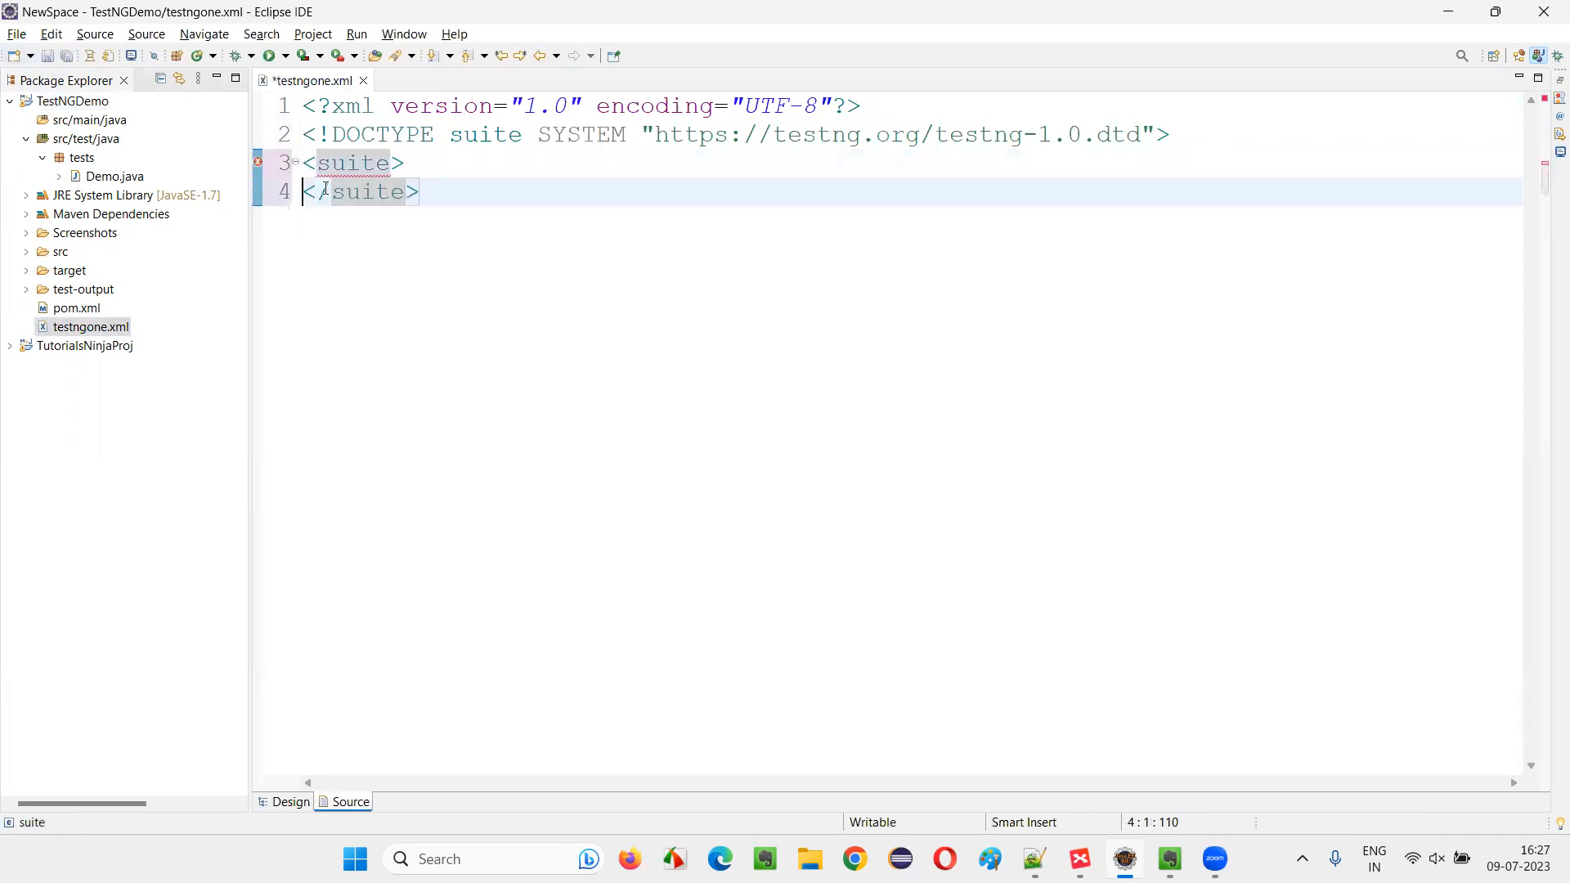
pyautogui.click(403, 162)
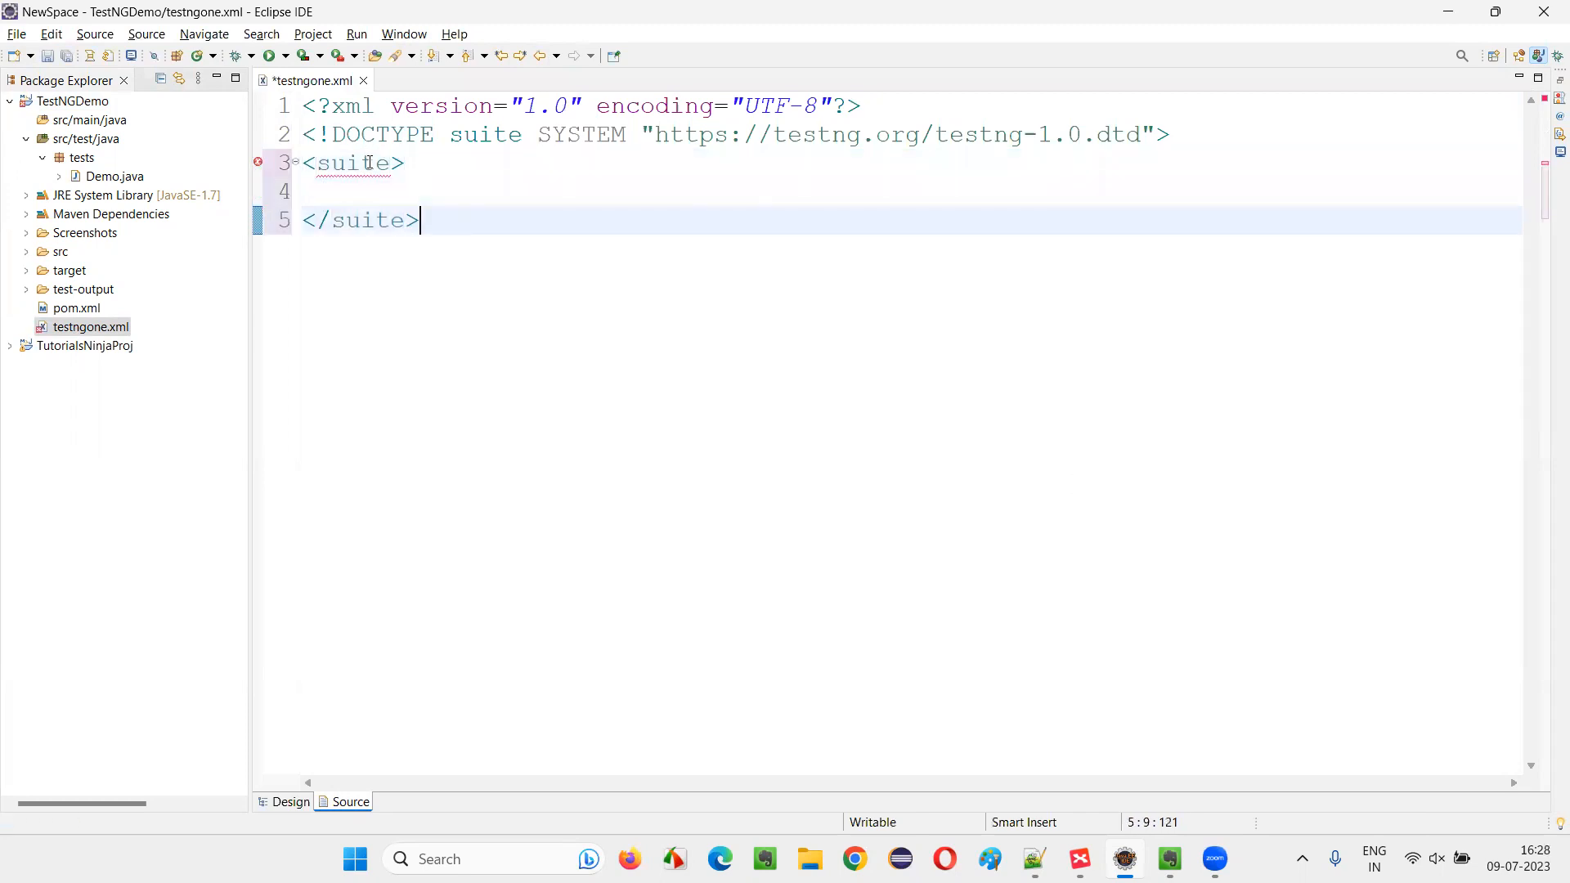
pyautogui.write('nae')
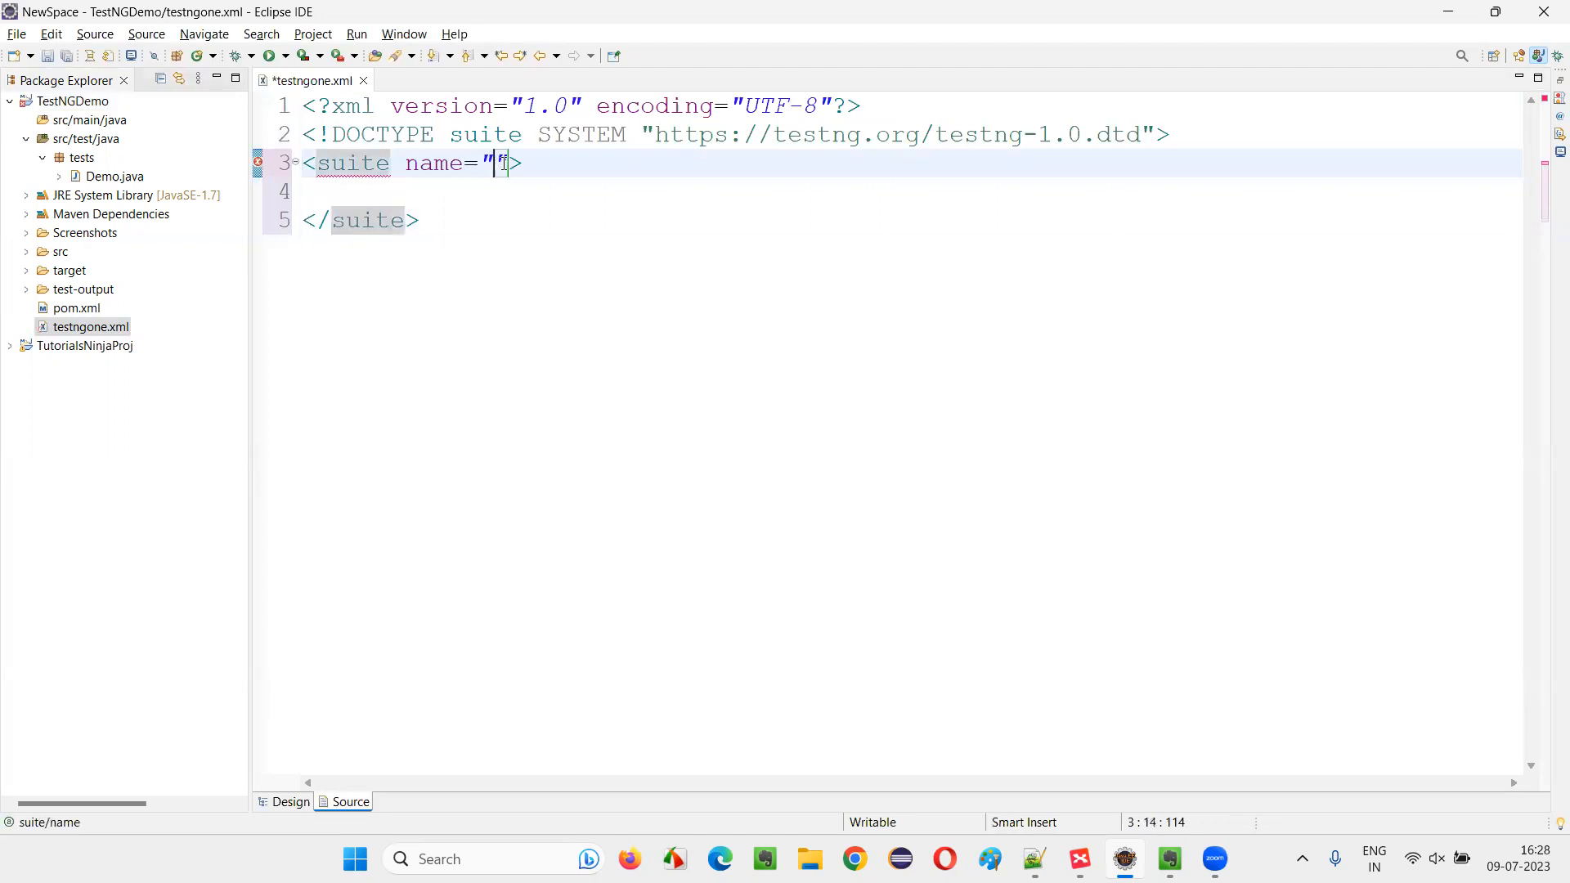
pyautogui.write('S')
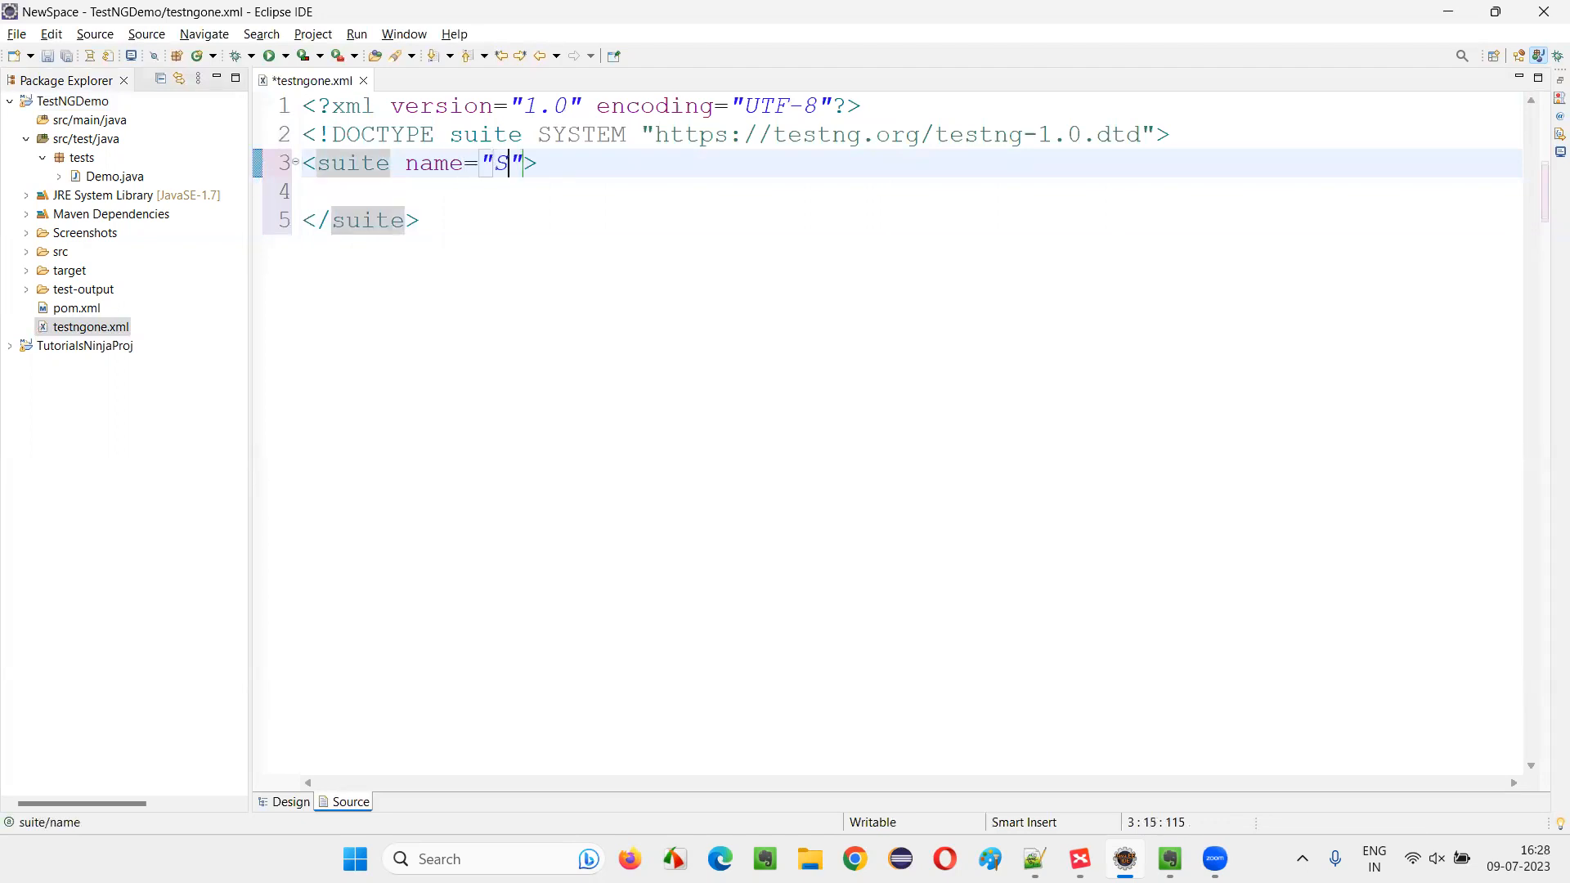
pyautogui.write('uiteOne')
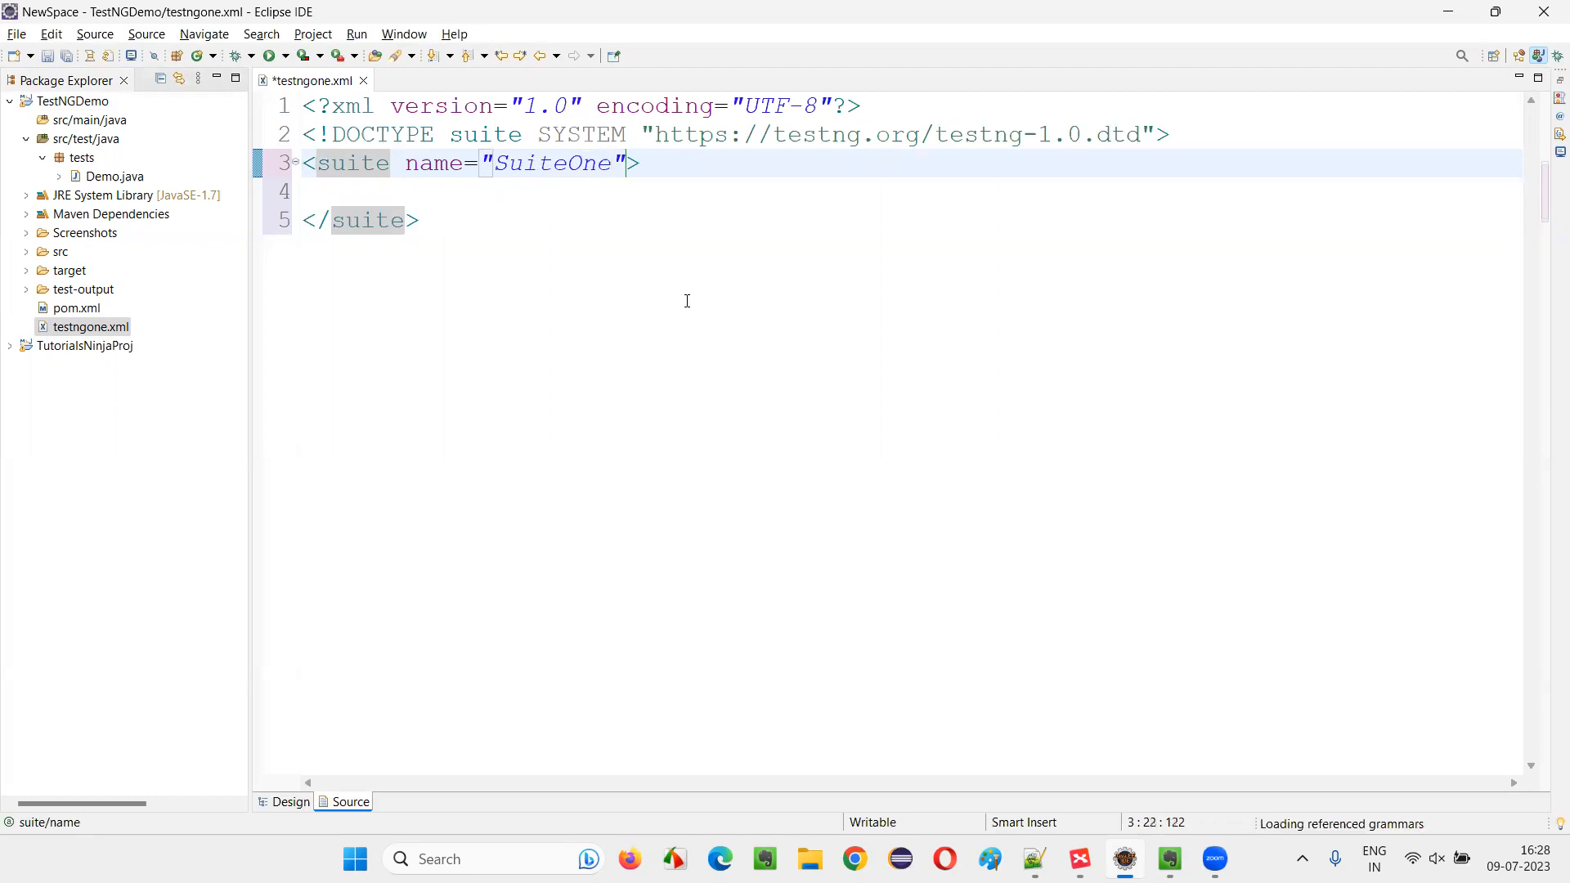
pyautogui.click(636, 163)
pyautogui.write('<t')
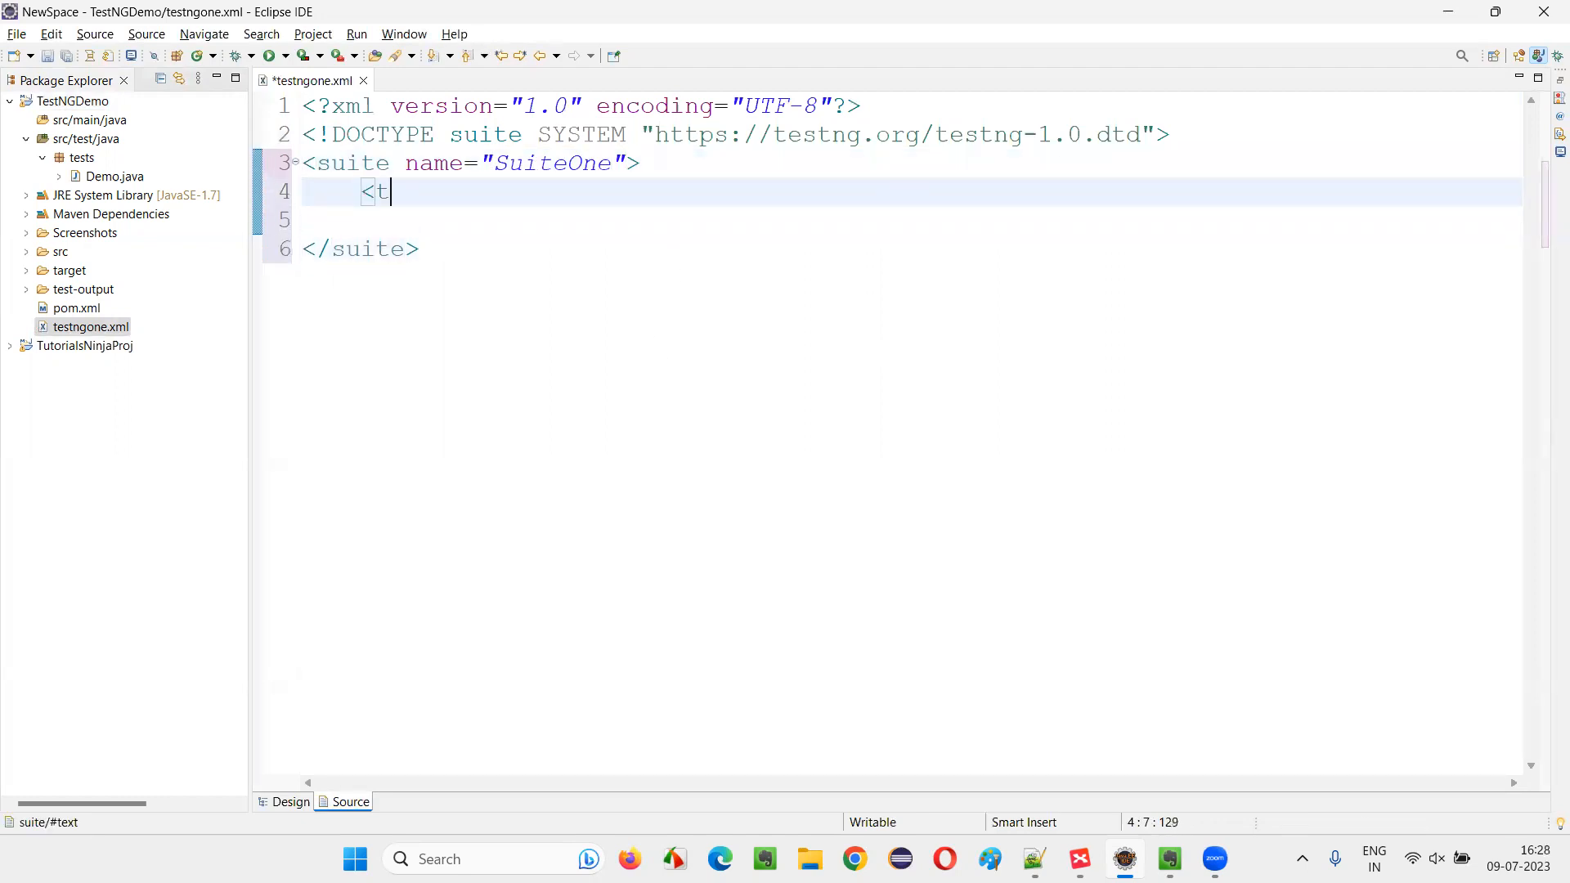
# - Add two test elements named testOne and testTwo inside SuiteOne
pyautogui.write('est>')
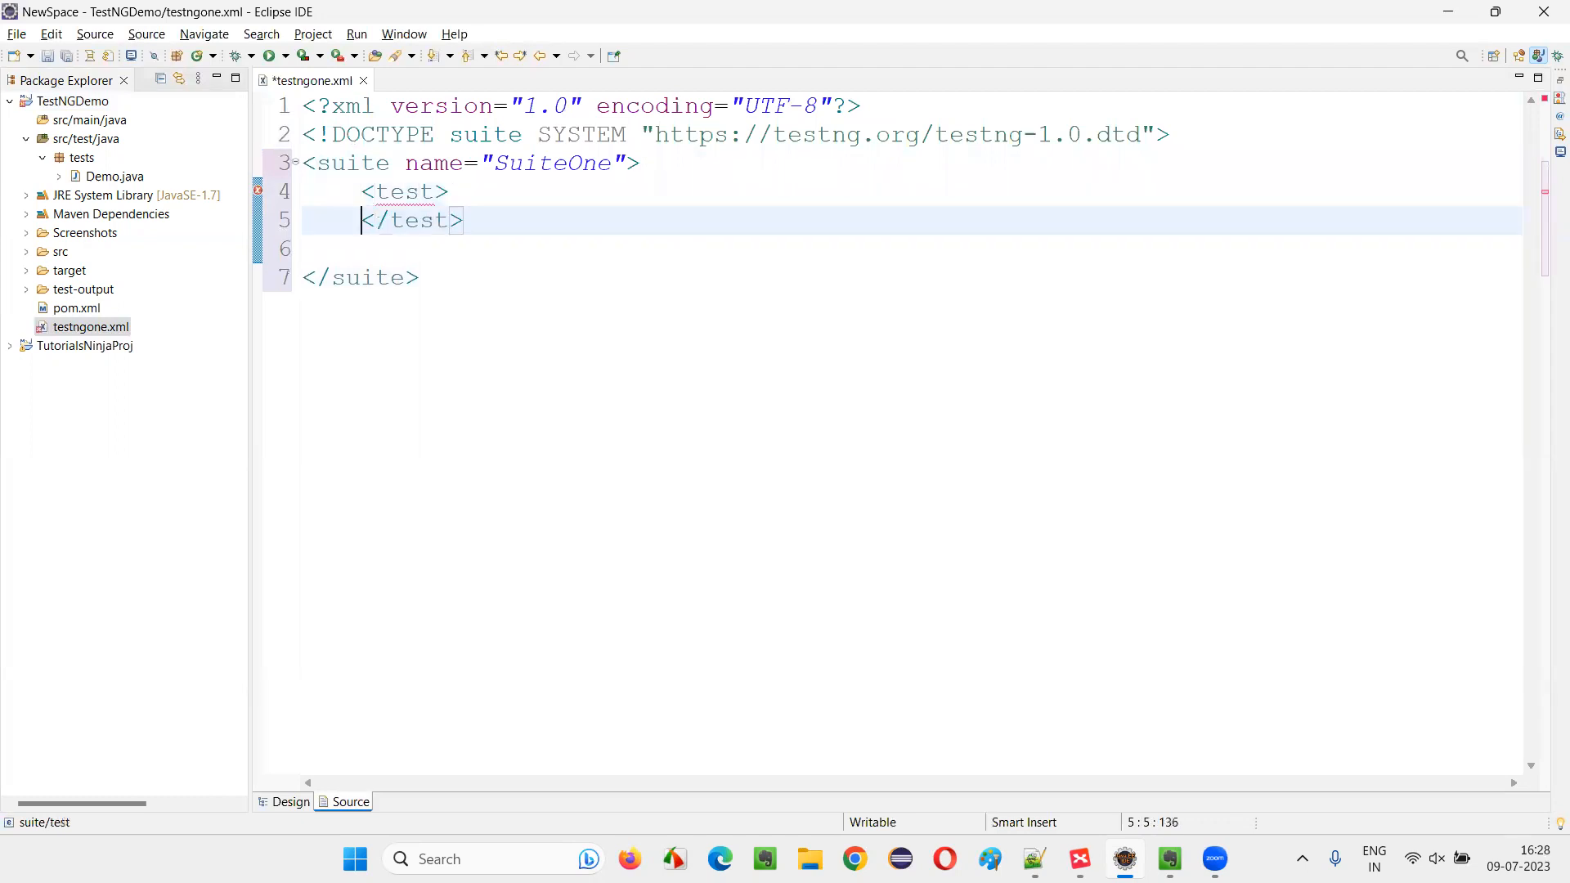
pyautogui.click(452, 192)
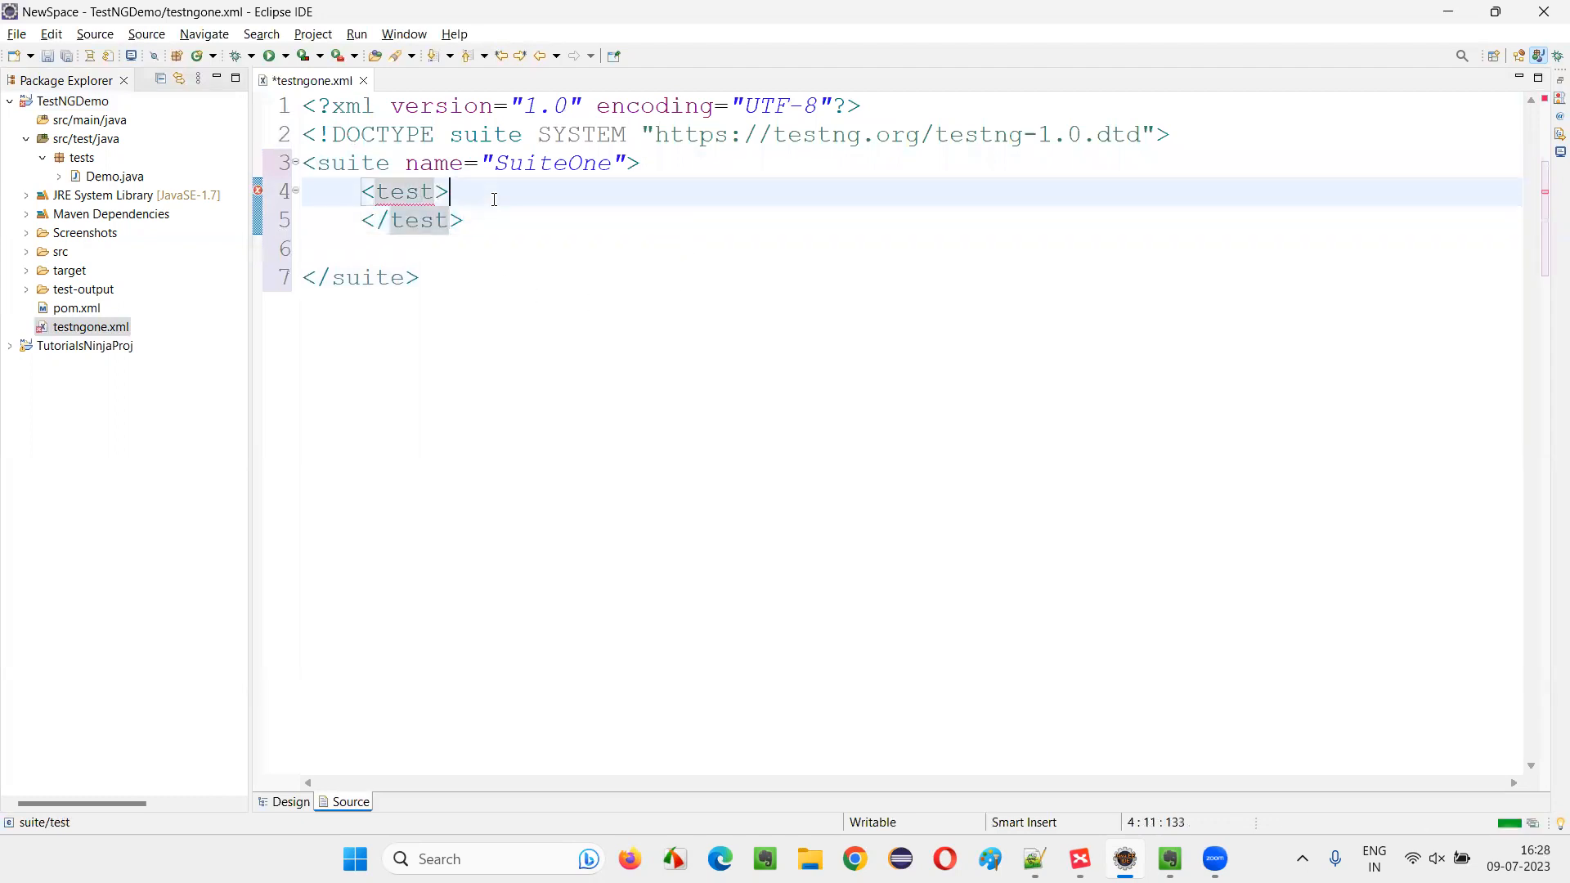
pyautogui.write('name')
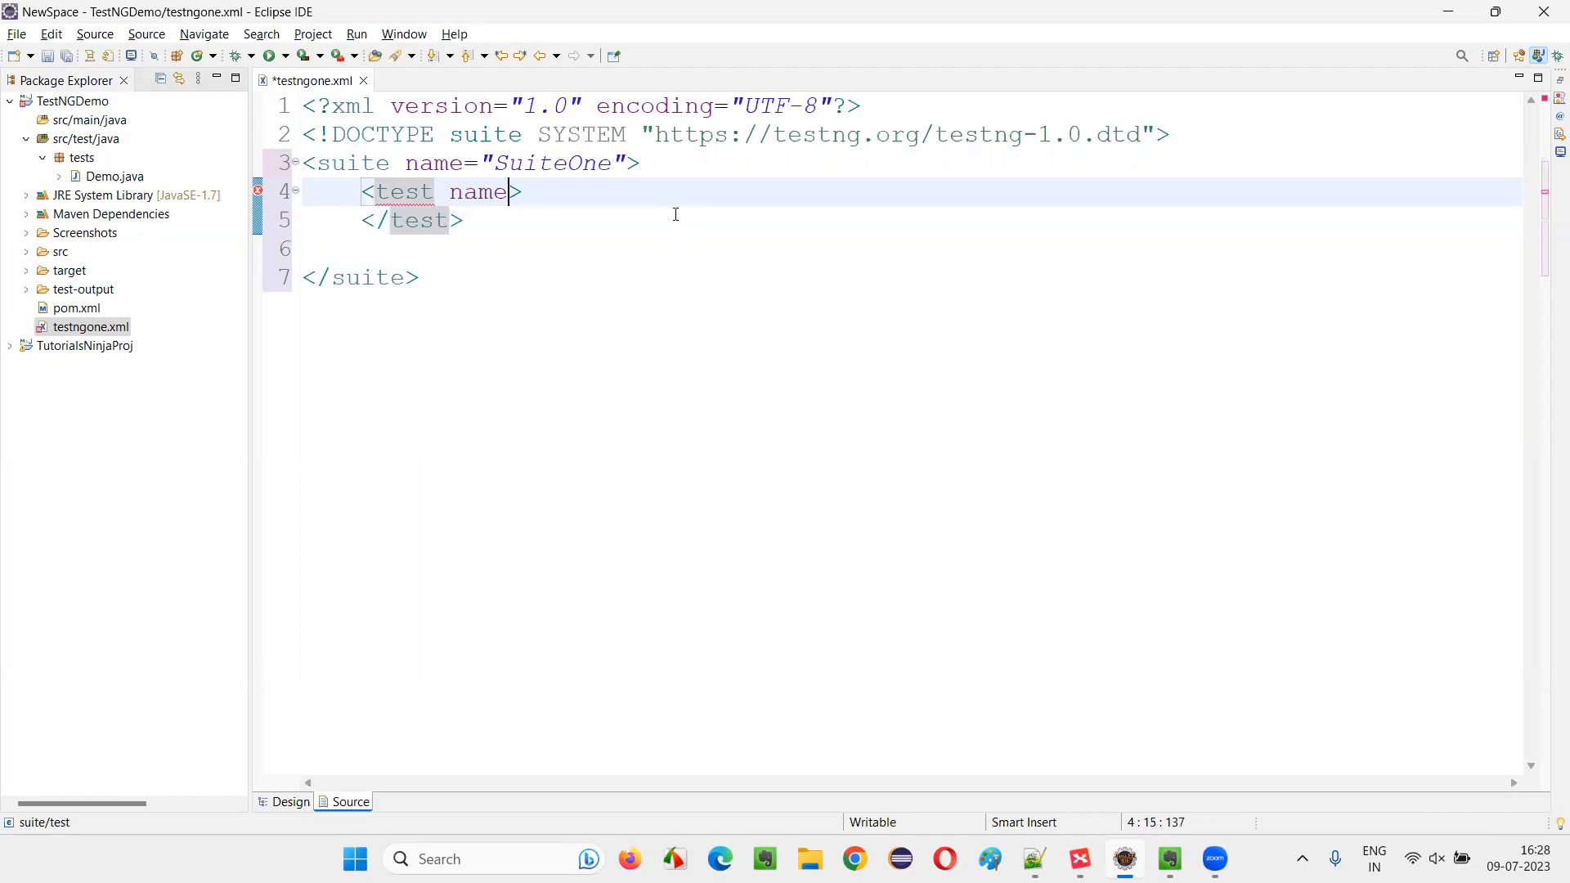
pyautogui.write('"testOn"')
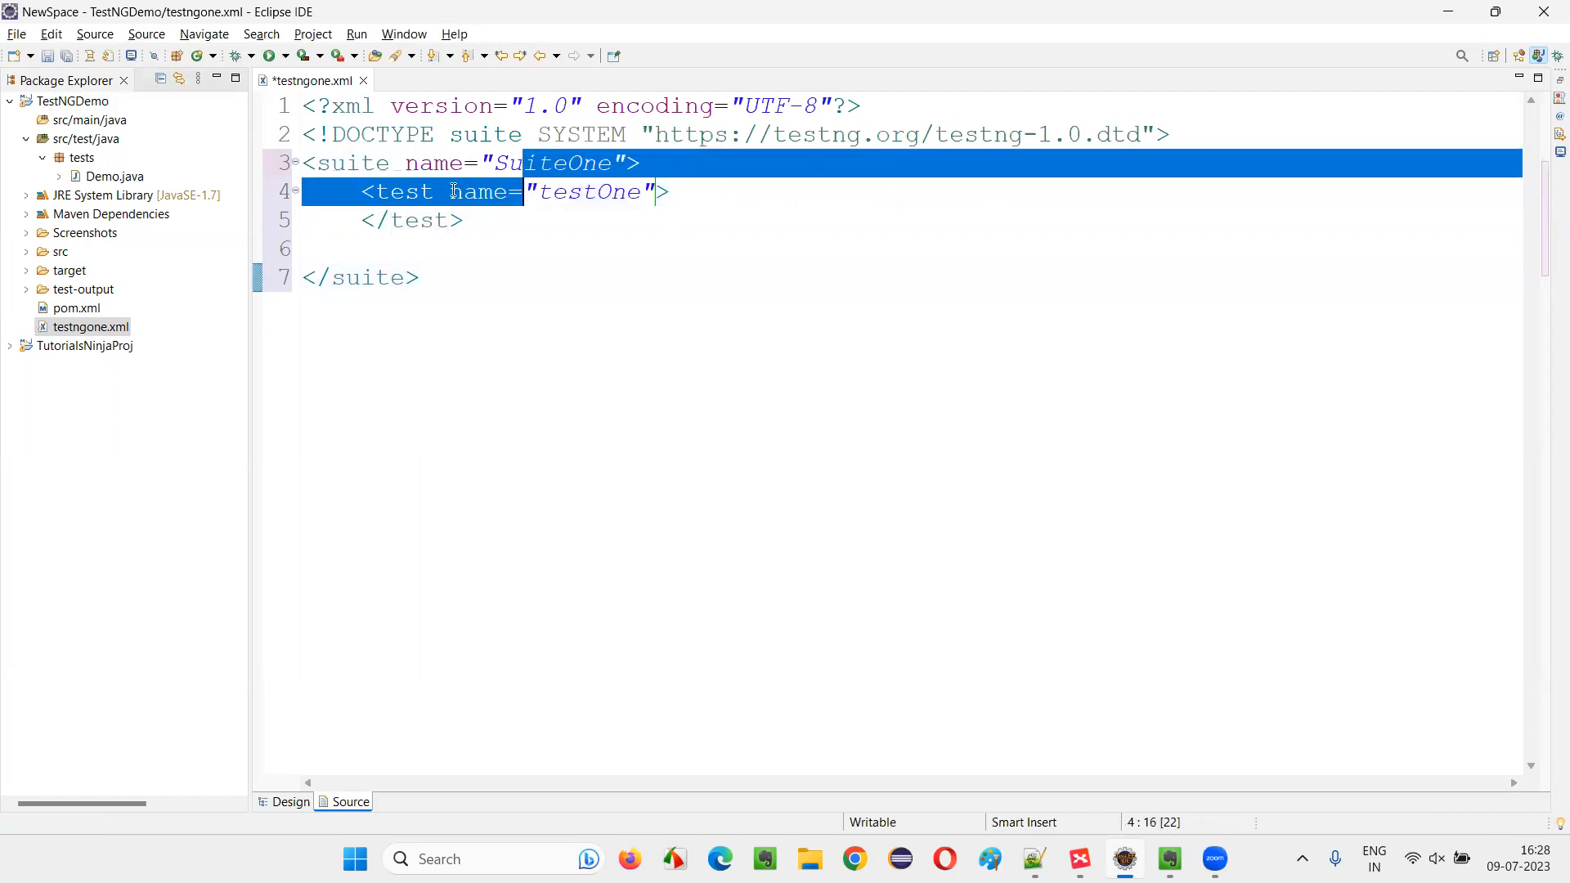
pyautogui.write('<tet')
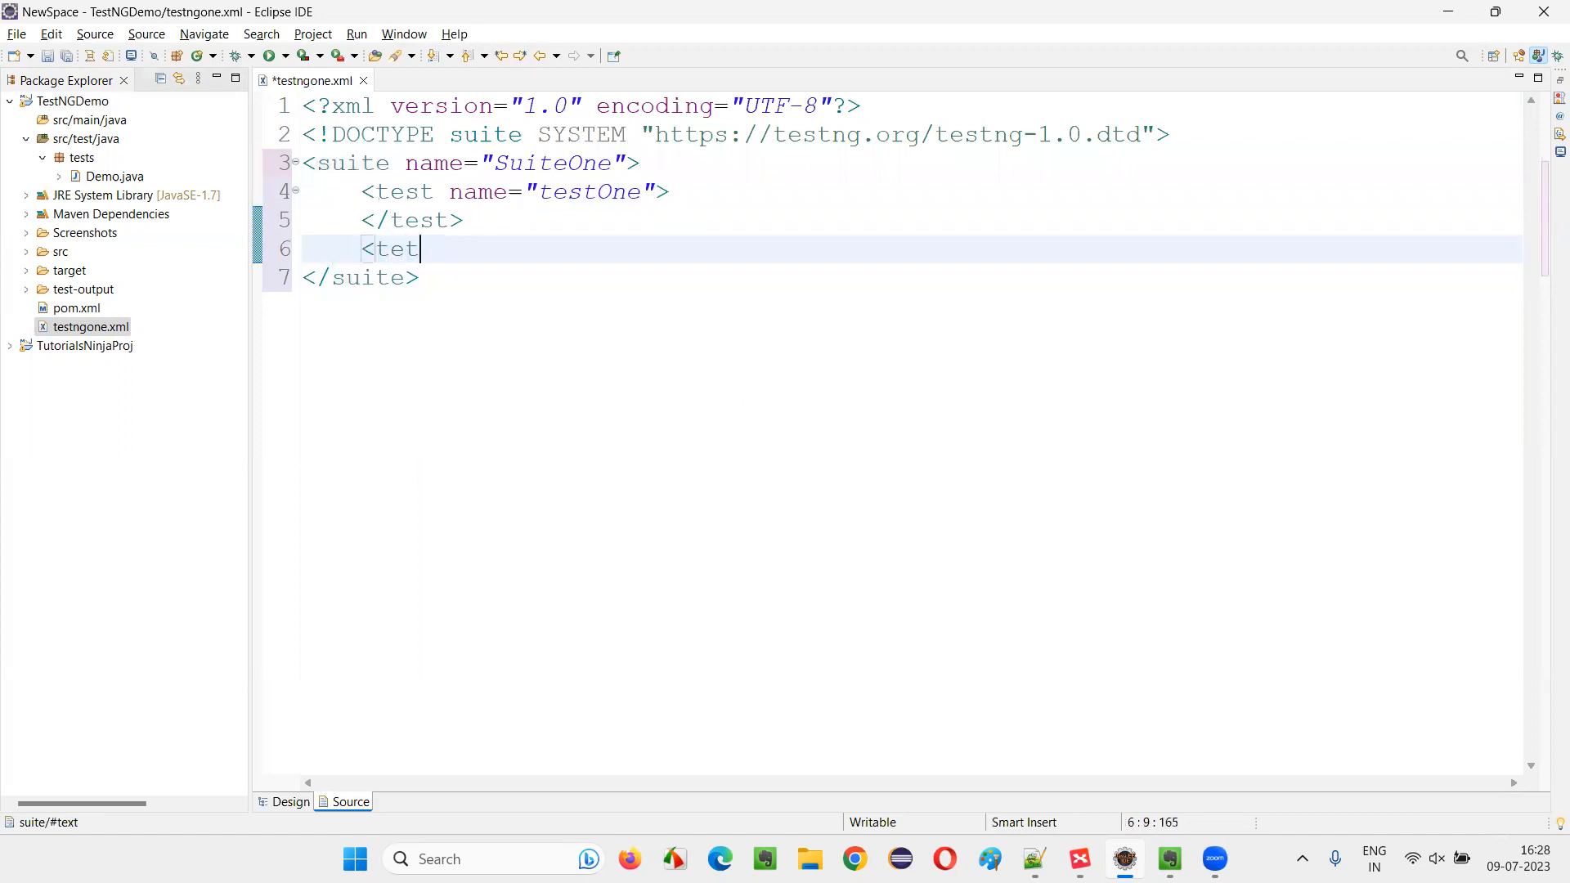
pyautogui.write('st n')
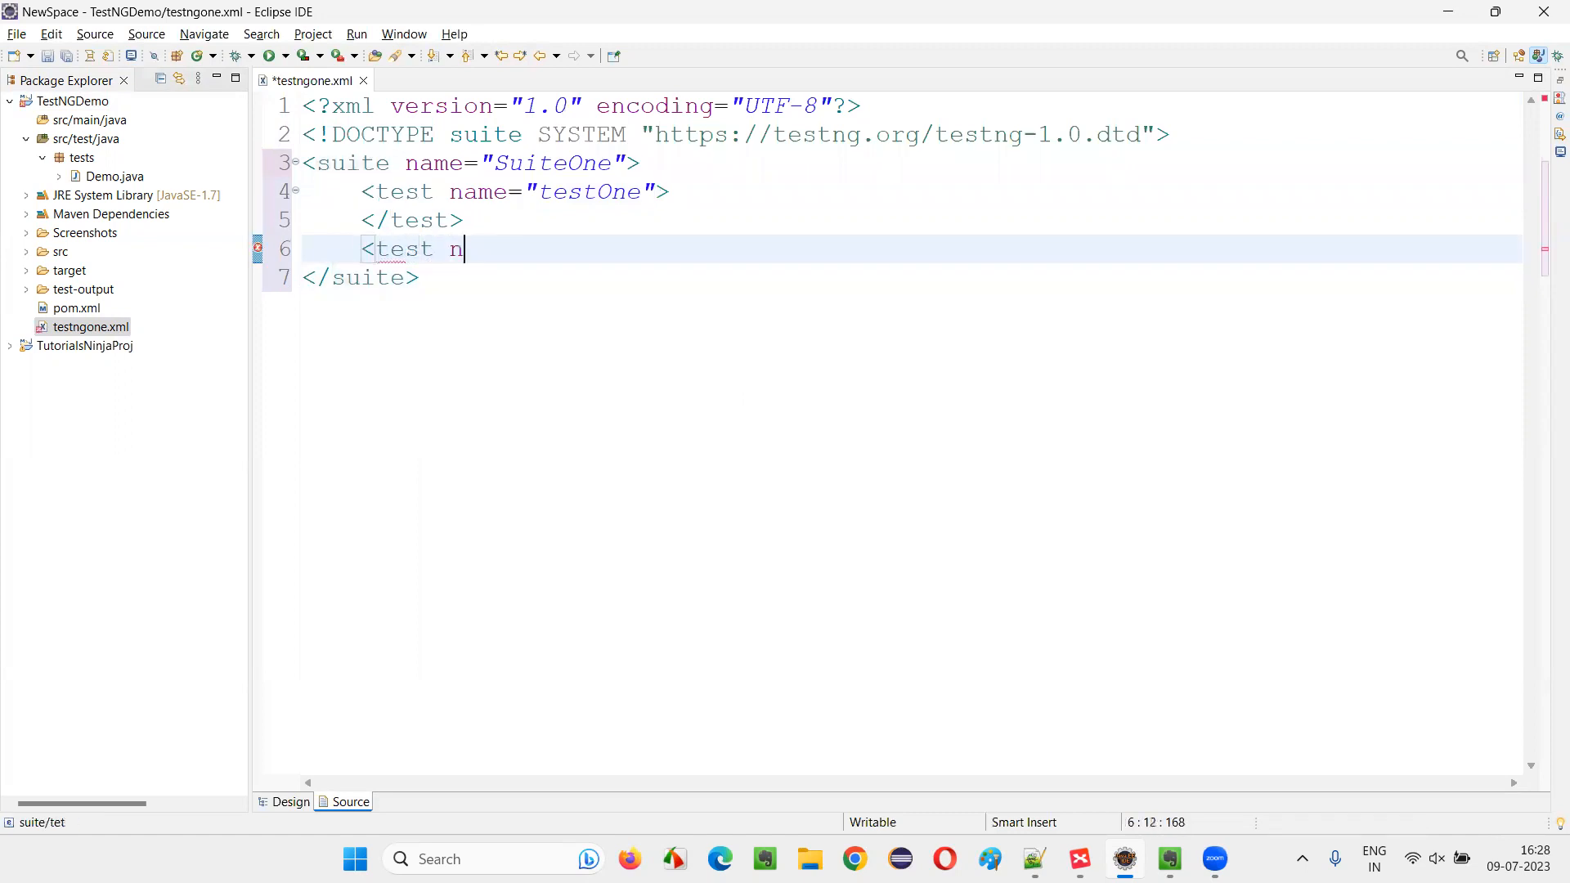
pyautogui.write('ame=')
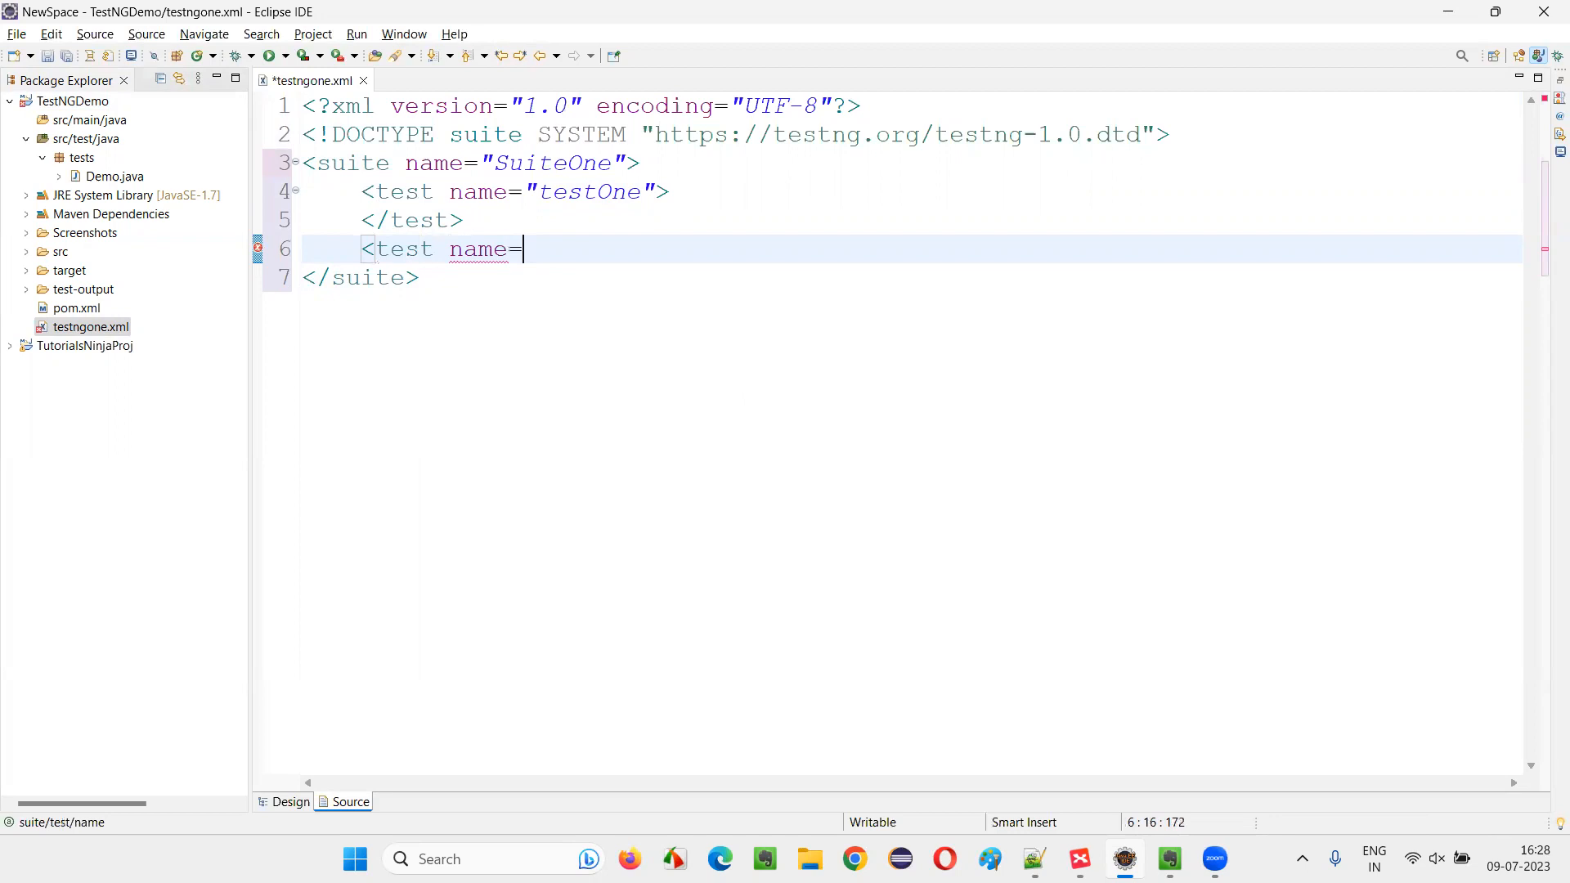
pyautogui.write('"testTwo">')
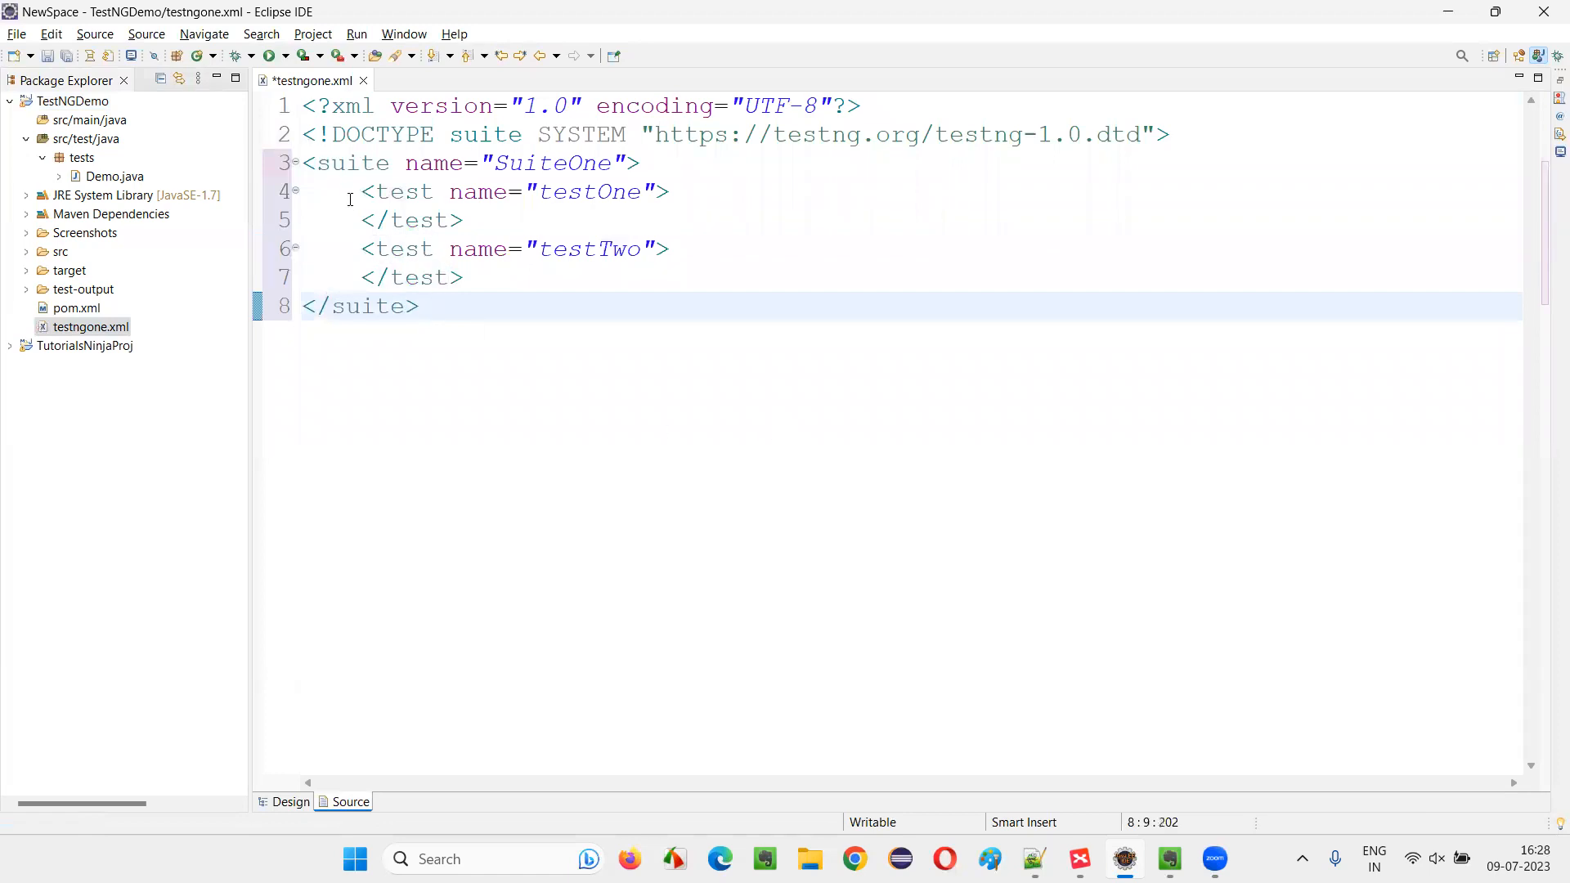
# - Inside testOne, add a classes block listing the class tests.Demo
pyautogui.click(690, 191)
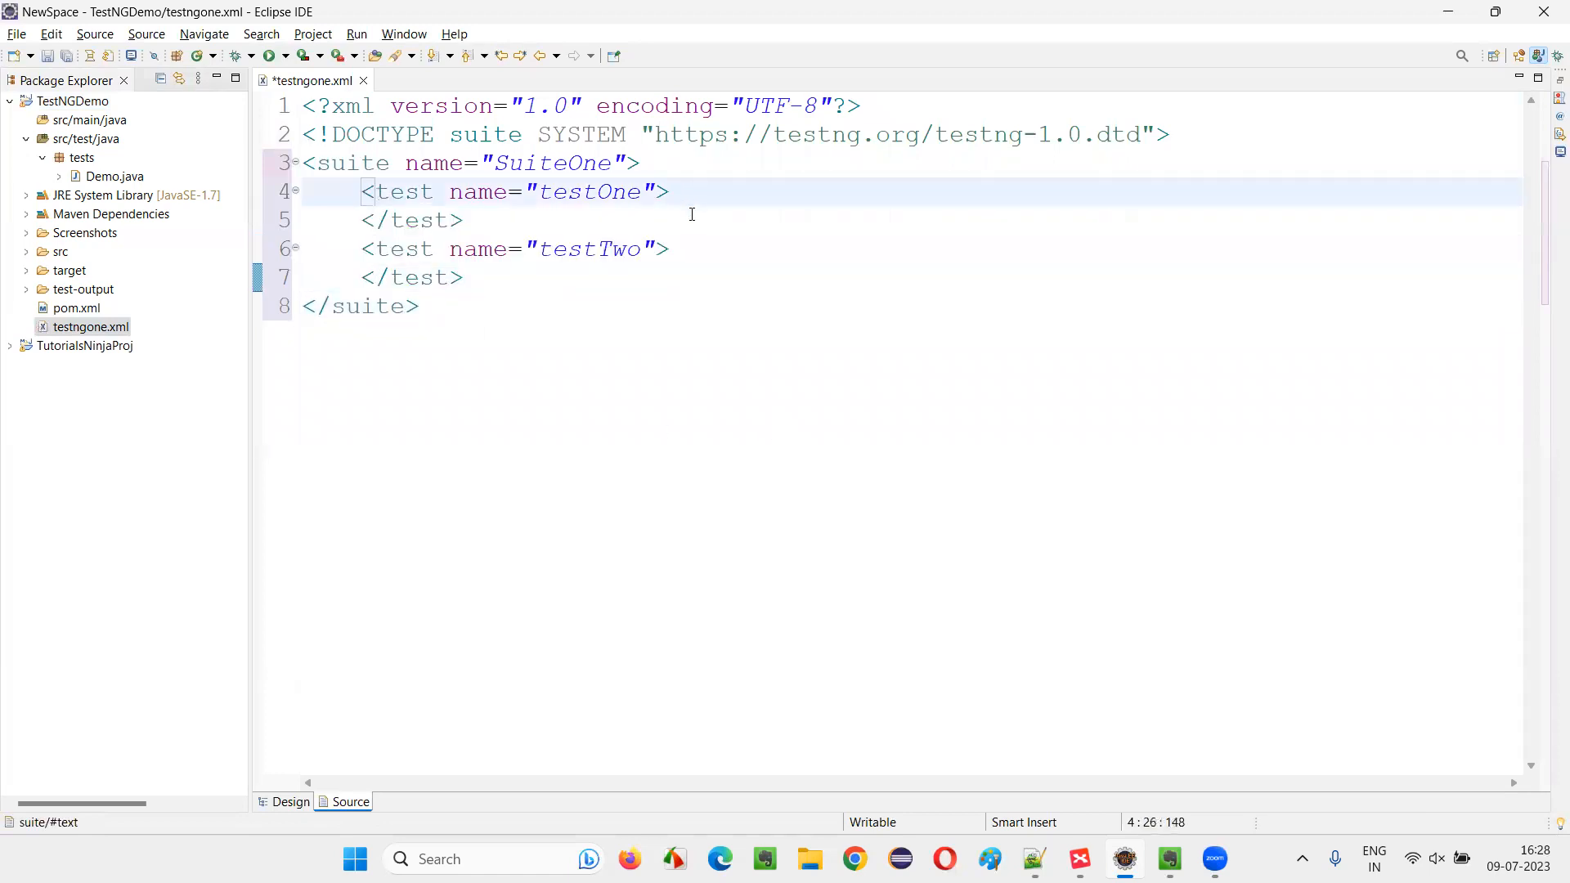
pyautogui.write('<class')
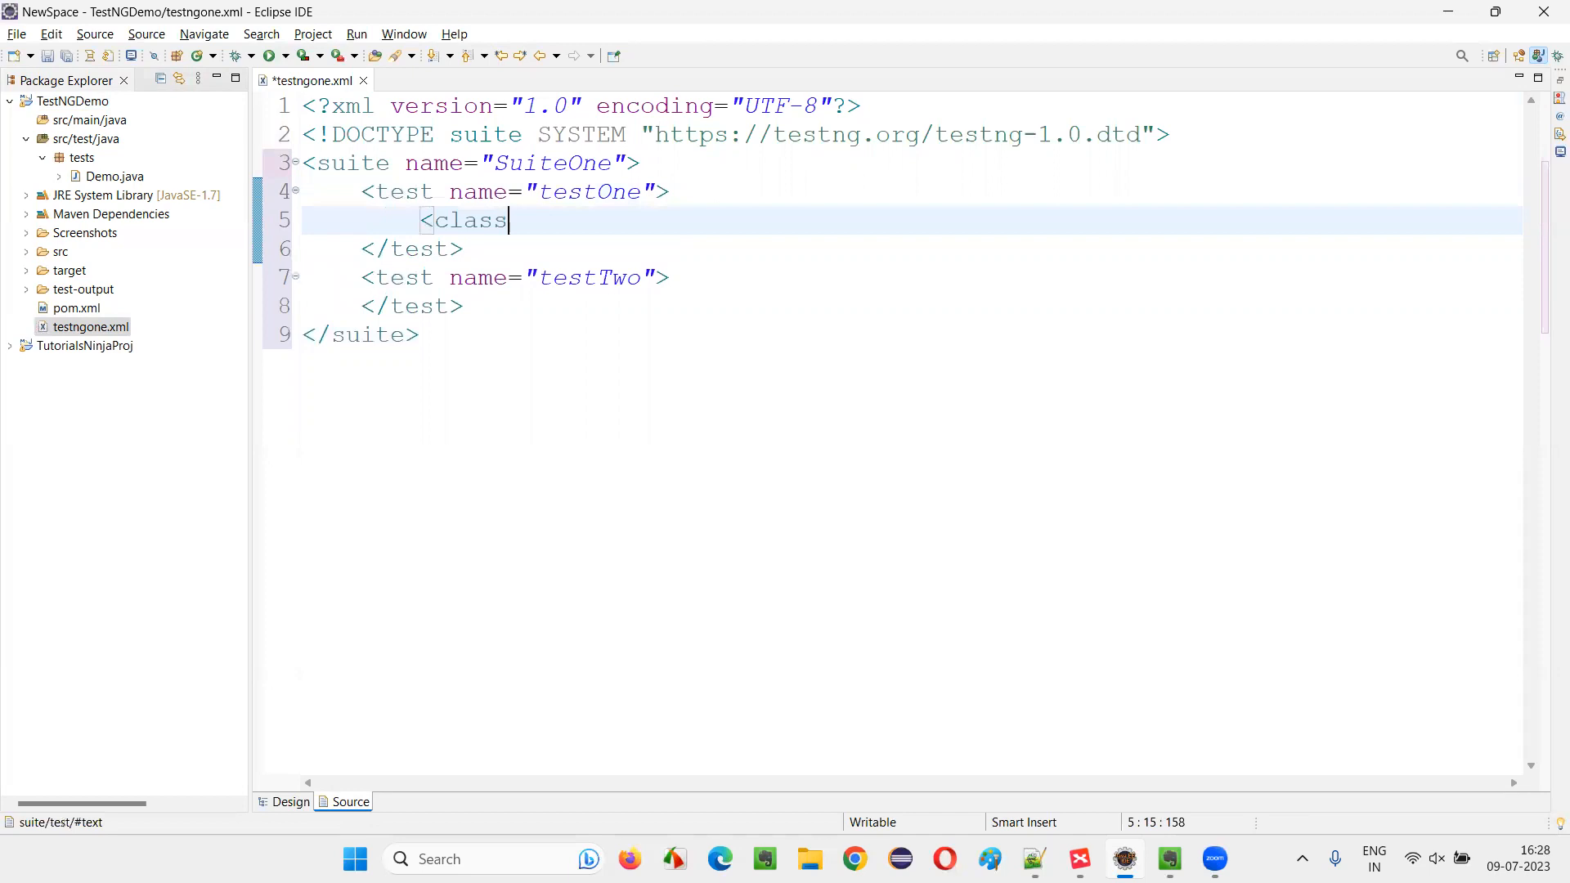
pyautogui.write('es>')
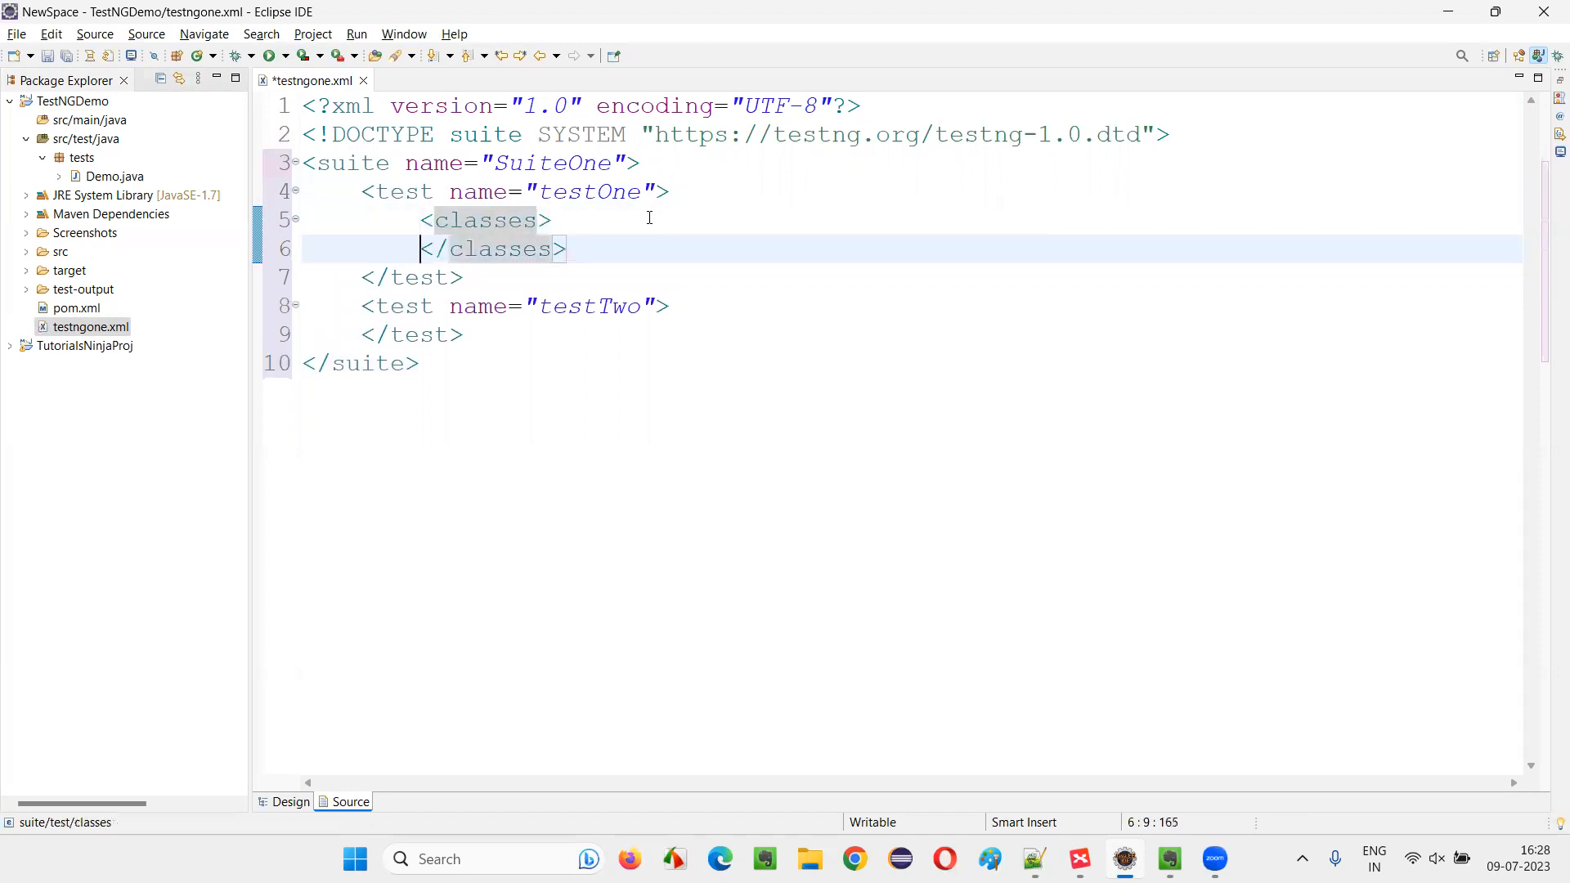
pyautogui.write('<clas')
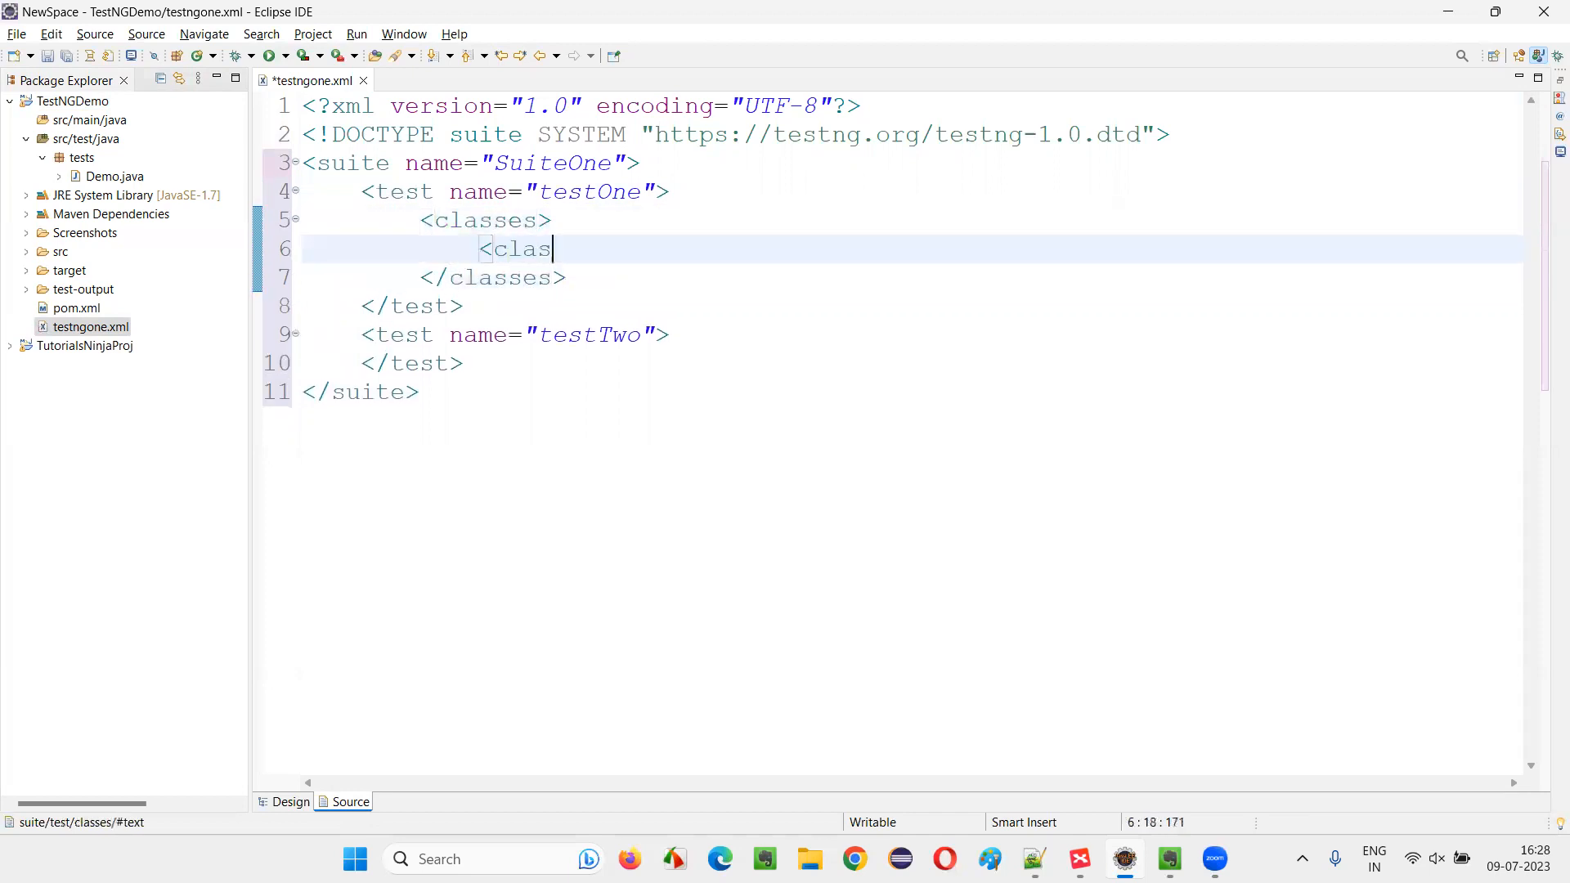
pyautogui.write('s nmam')
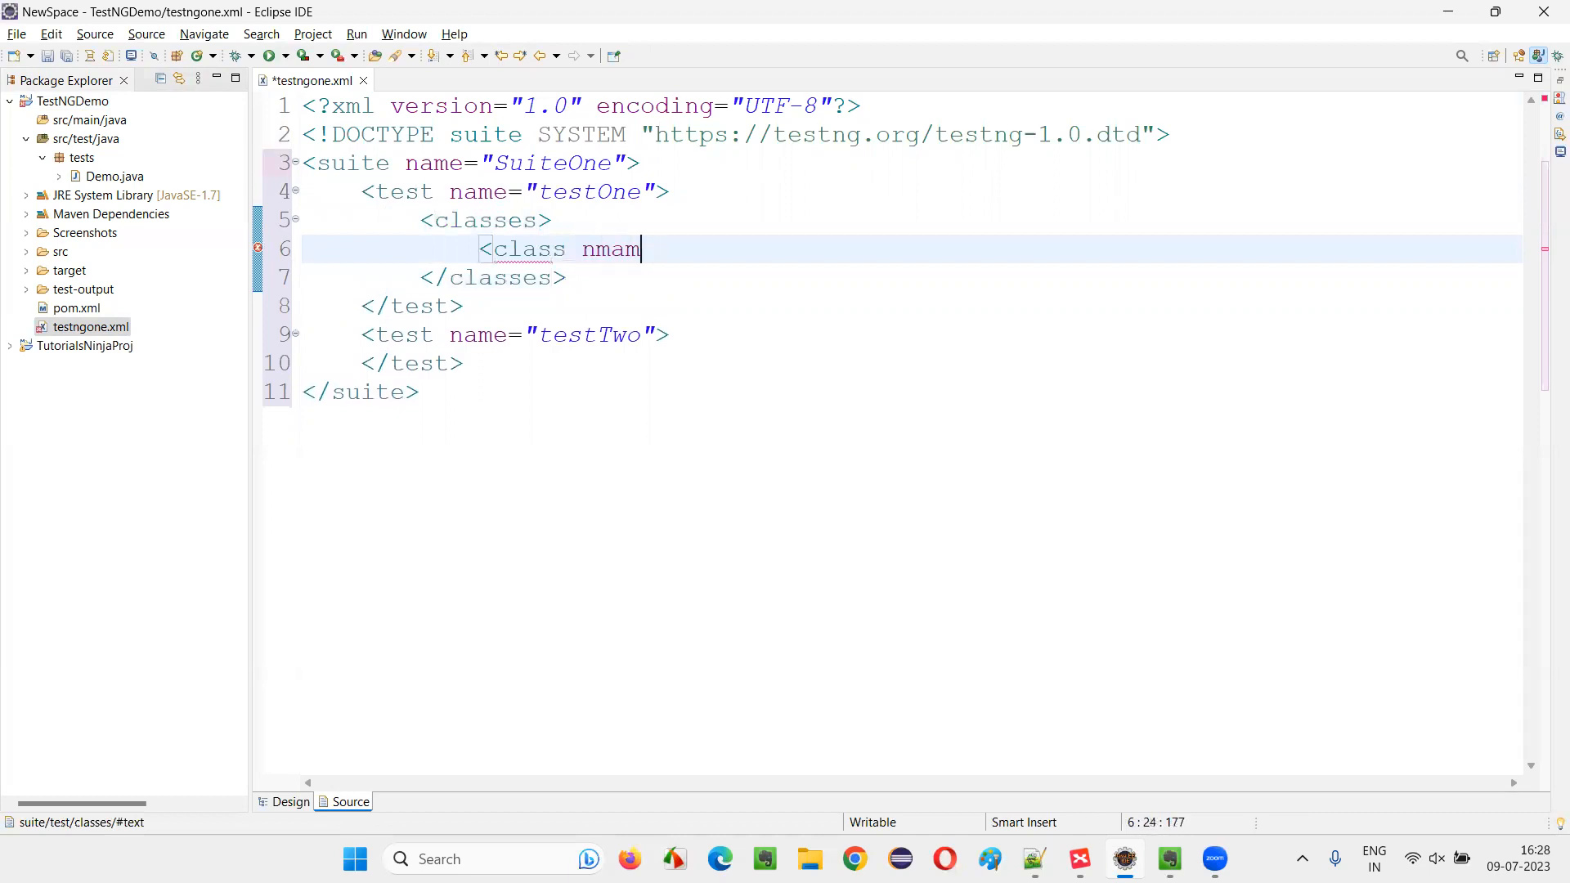
pyautogui.write('name')
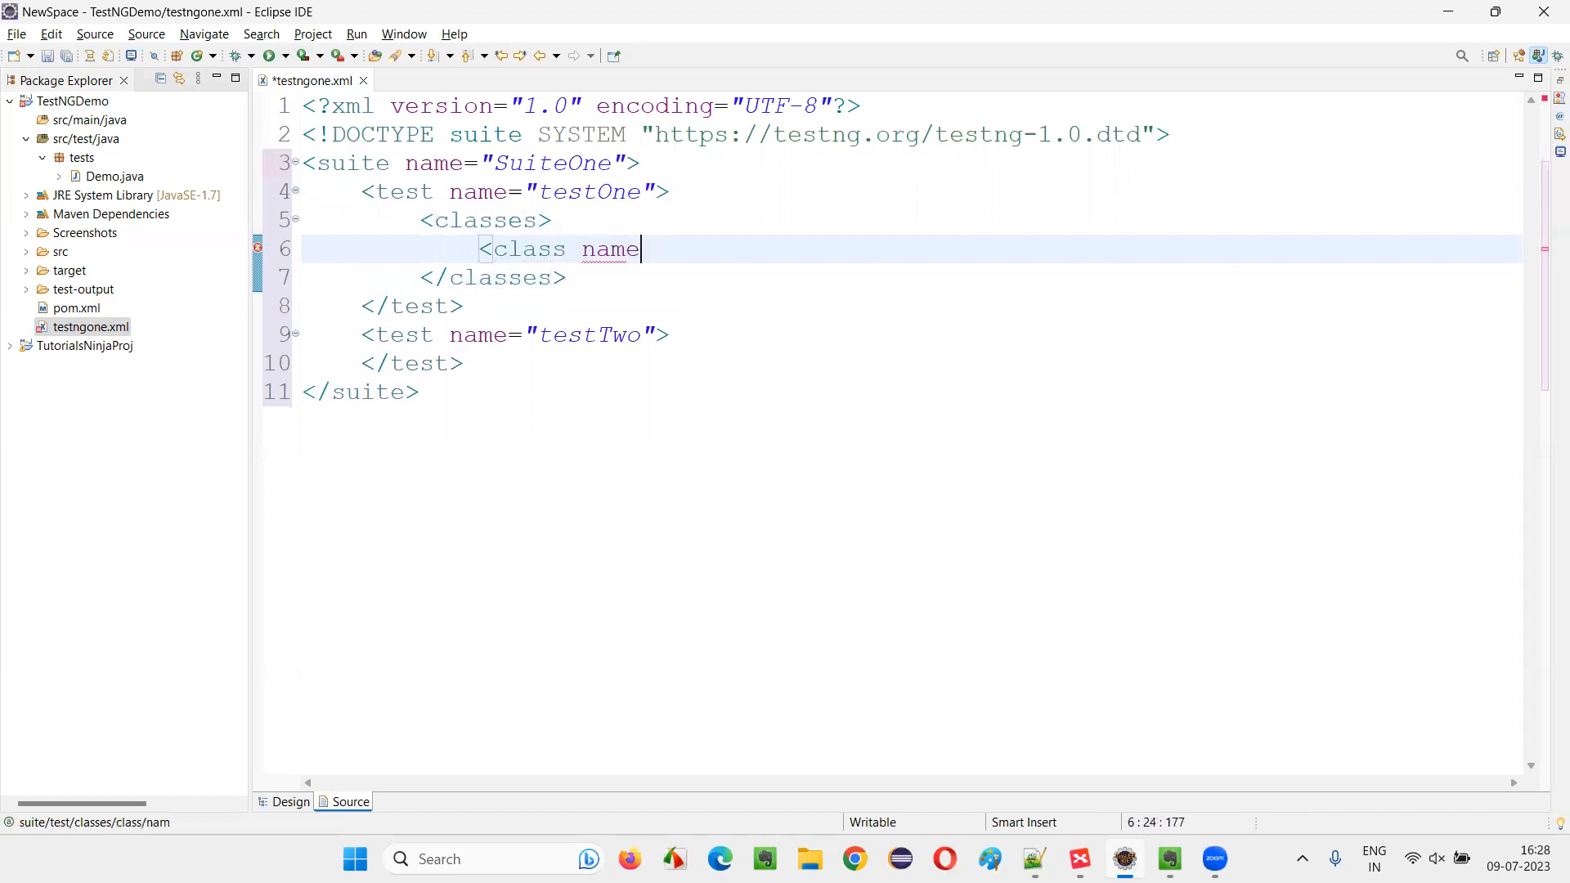
pyautogui.write('=""')
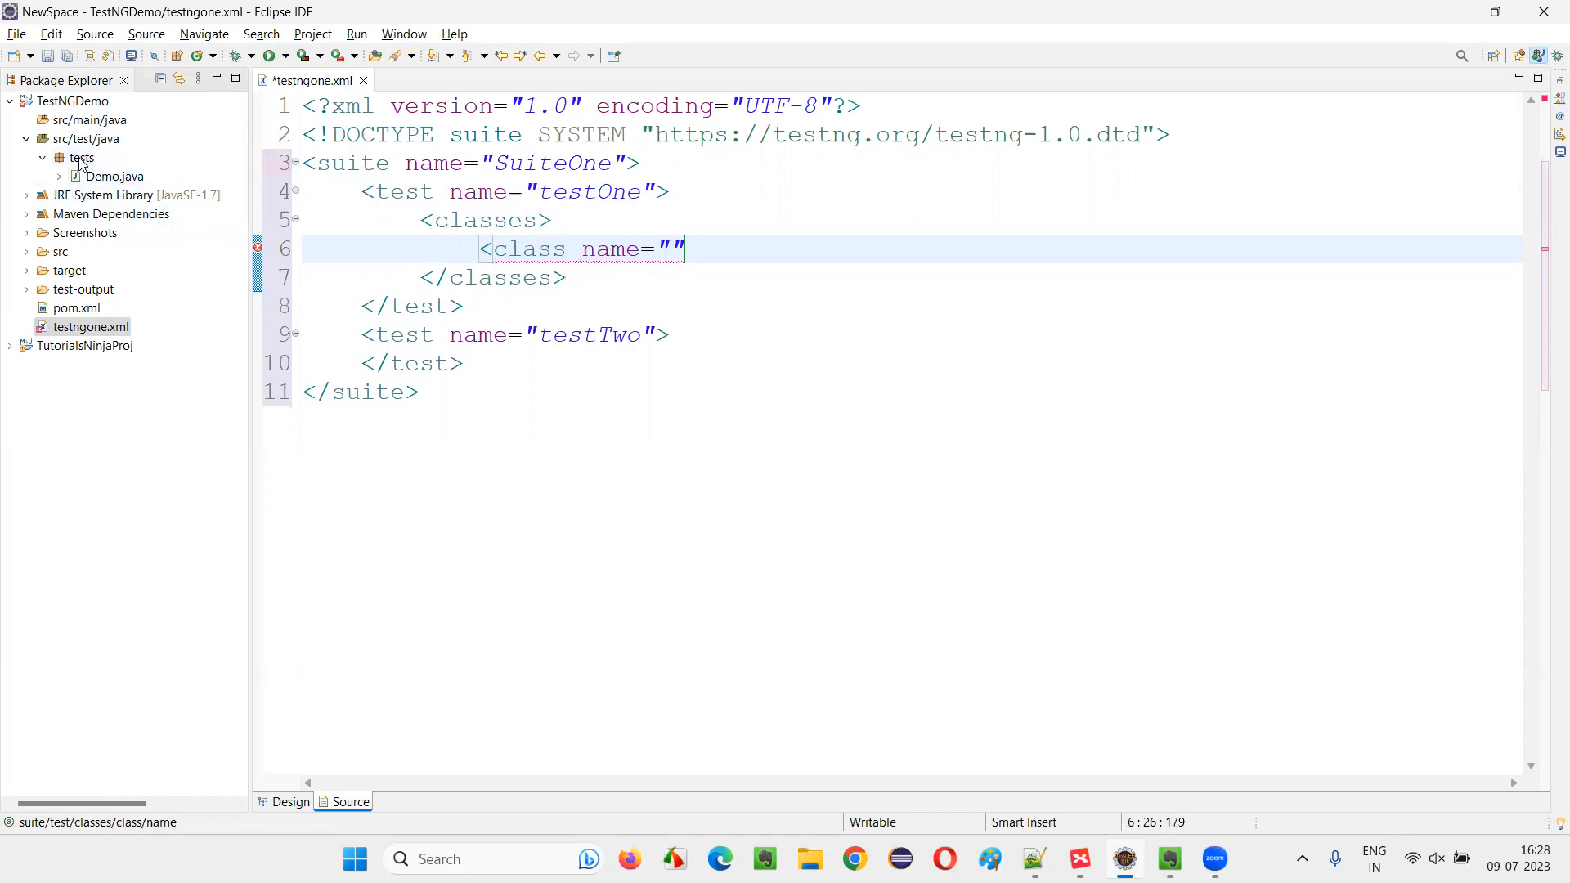
pyautogui.write('tests')
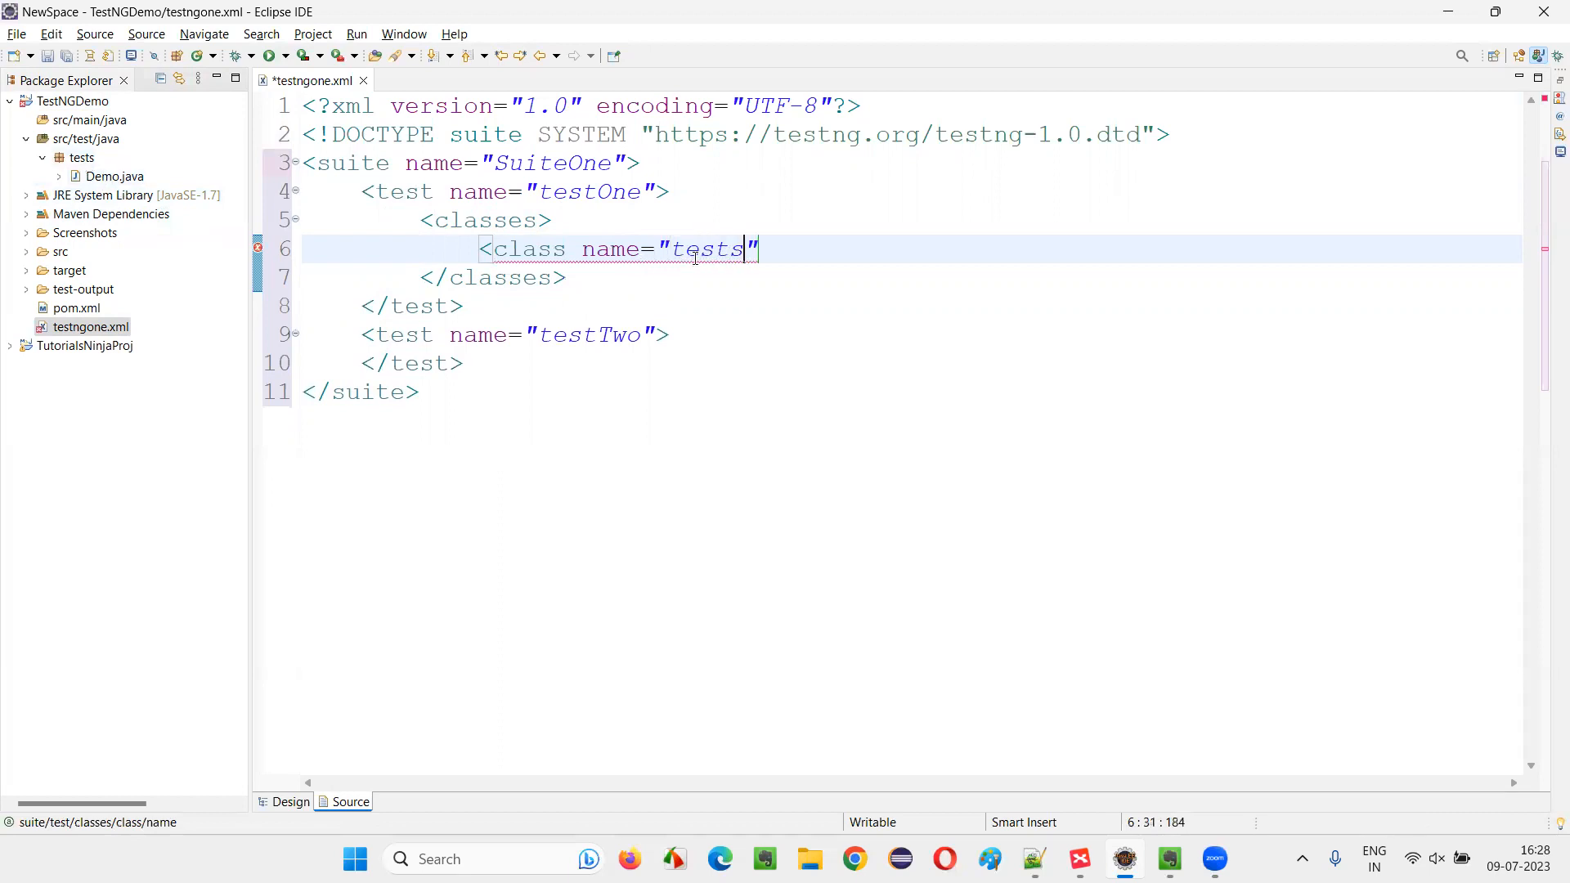
pyautogui.write('.Demo')
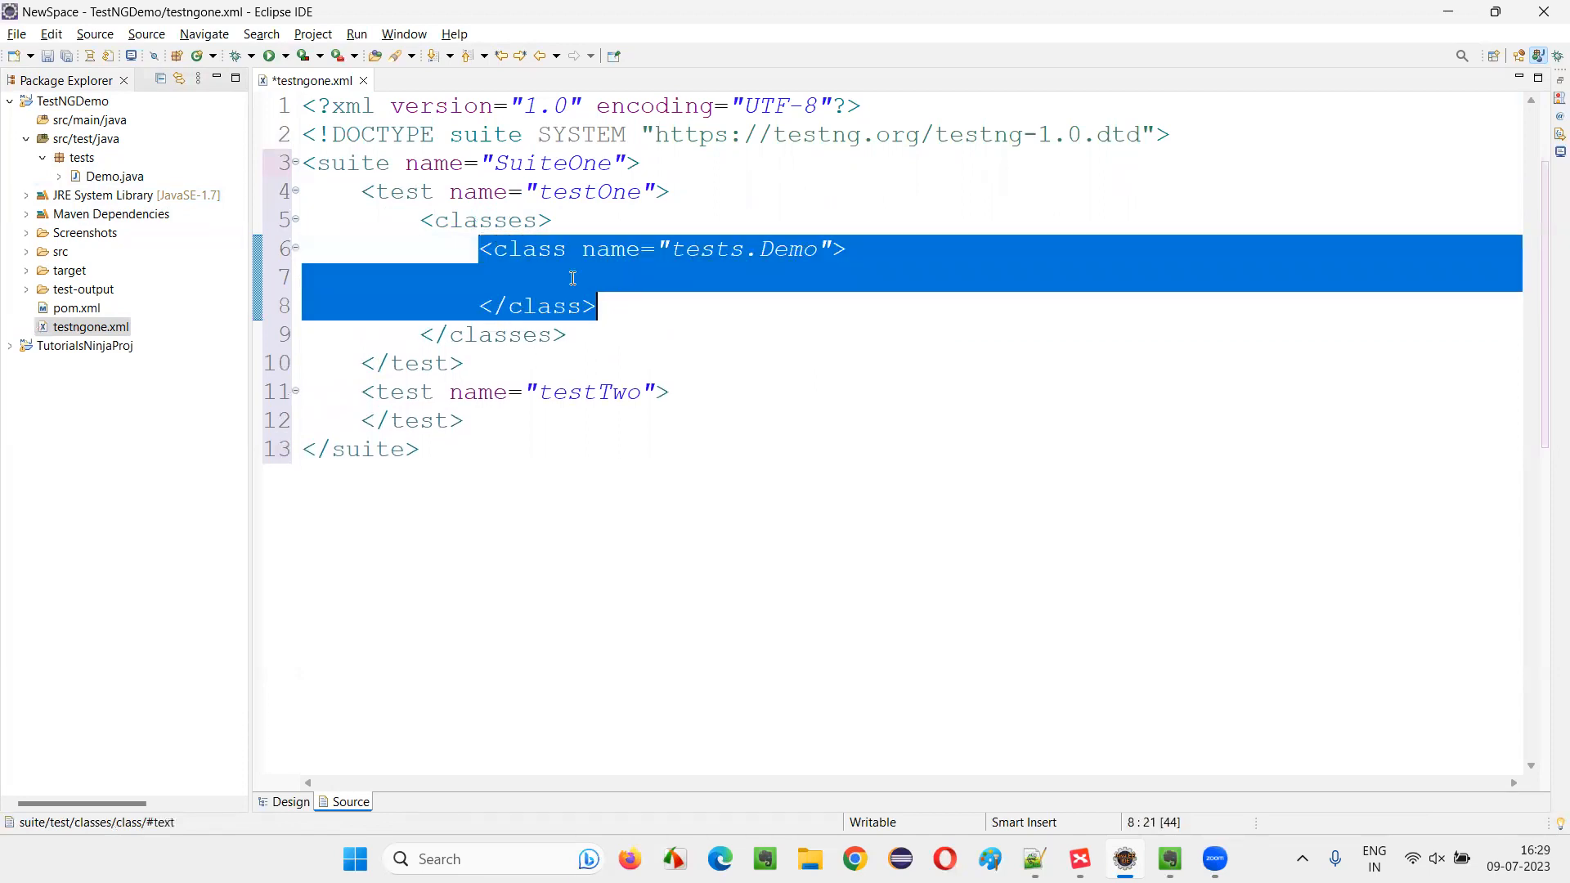
# - Give the tests.Demo class a methods block holding an include element with an empty name
pyautogui.write('<methodsx>')
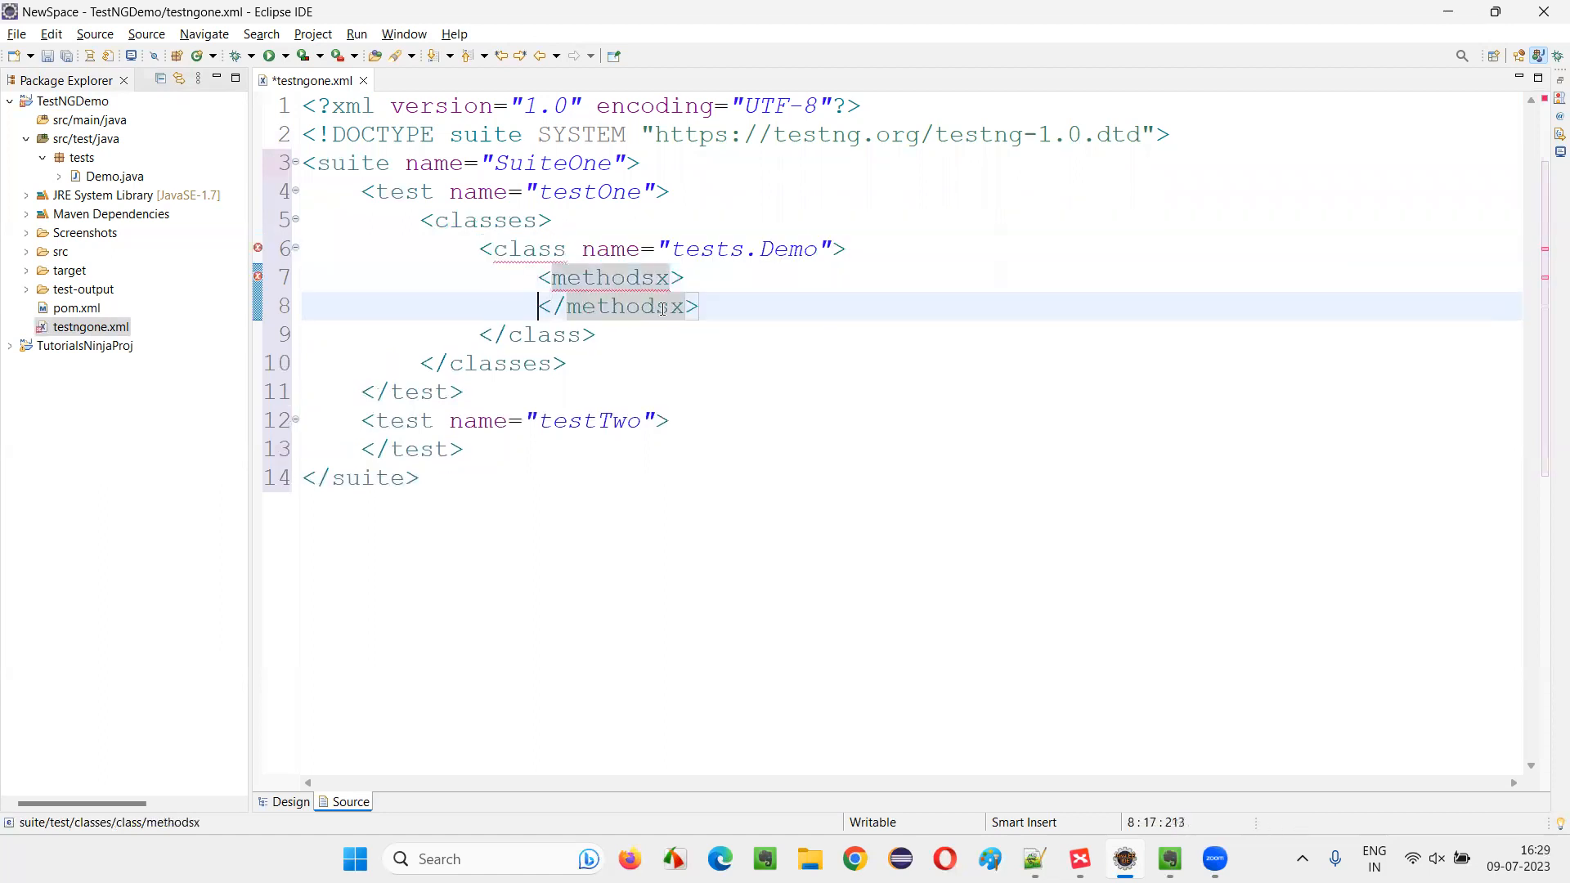
pyautogui.press('BackSpace')
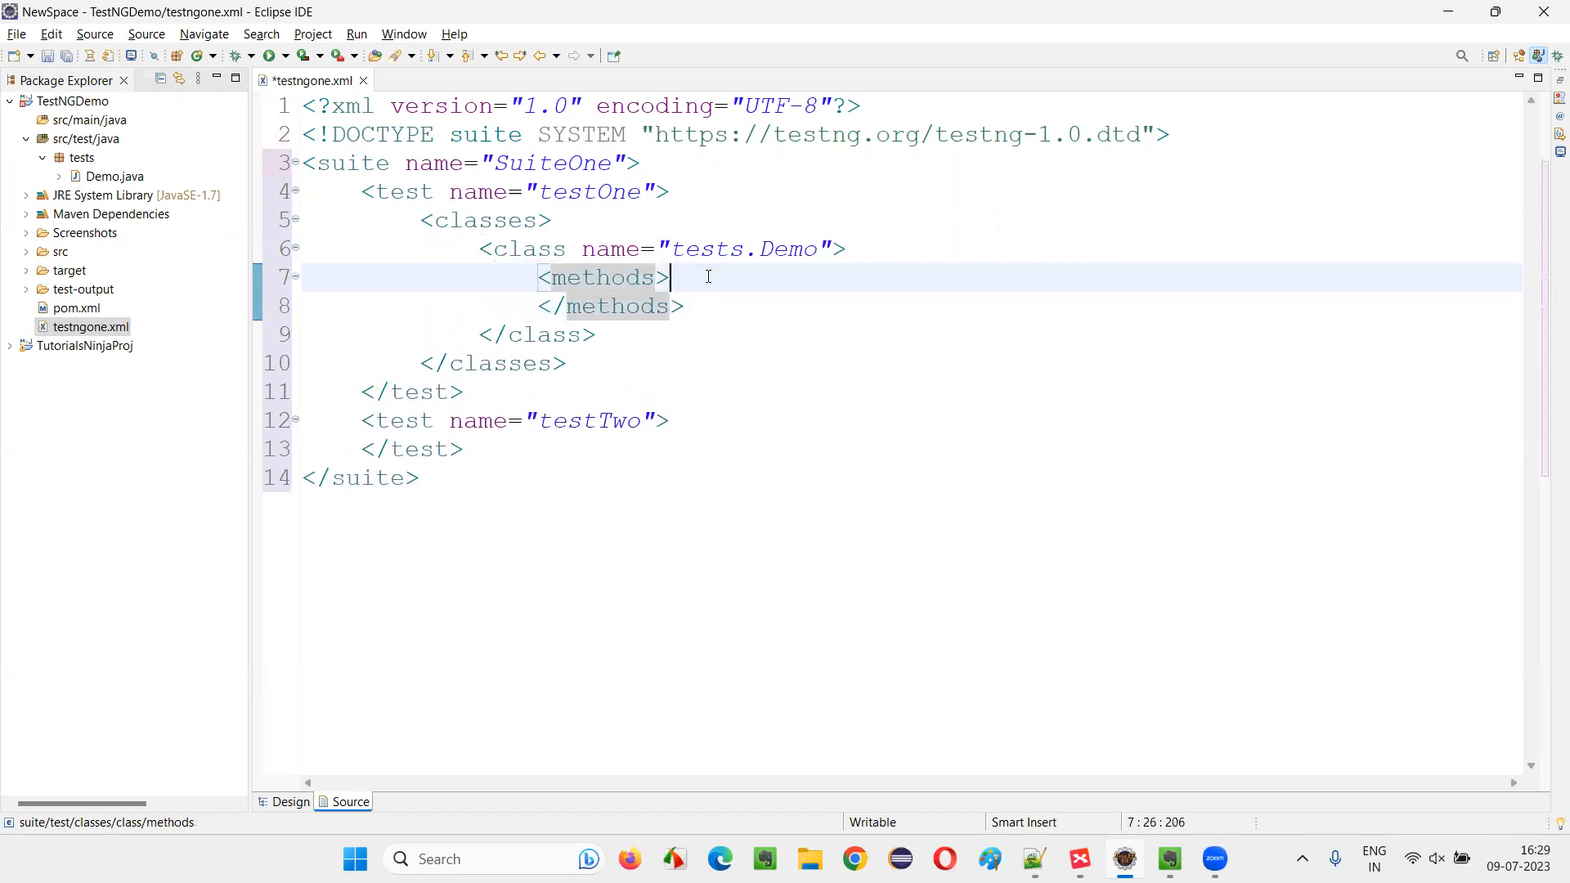
pyautogui.write('<include')
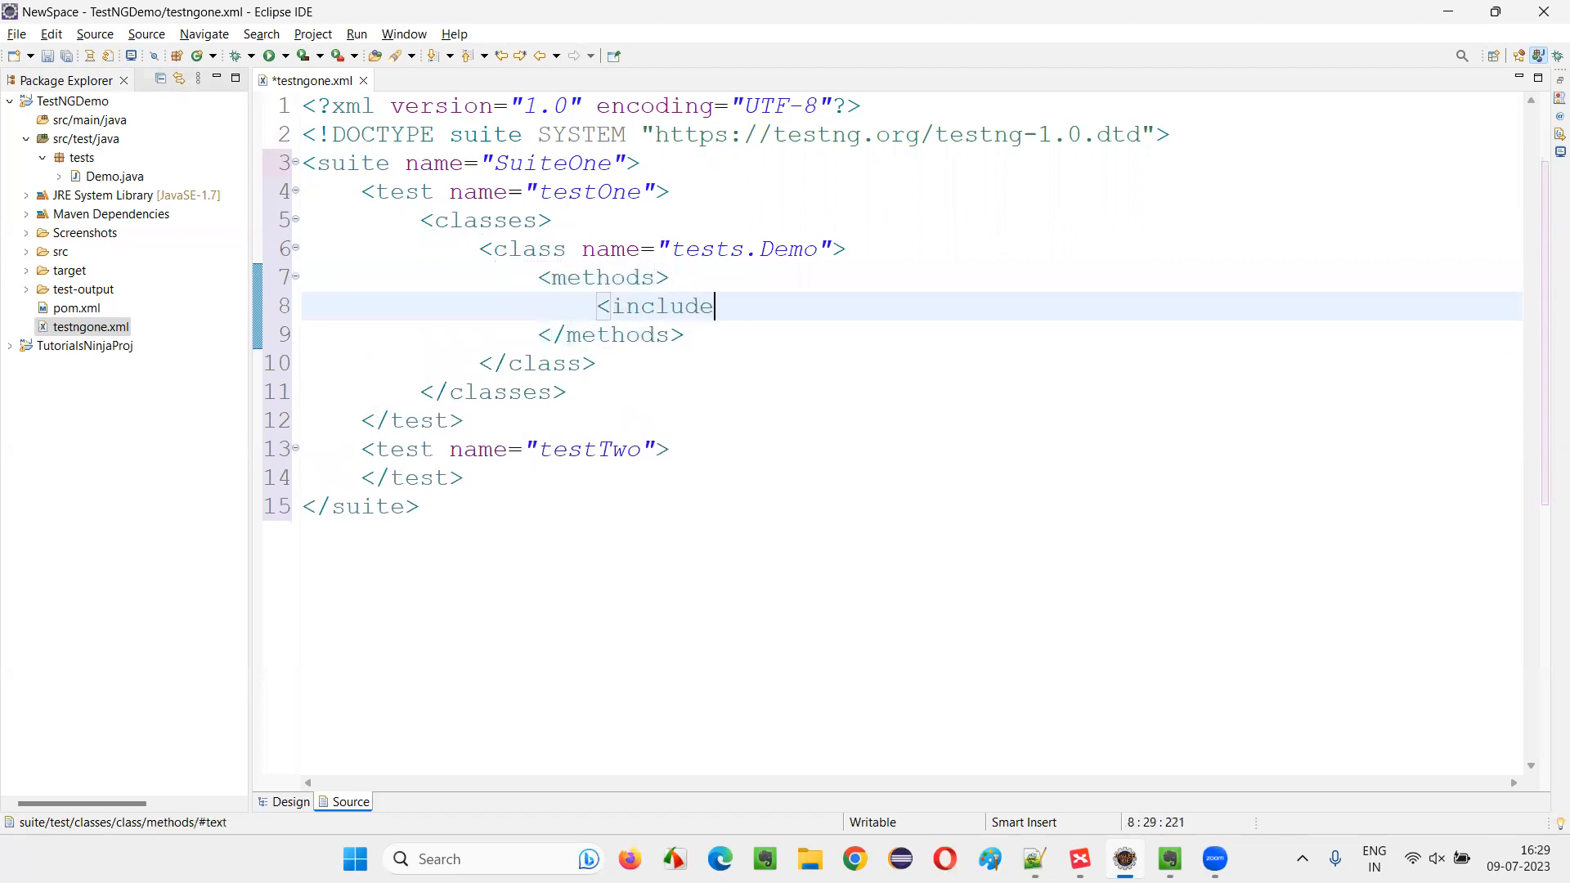
pyautogui.write('name="" />')
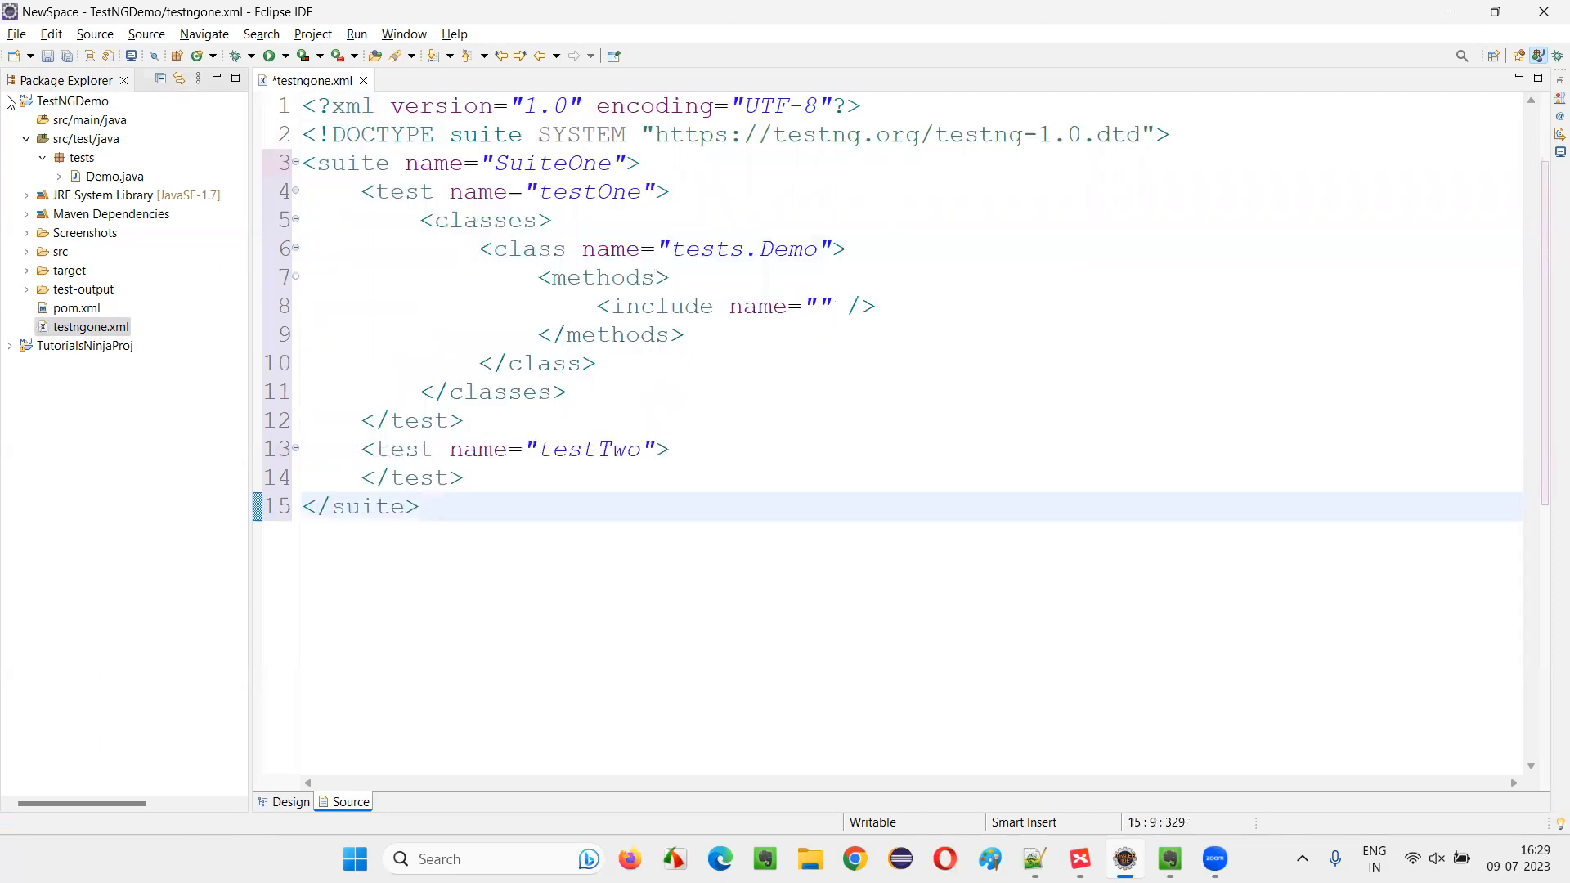
# - Copy the loginTest method name from Demo.java into the include element's name
pyautogui.click(115, 177)
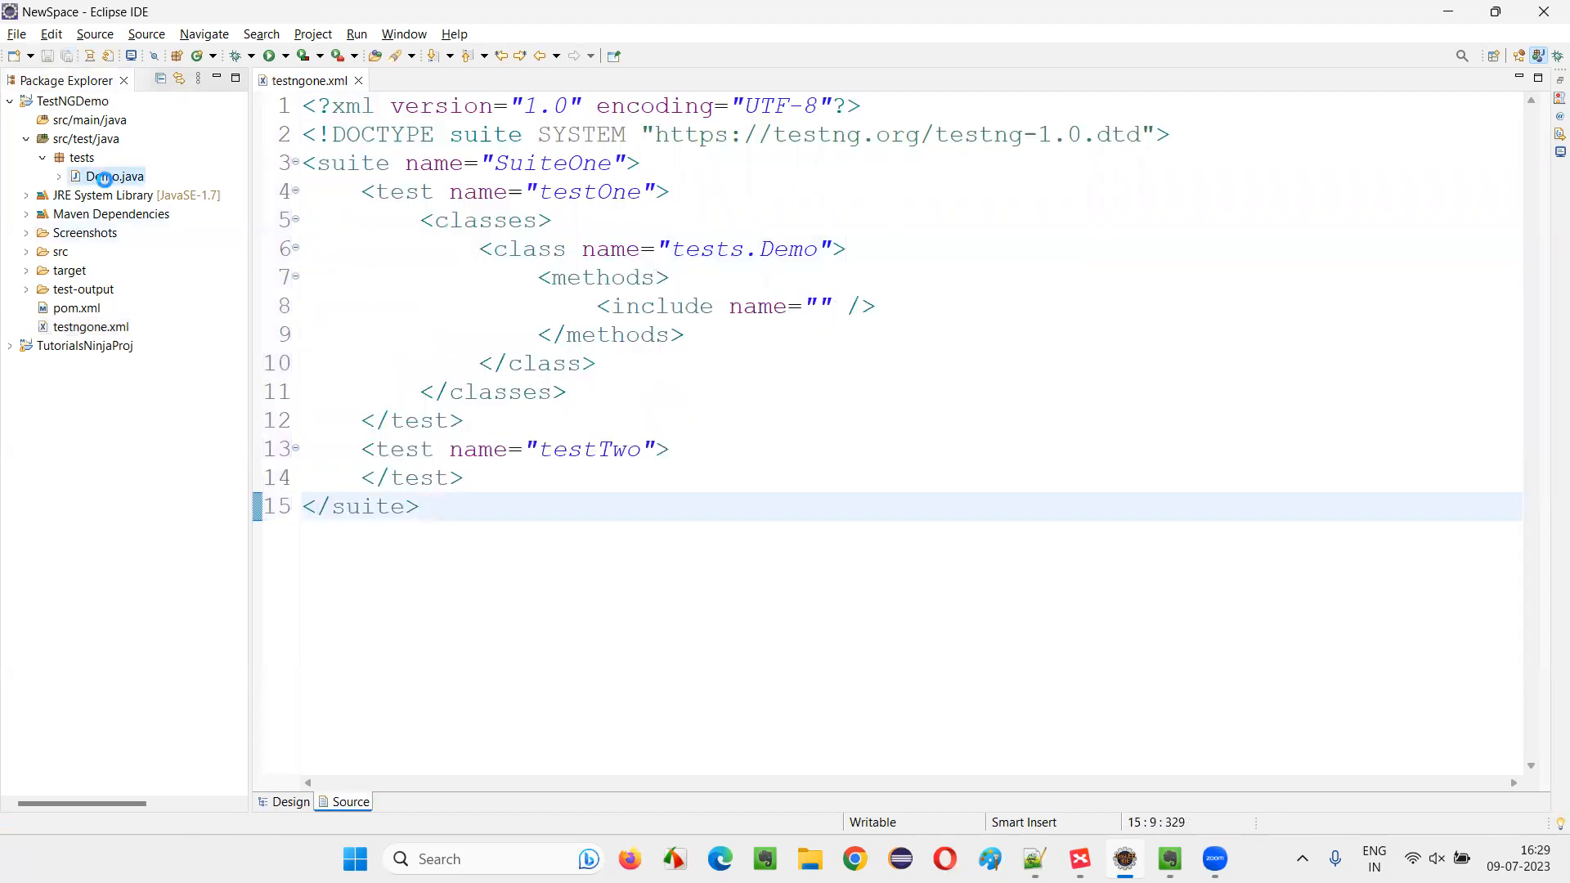
pyautogui.doubleClick(115, 177)
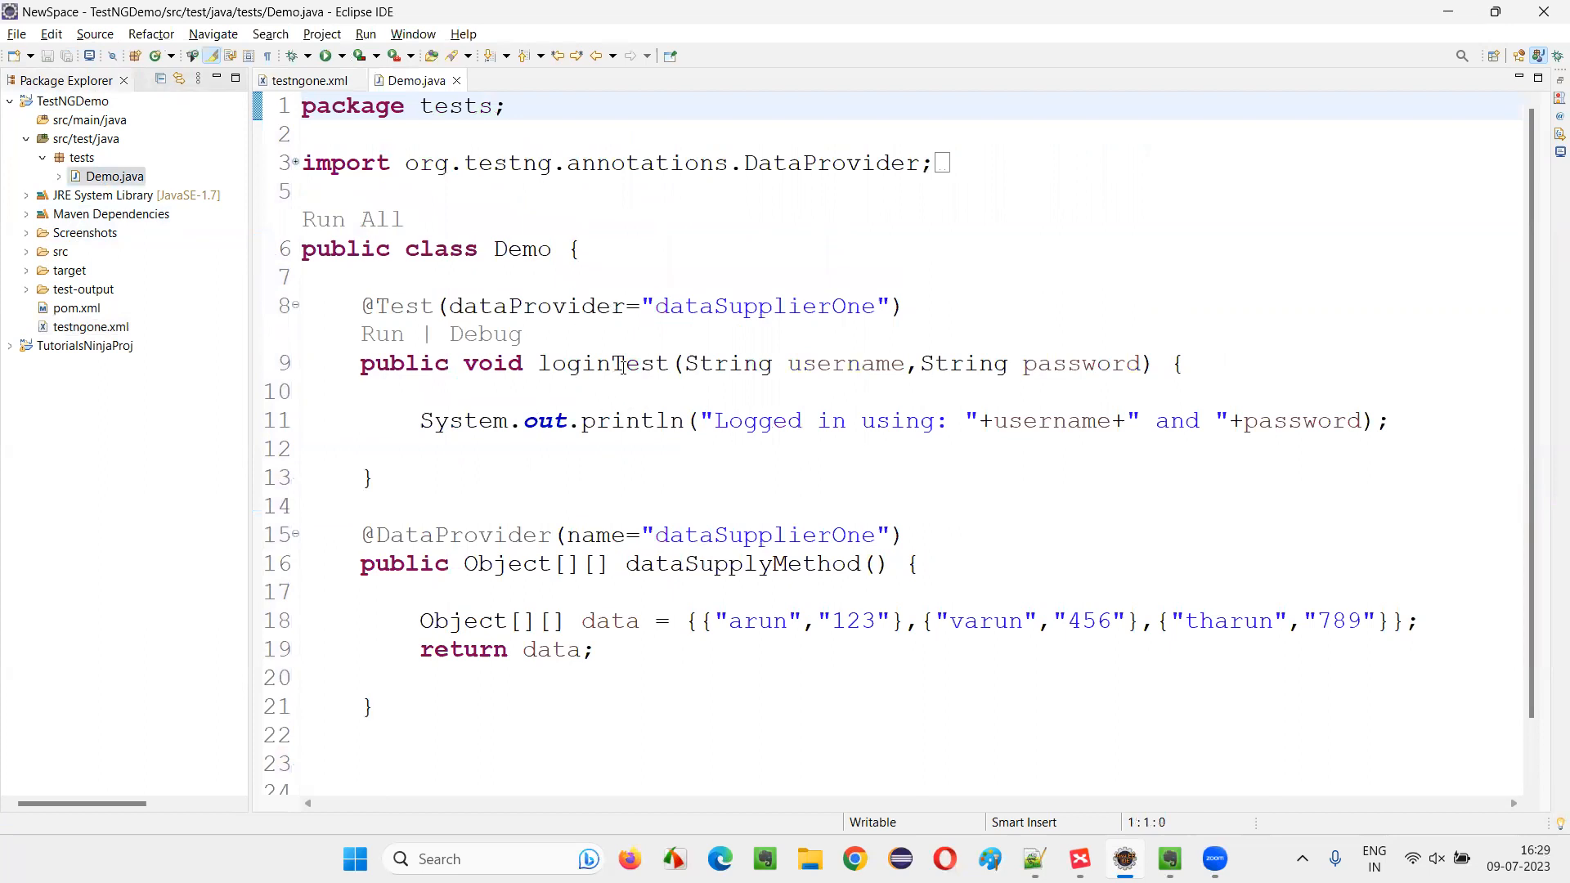
pyautogui.click(628, 363)
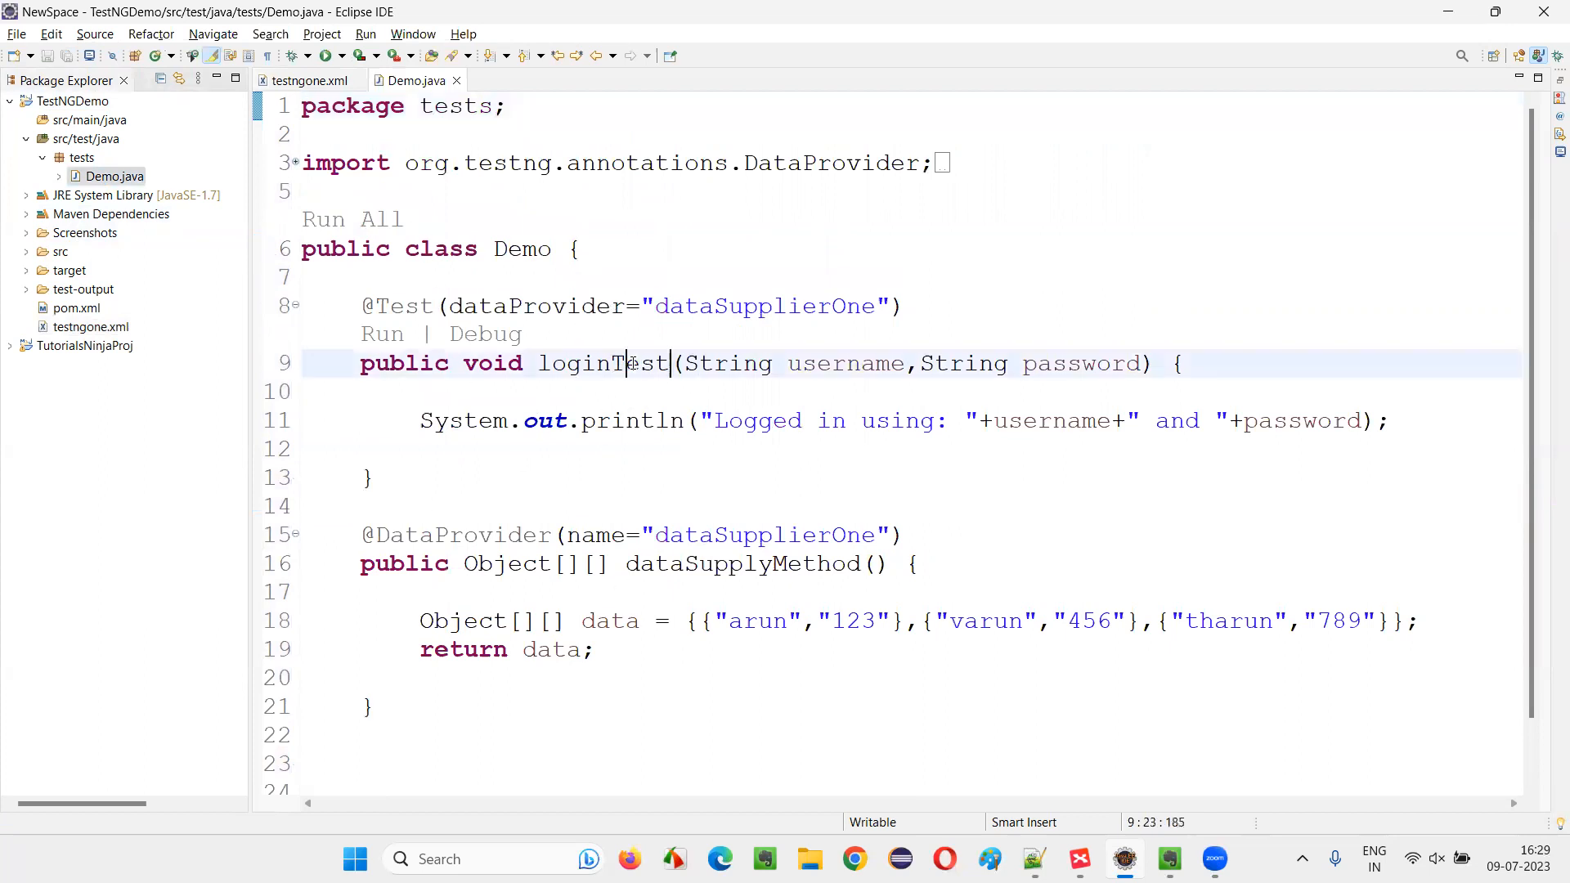
pyautogui.doubleClick(603, 363)
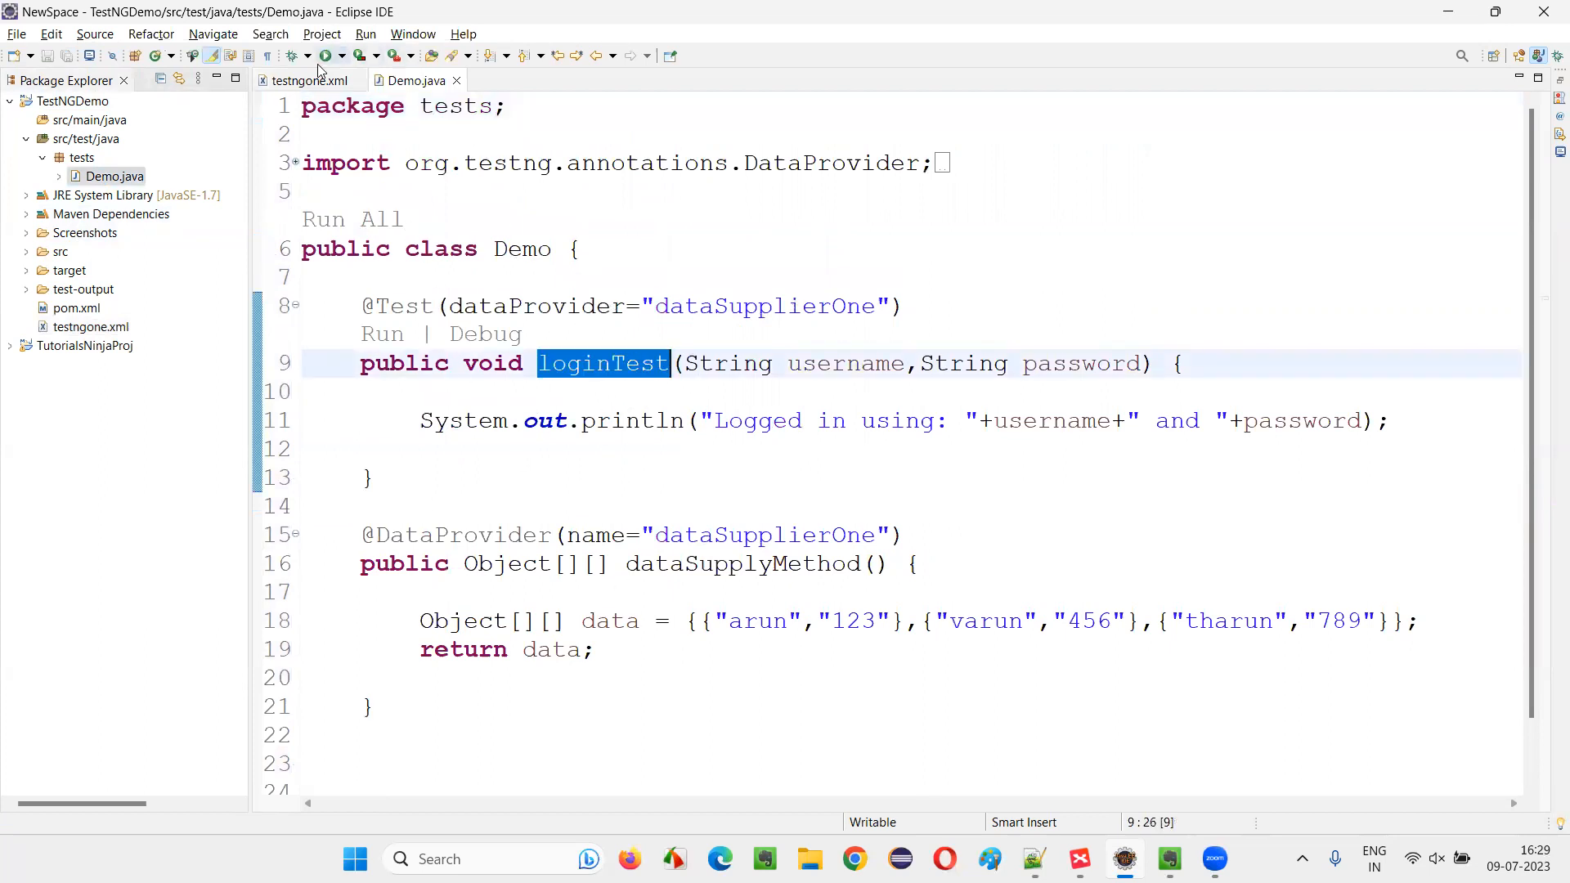
pyautogui.click(310, 80)
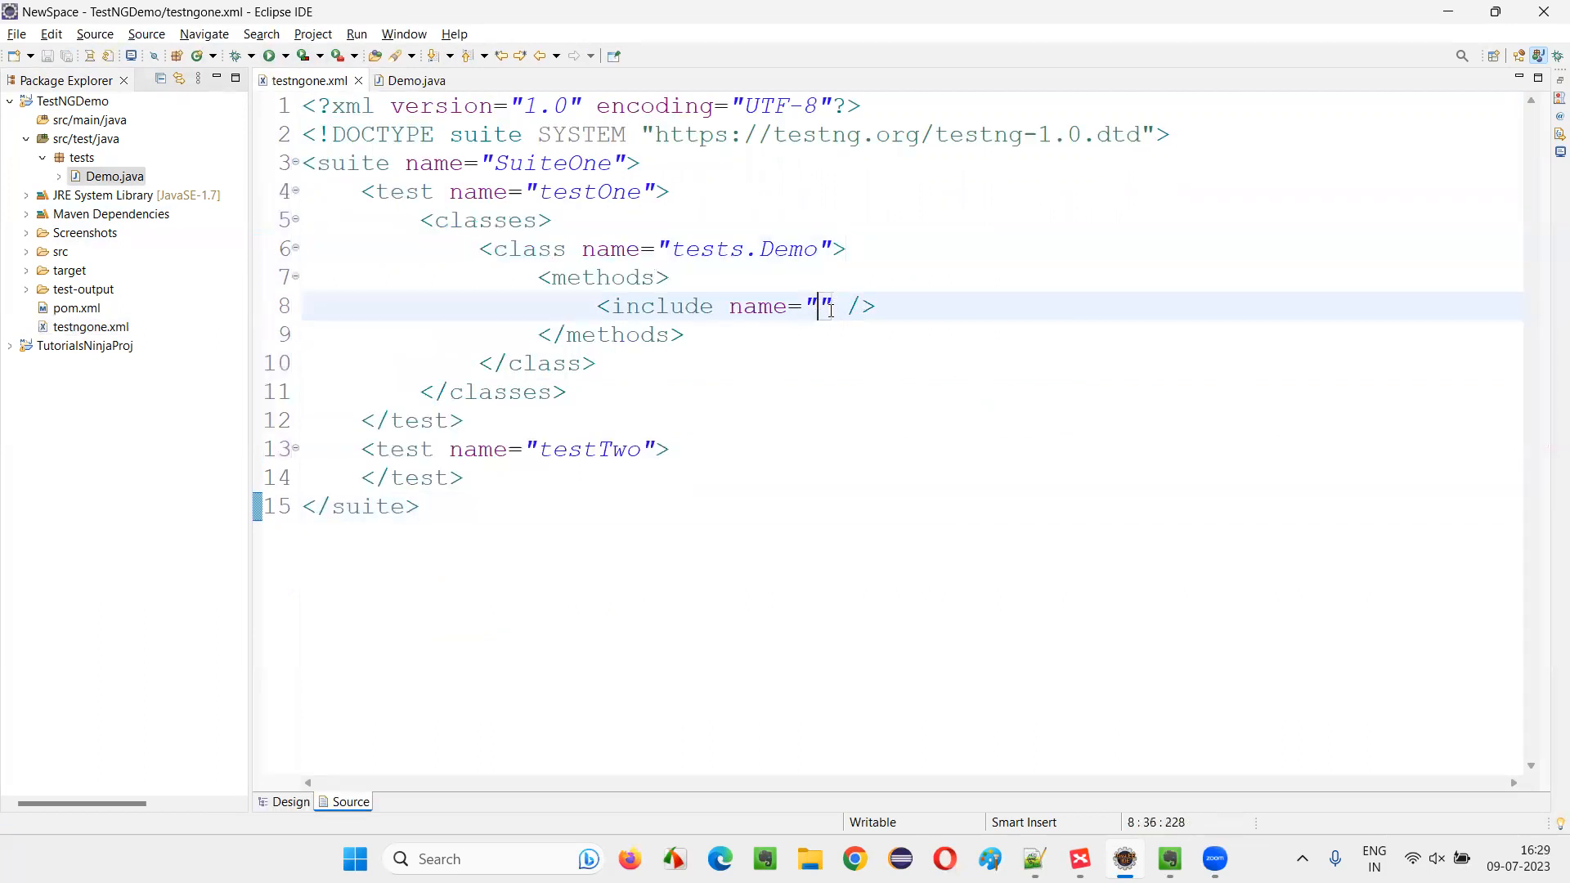
pyautogui.write('loginTest')
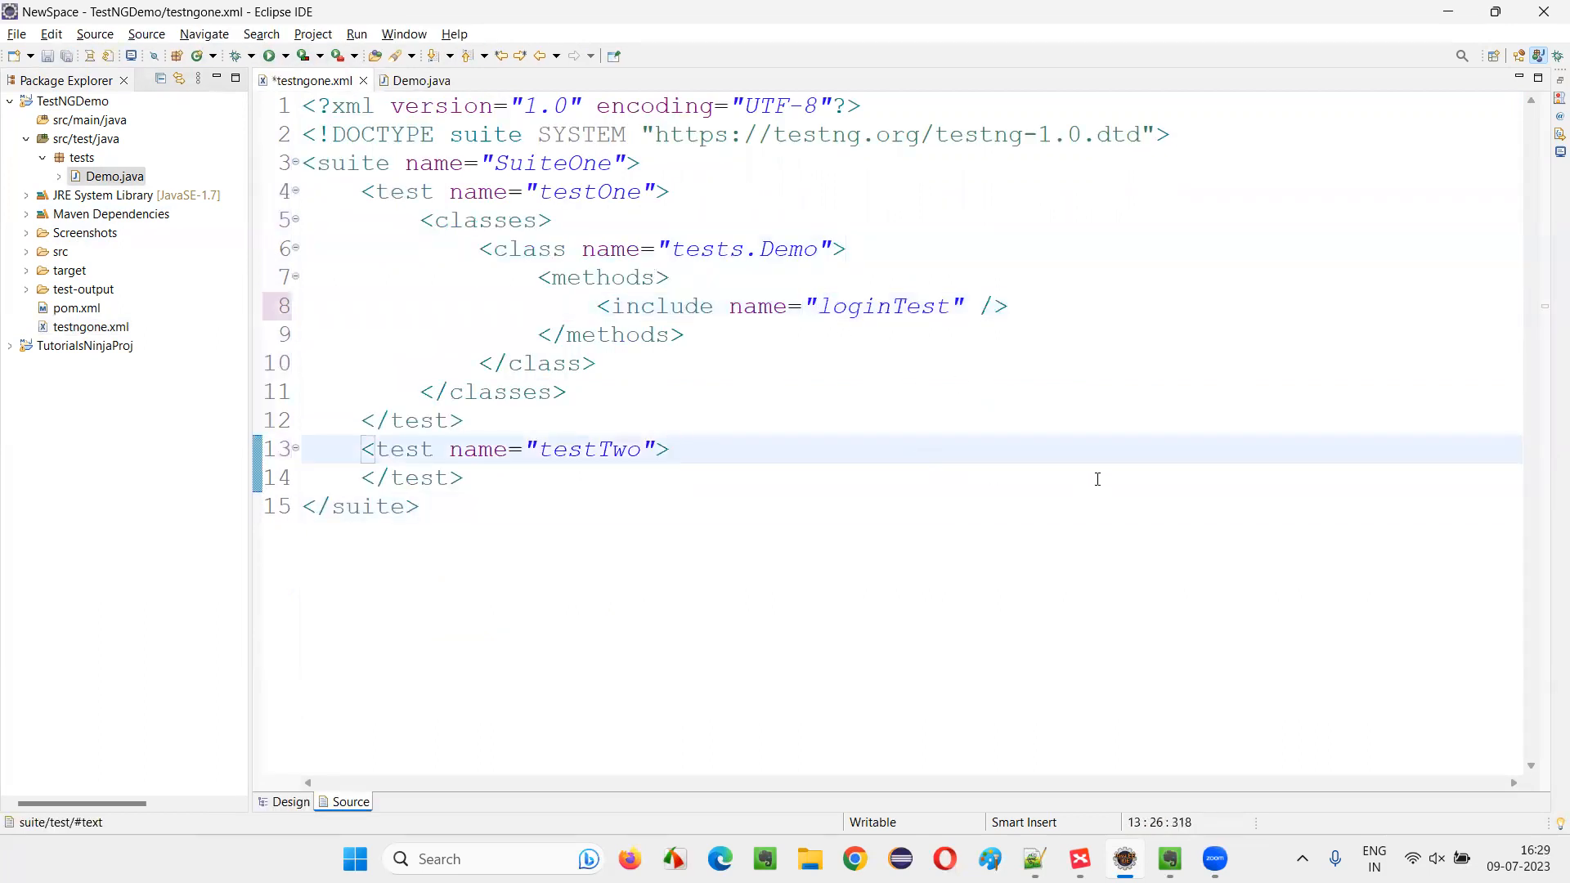
# - Delete the empty testTwo test block so SuiteOne holds only testOne
pyautogui.click(1008, 306)
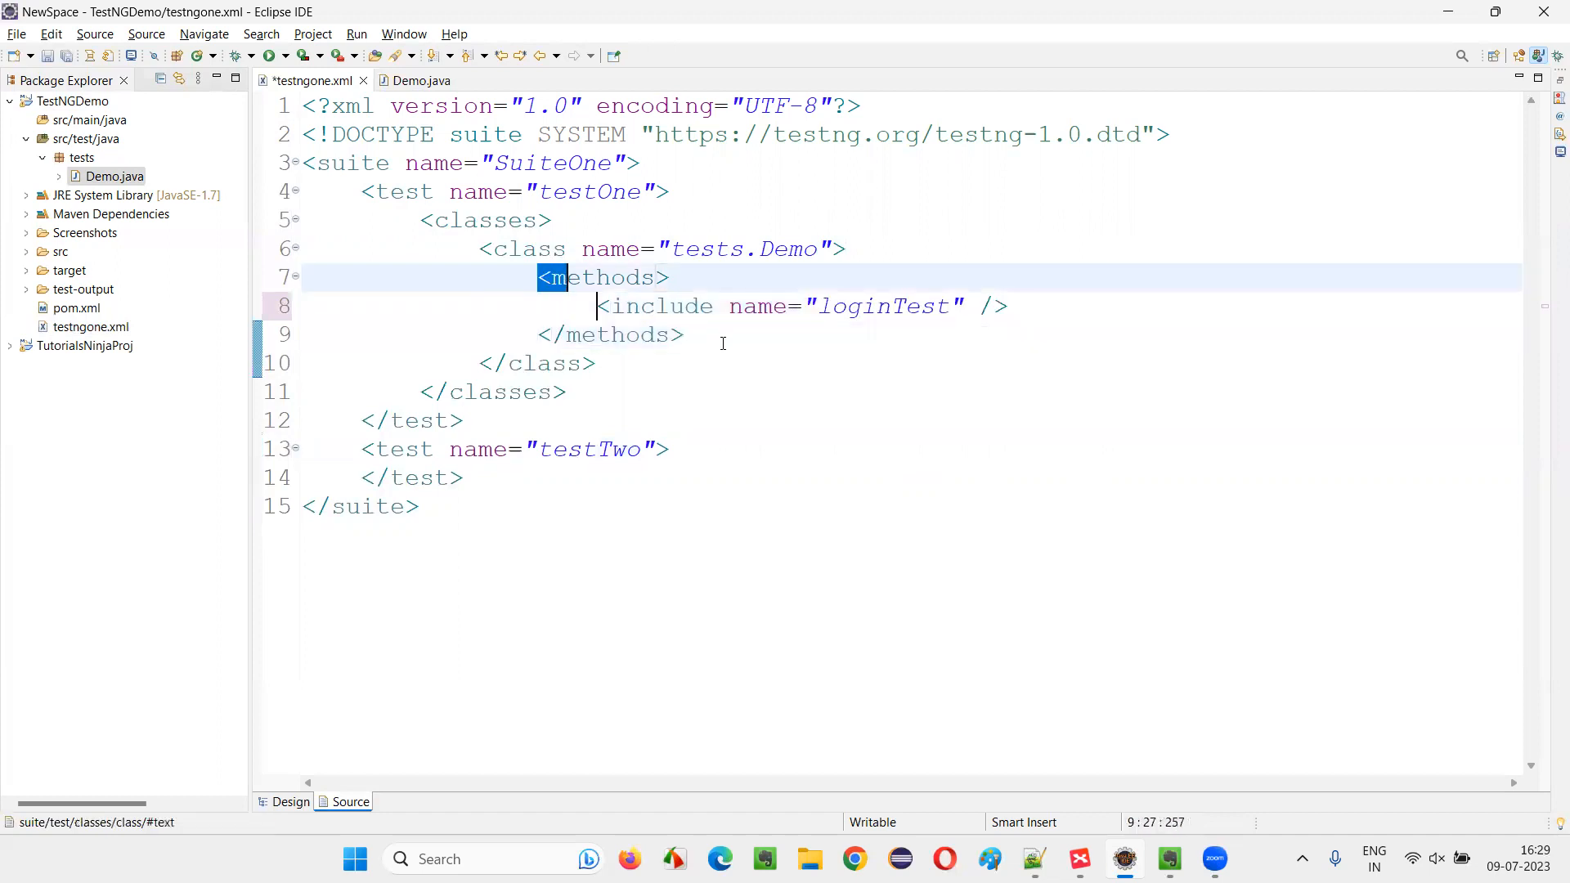
pyautogui.moveTo(479, 249); pyautogui.dragTo(596, 363)
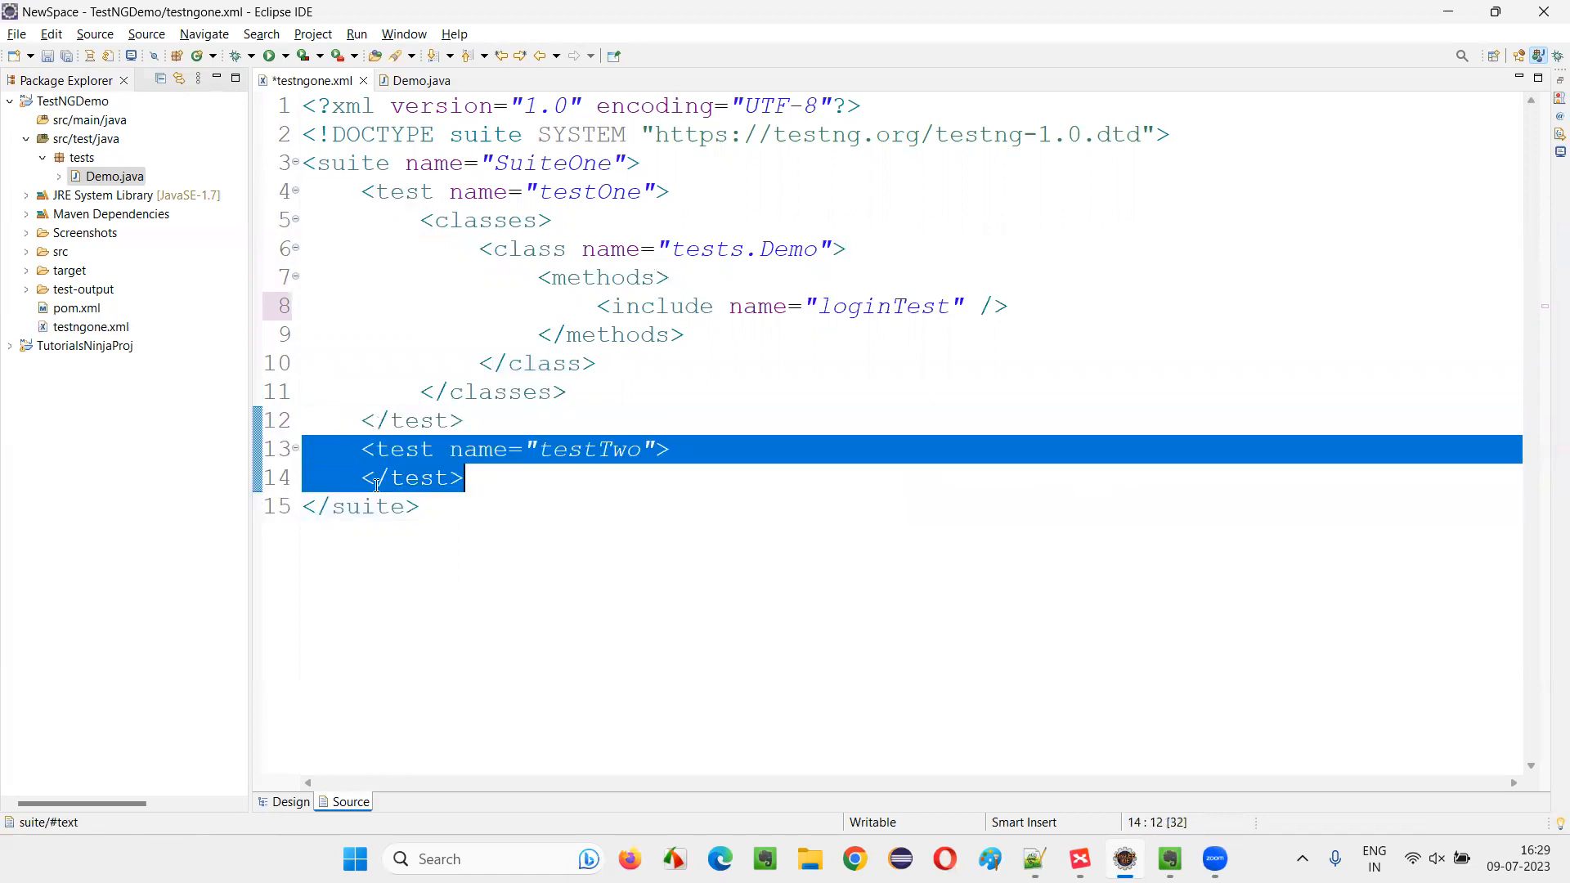
pyautogui.press('Delete')
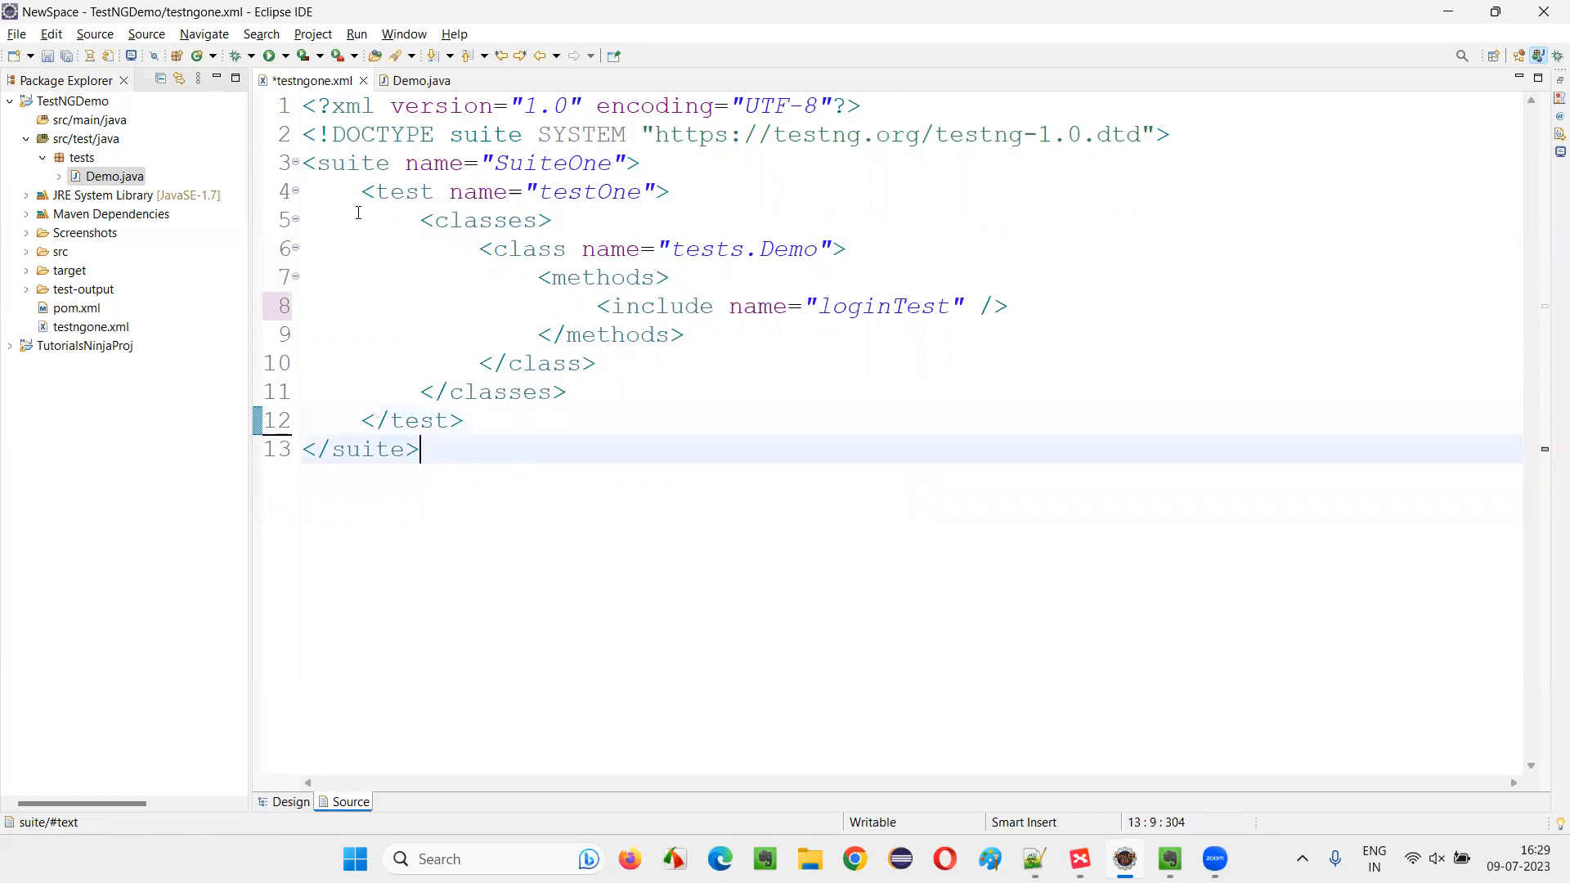
pyautogui.click(411, 420)
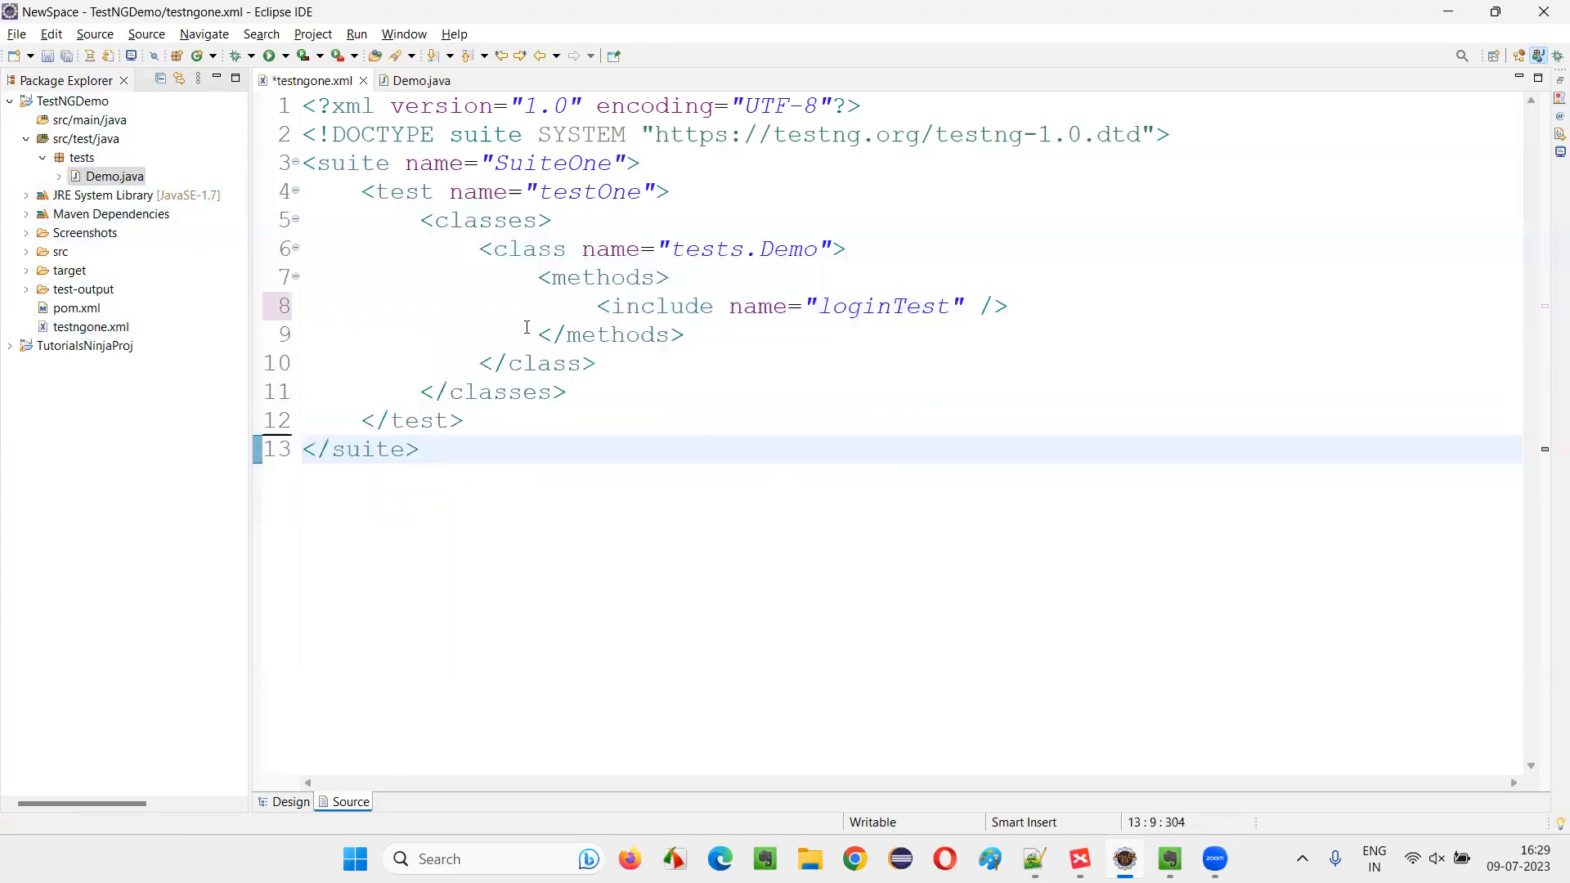
# - Review the whole suite file contents and save testngone.xml
pyautogui.click(112, 176)
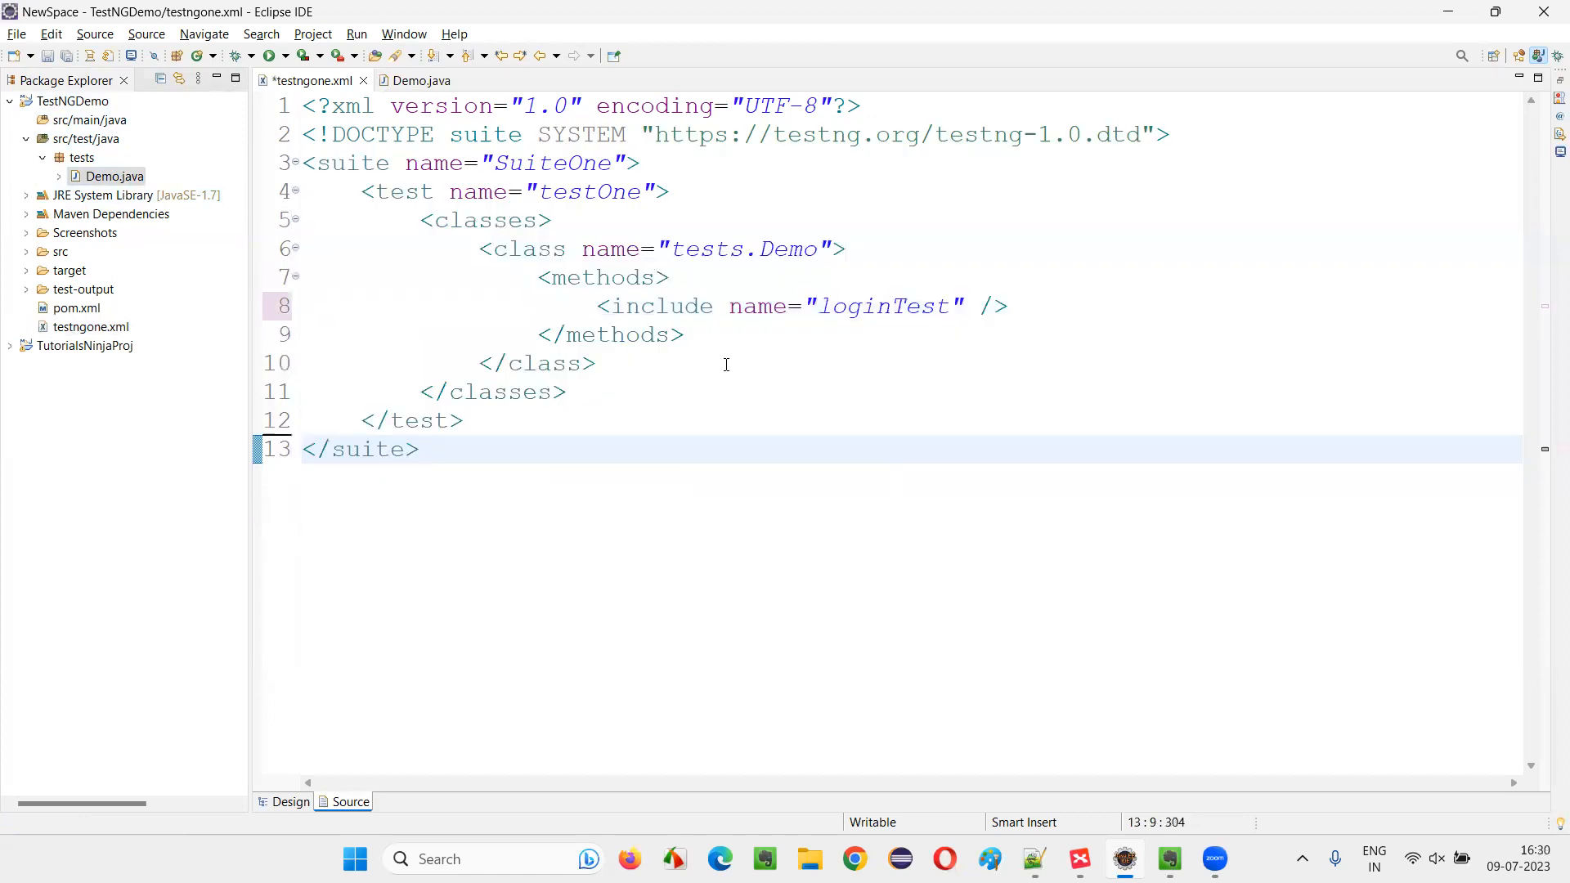
pyautogui.click(420, 448)
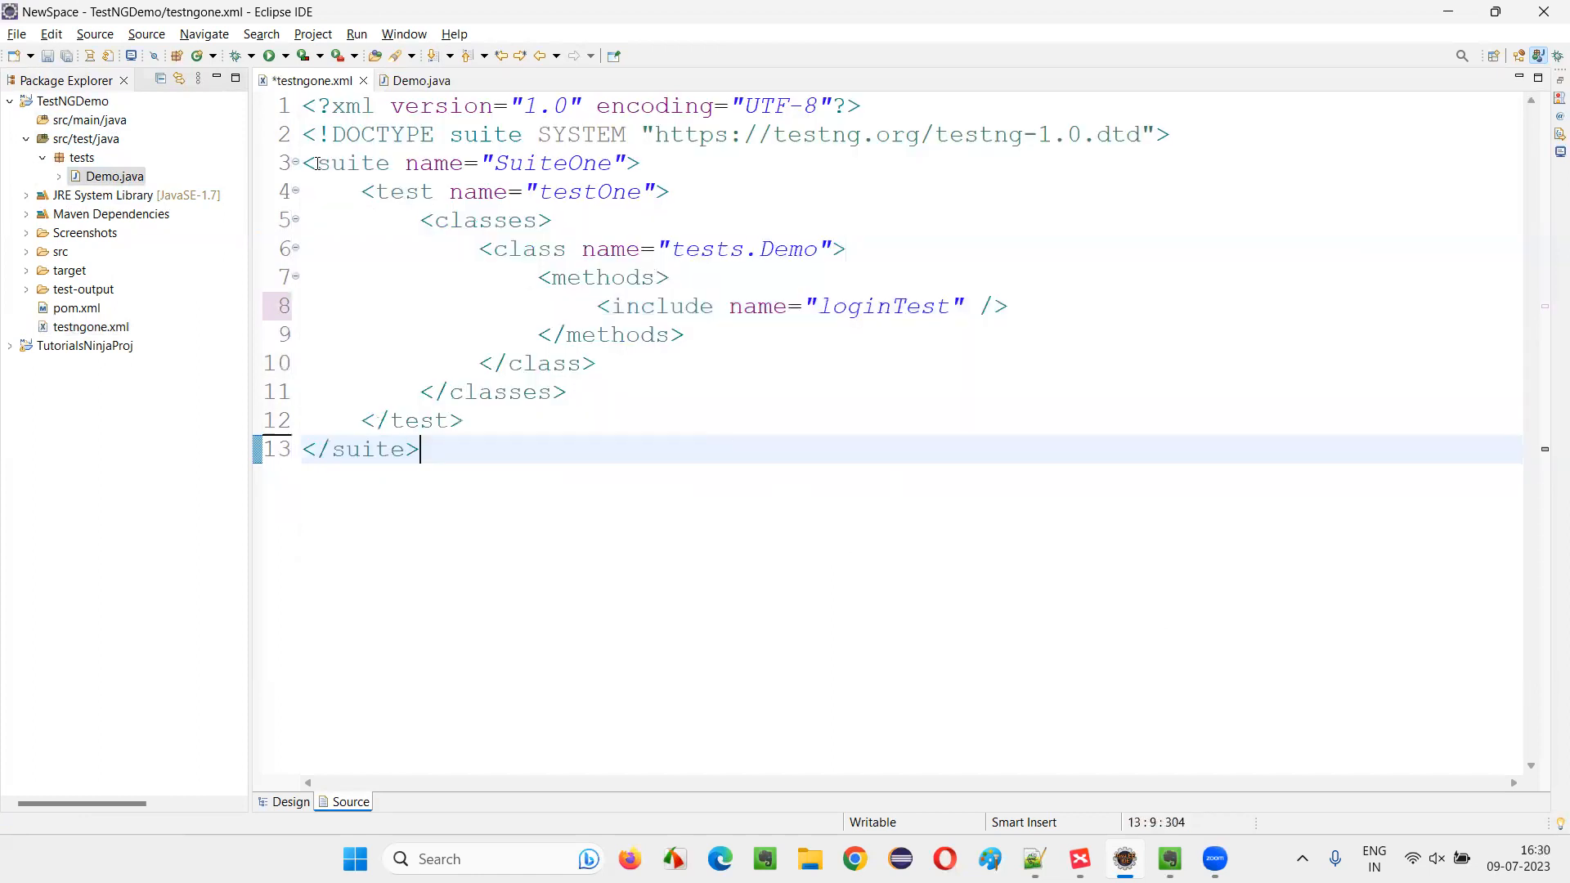
pyautogui.doubleClick(368, 448)
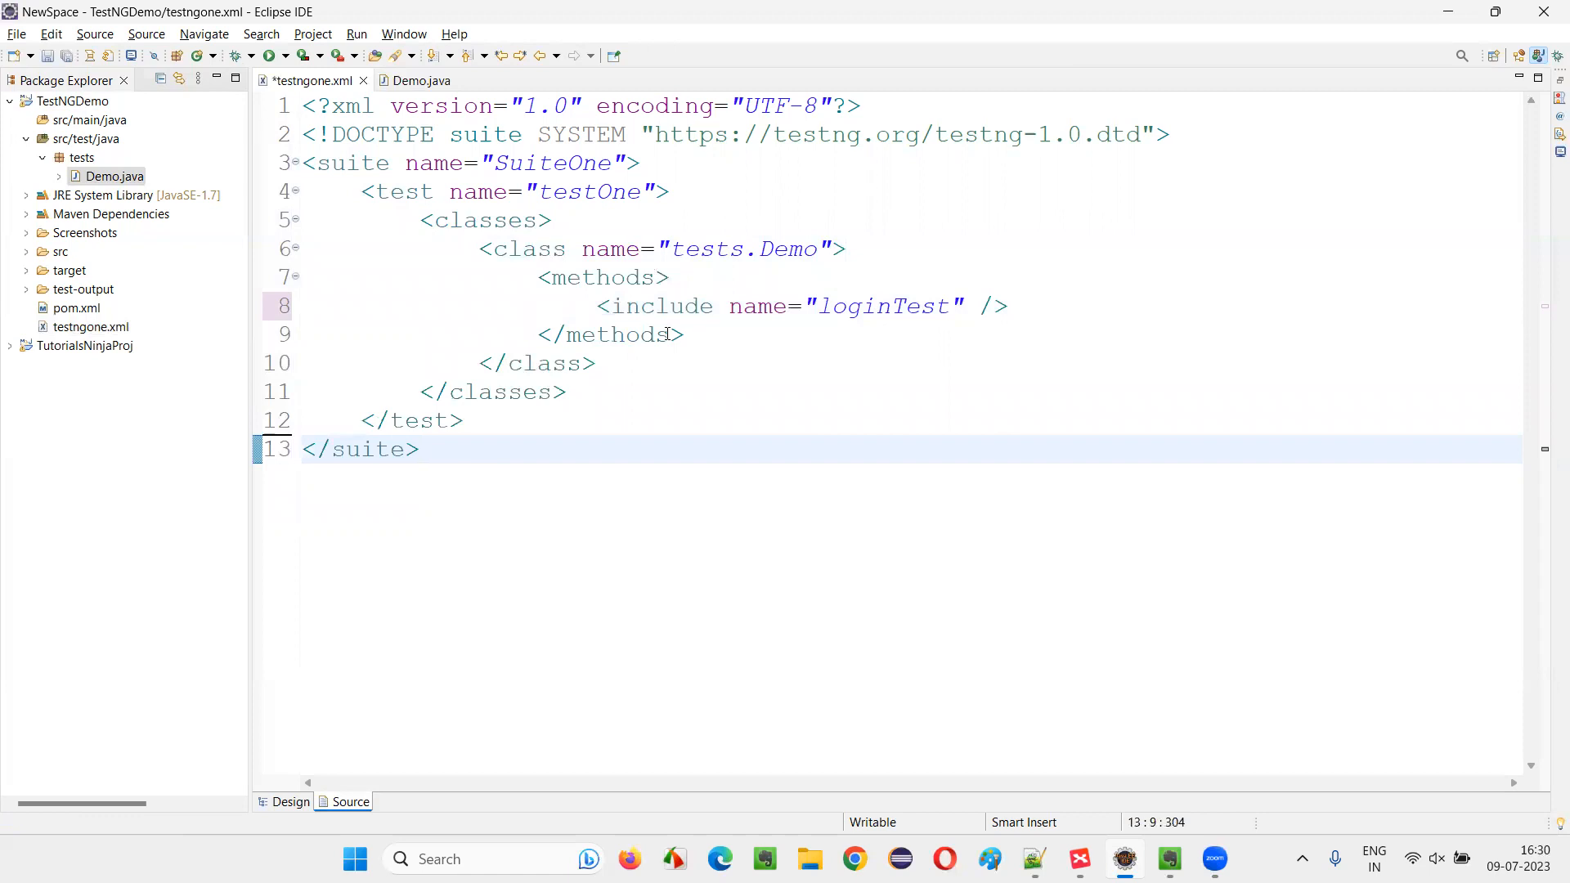
pyautogui.moveTo(685, 334)
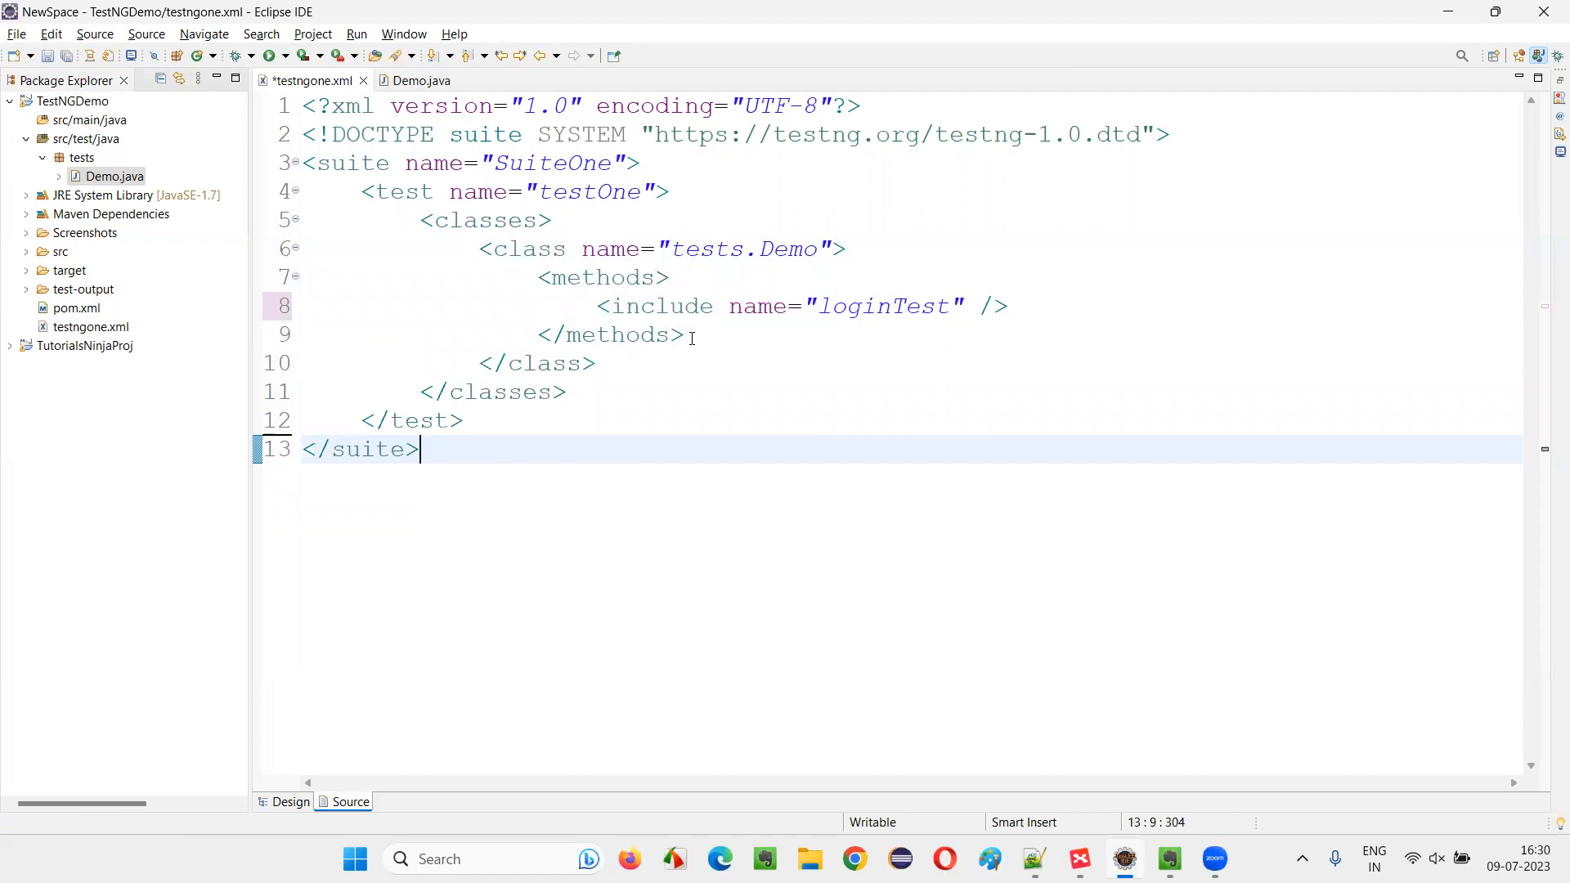
pyautogui.press('ctrl+a')
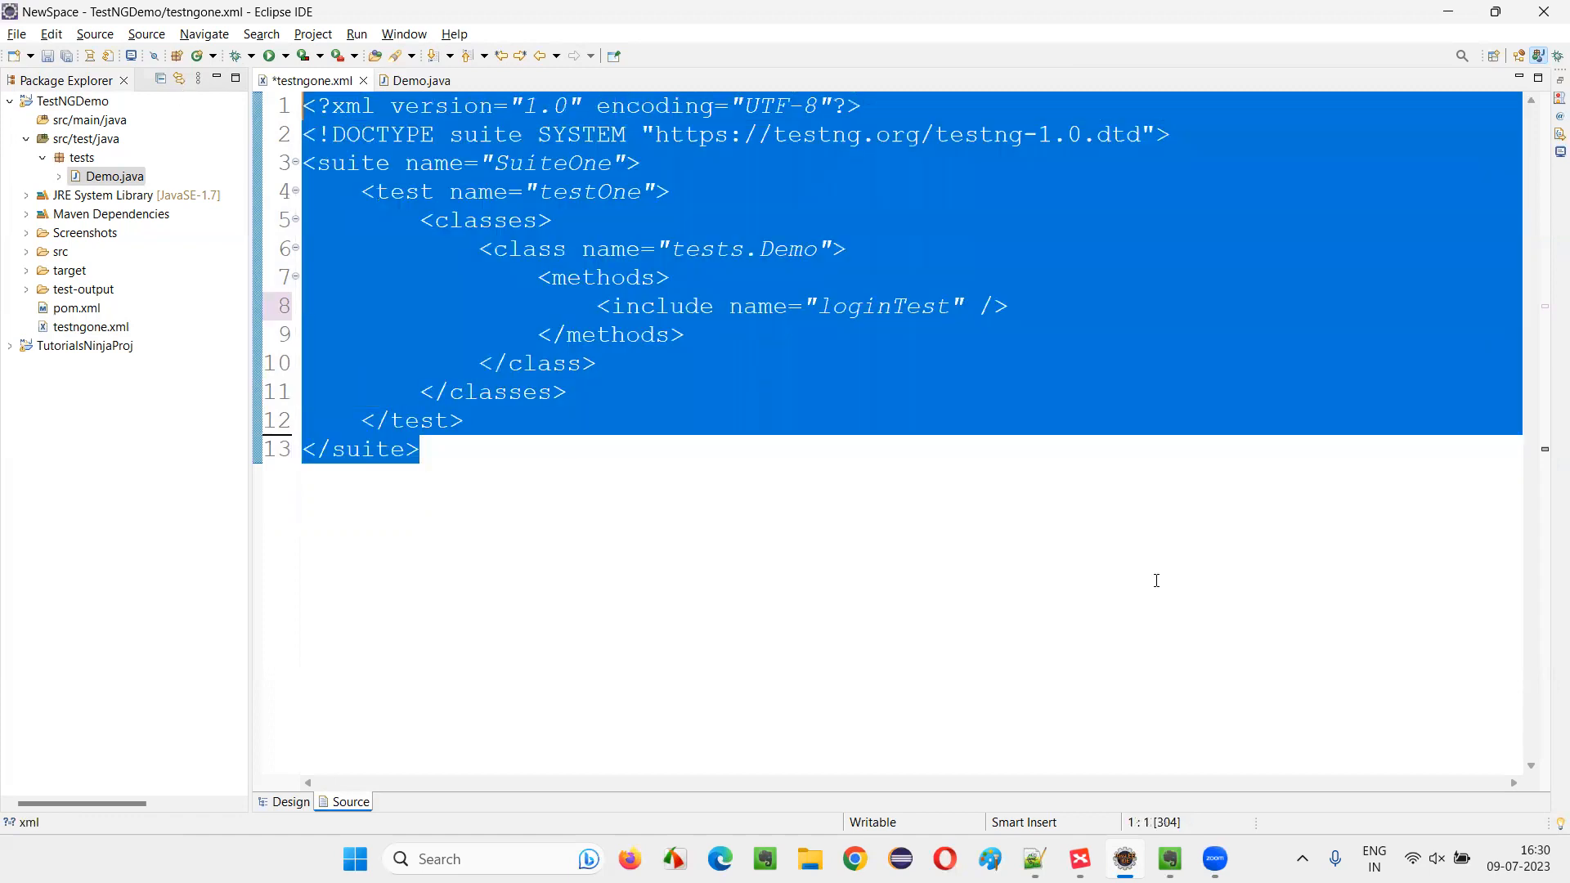
pyautogui.click(420, 448)
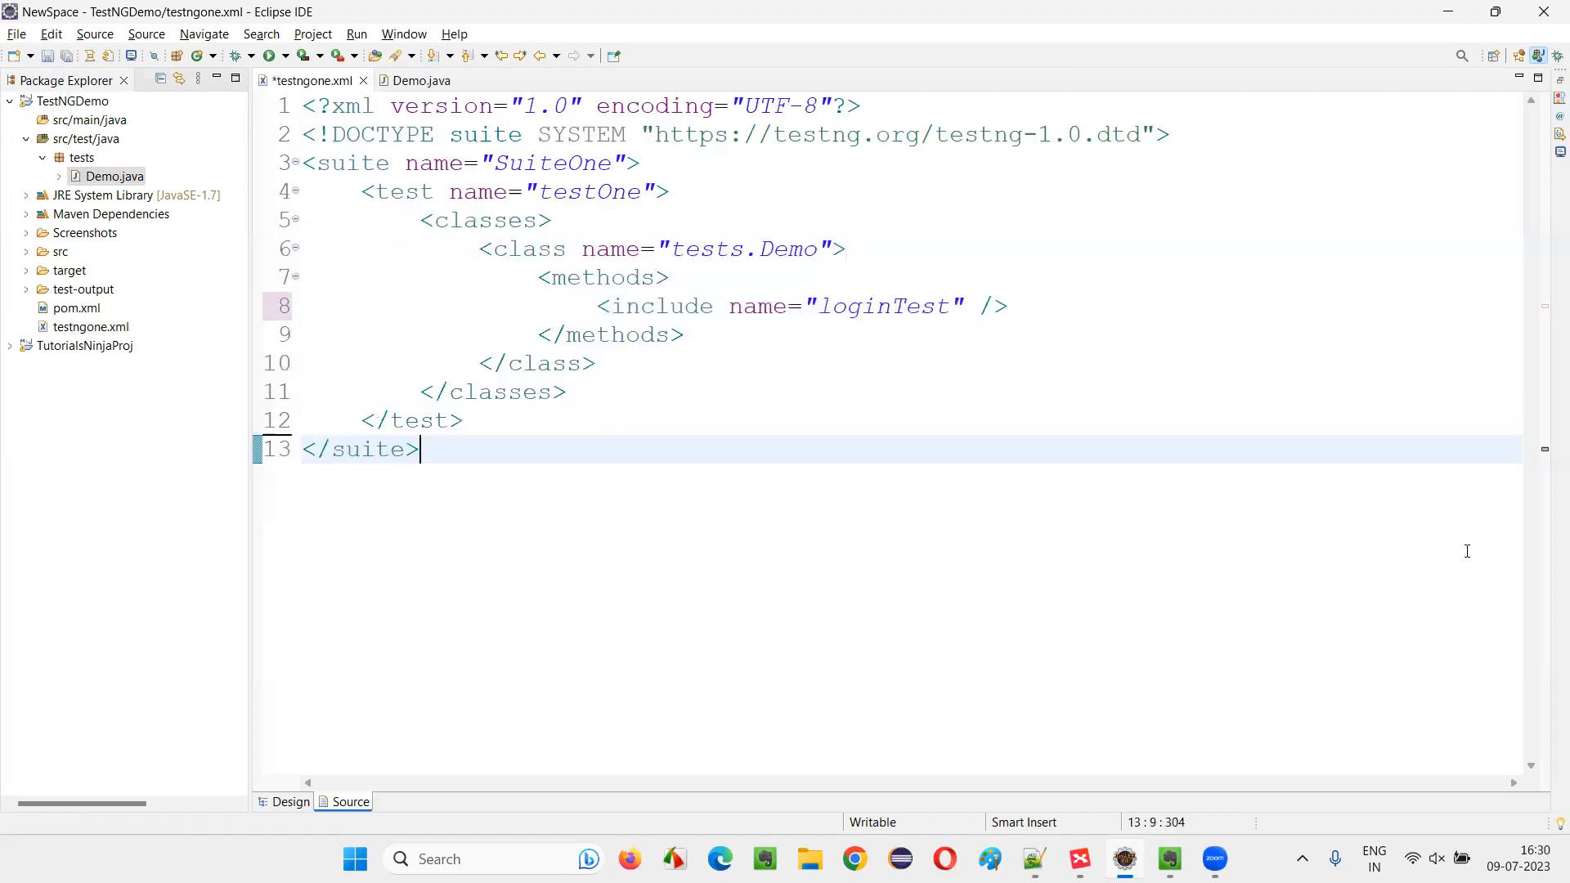
pyautogui.press('ctrl+s')
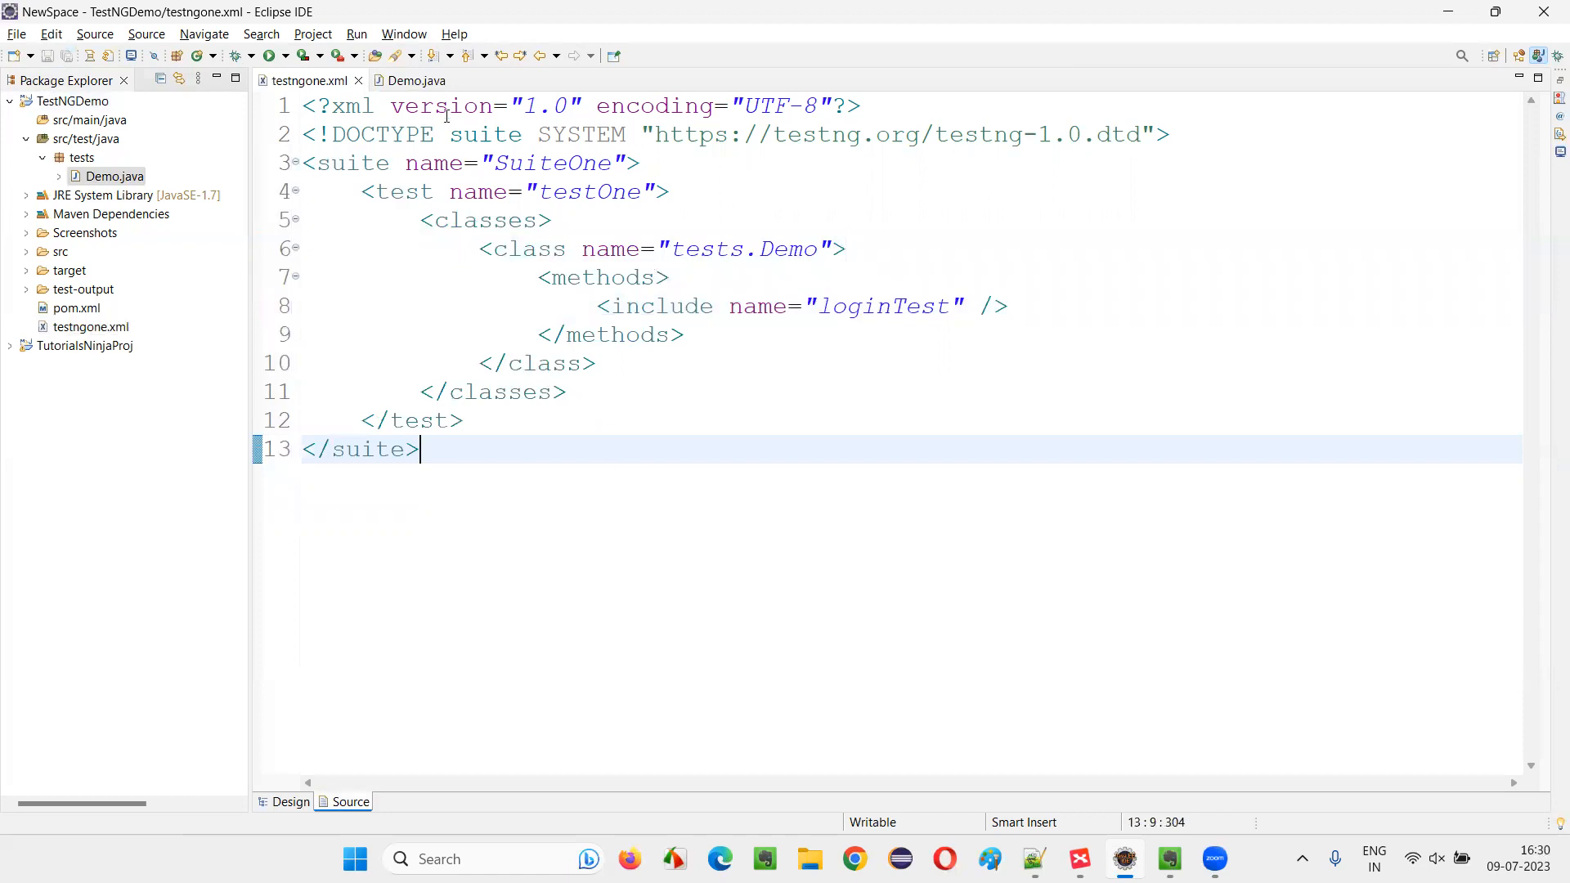
# - Run testngone.xml as a TestNG Suite, showing loginTest passing three times beside Demo.java
pyautogui.rightClick(420, 450)
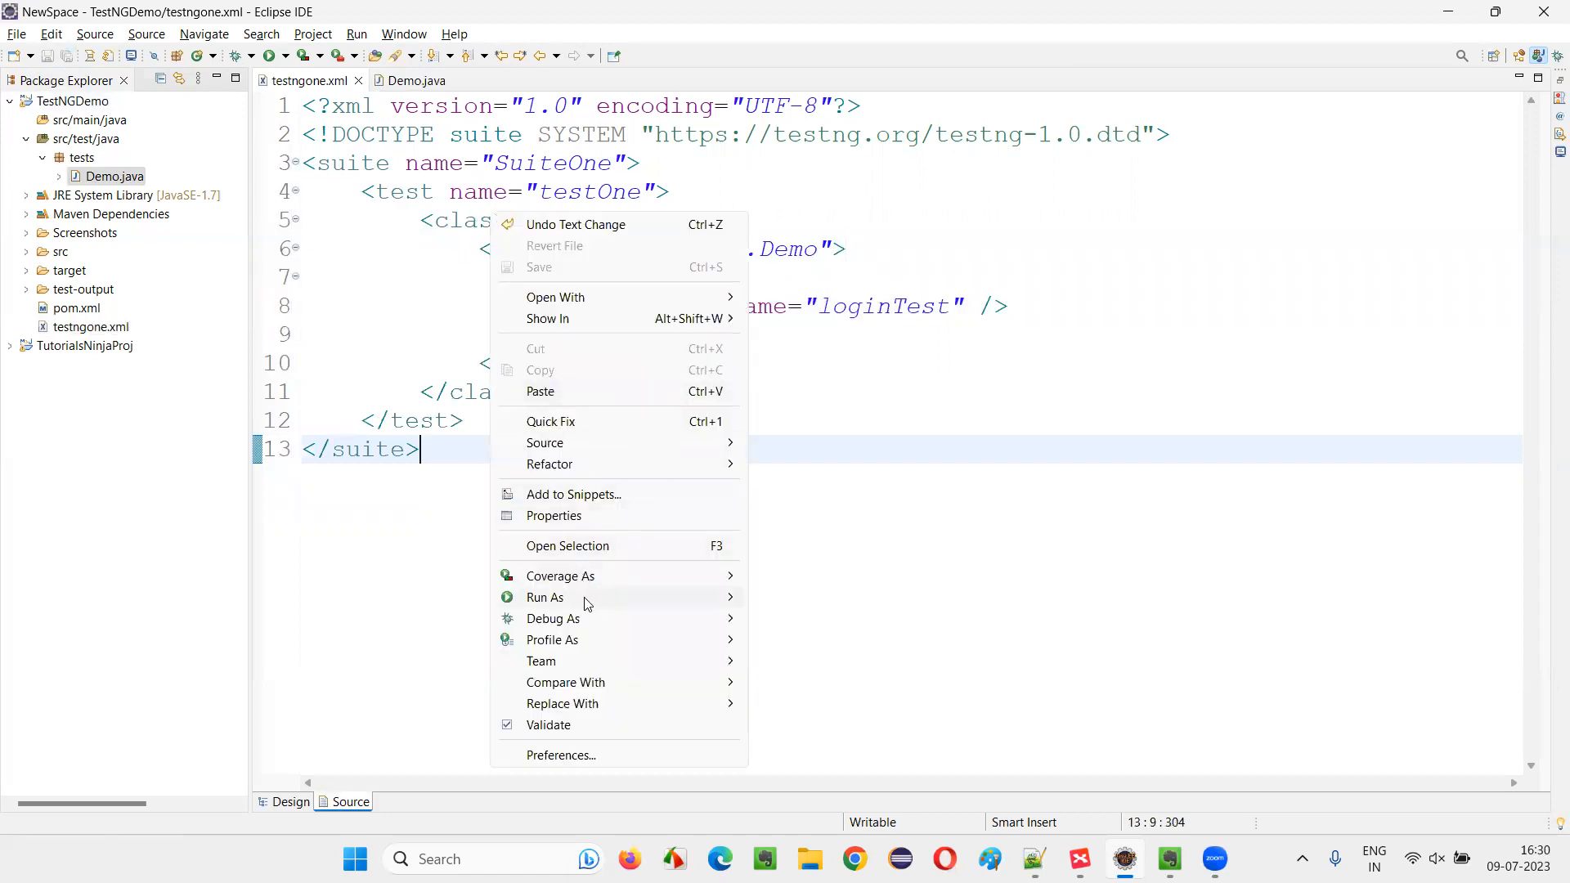
pyautogui.click(544, 597)
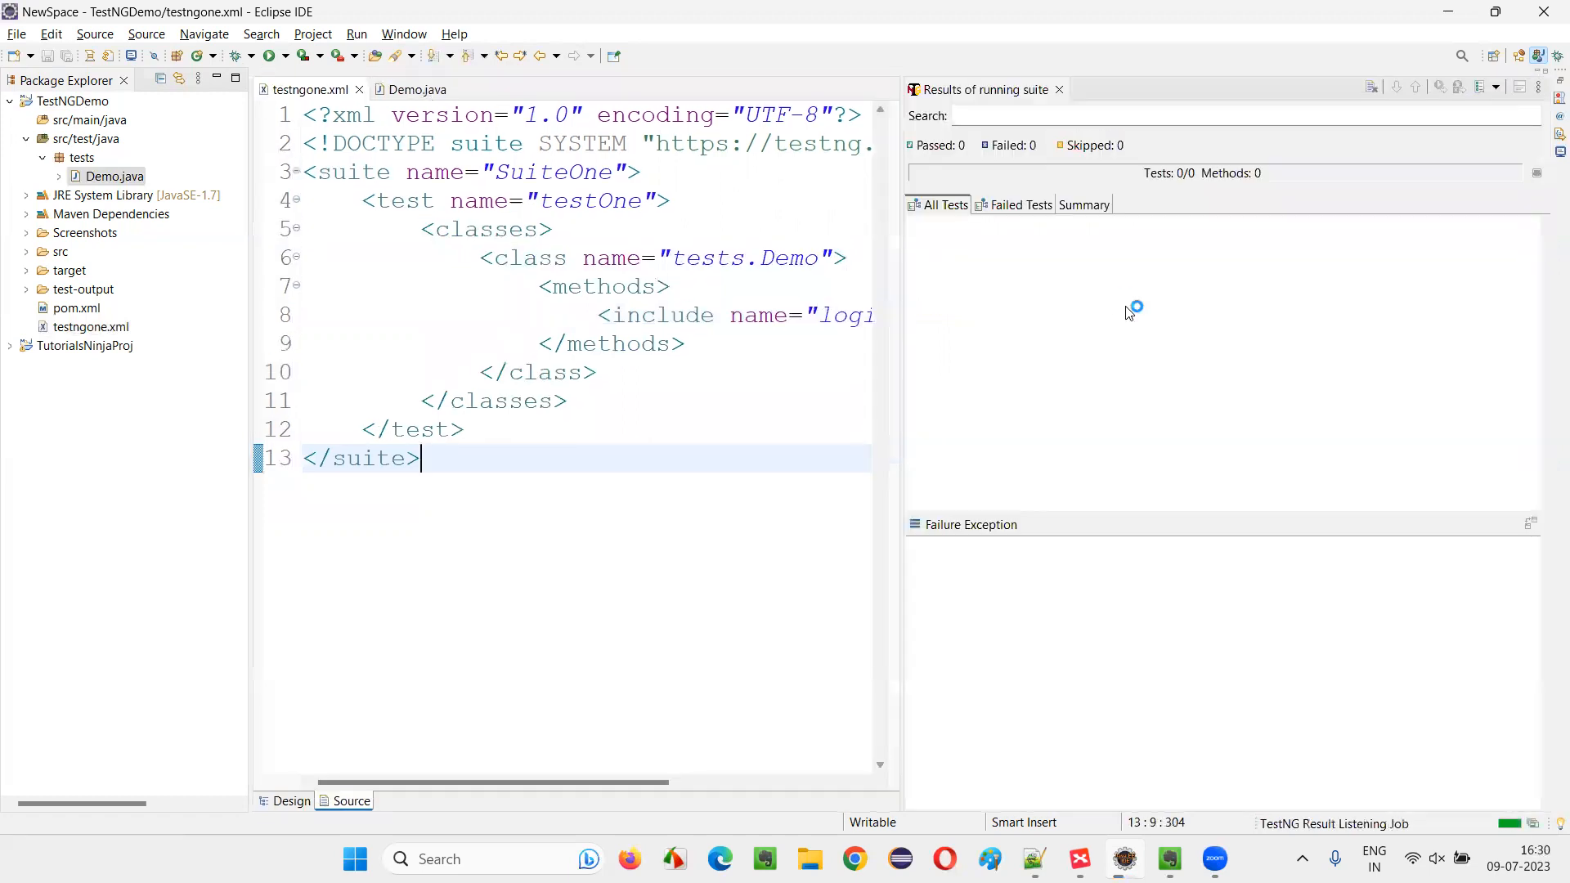
pyautogui.click(272, 55)
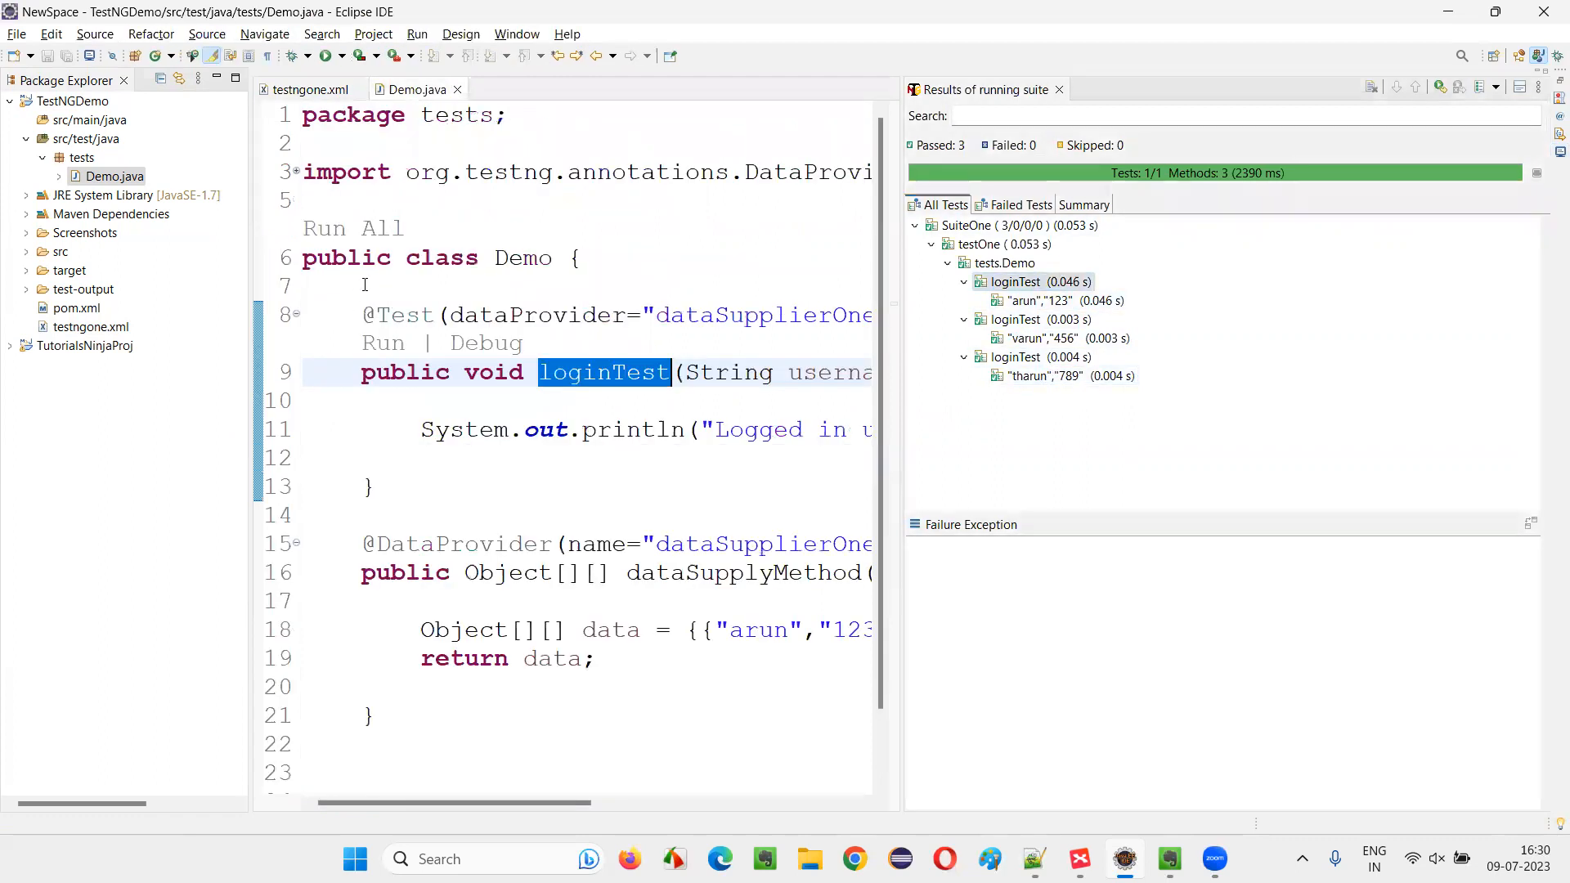
# - Close the test results panel and Demo.java, then switch back to the XMind map
pyautogui.click(600, 456)
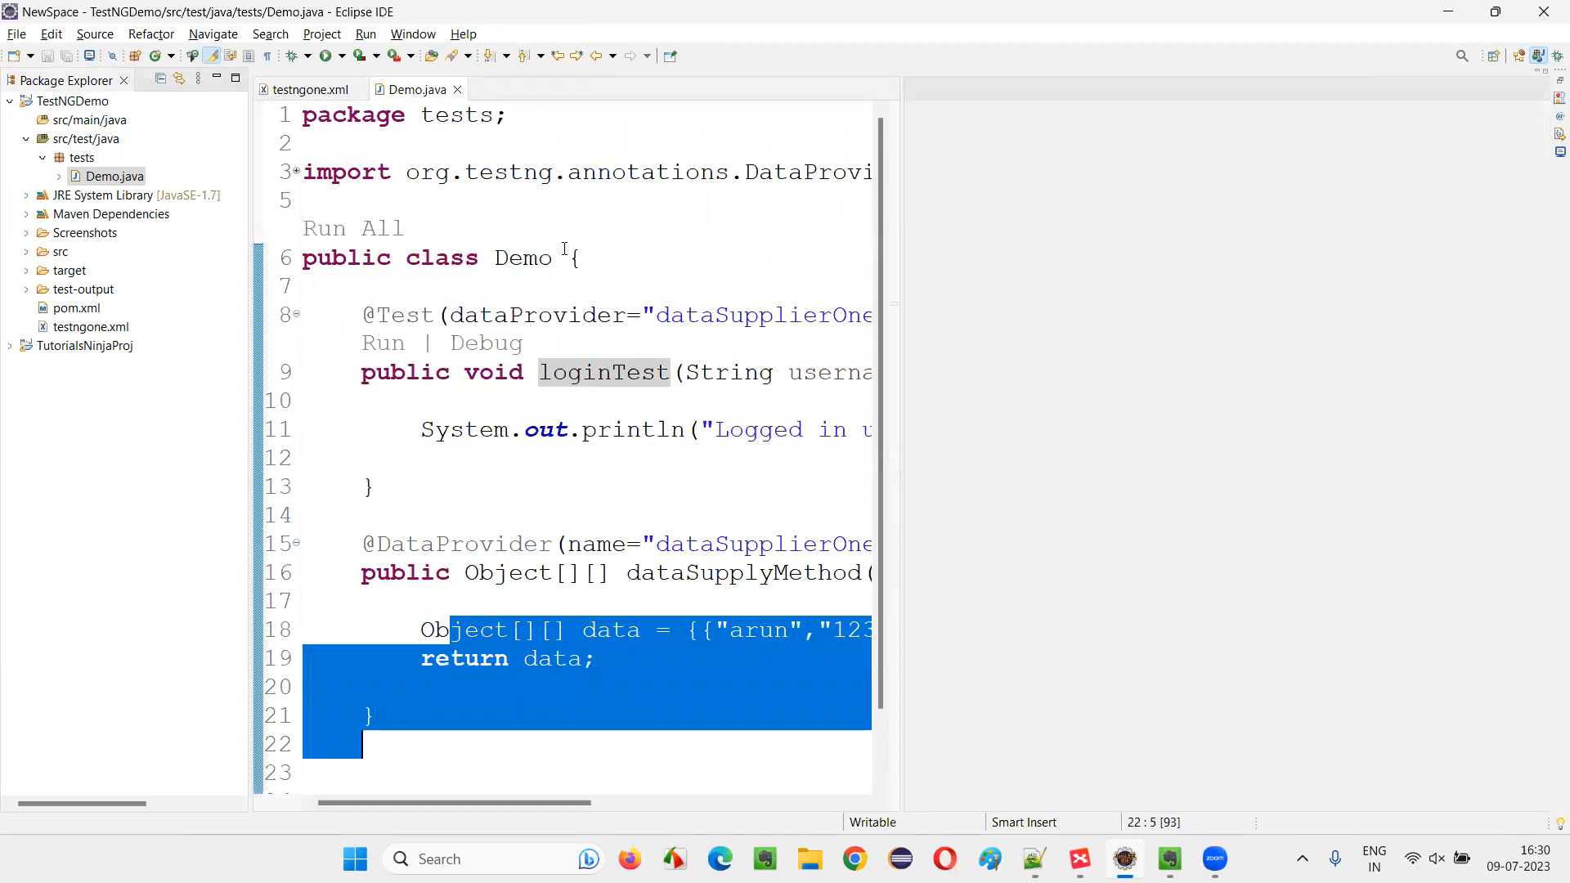
pyautogui.click(310, 89)
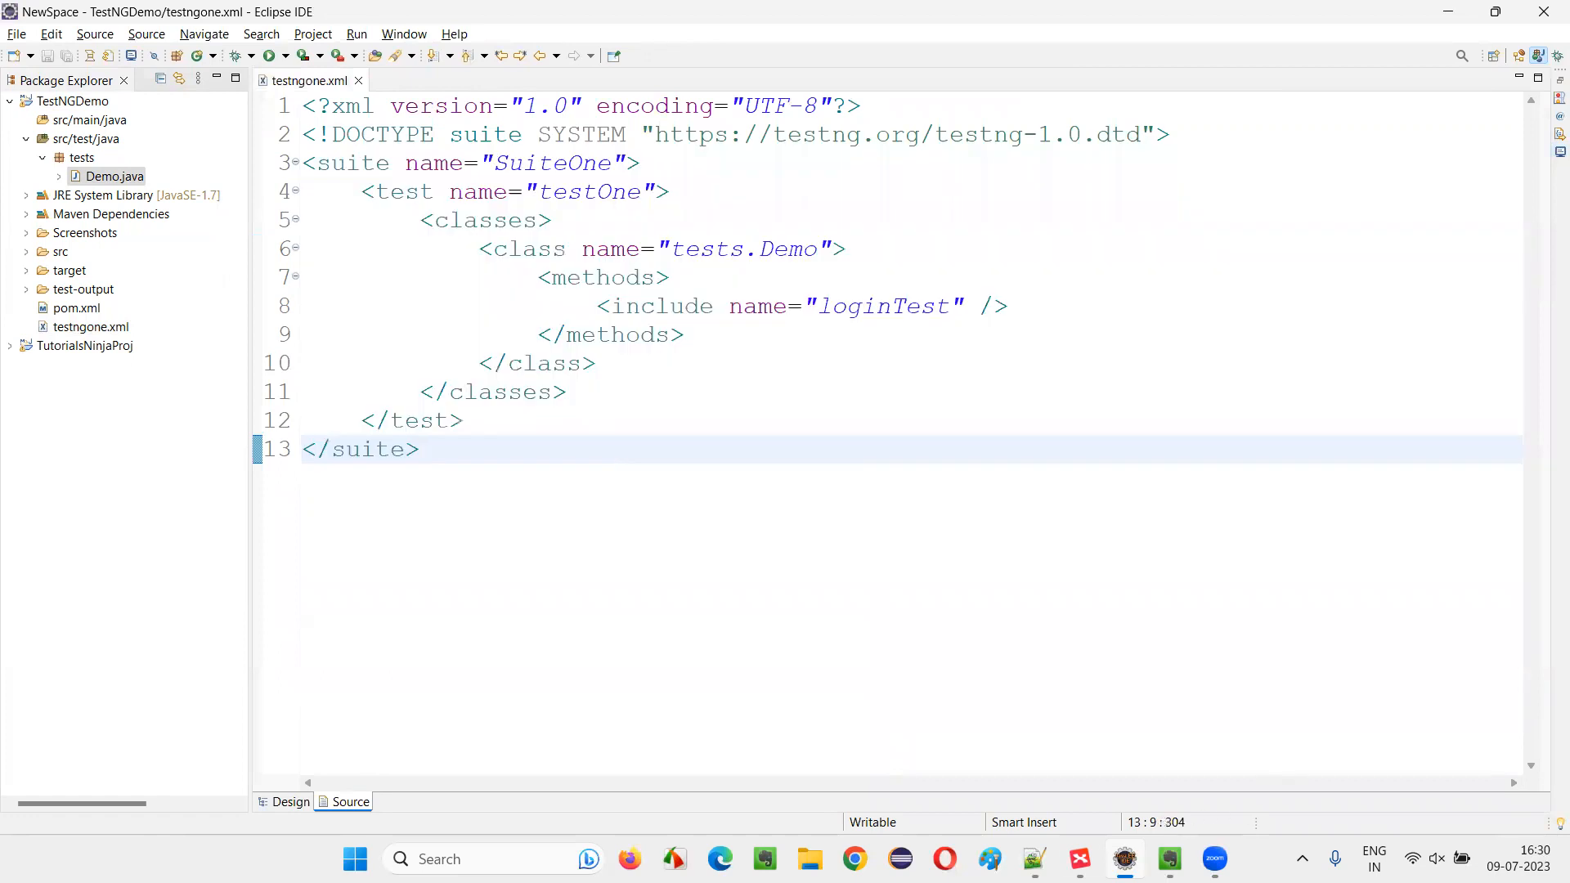
pyautogui.click(1125, 859)
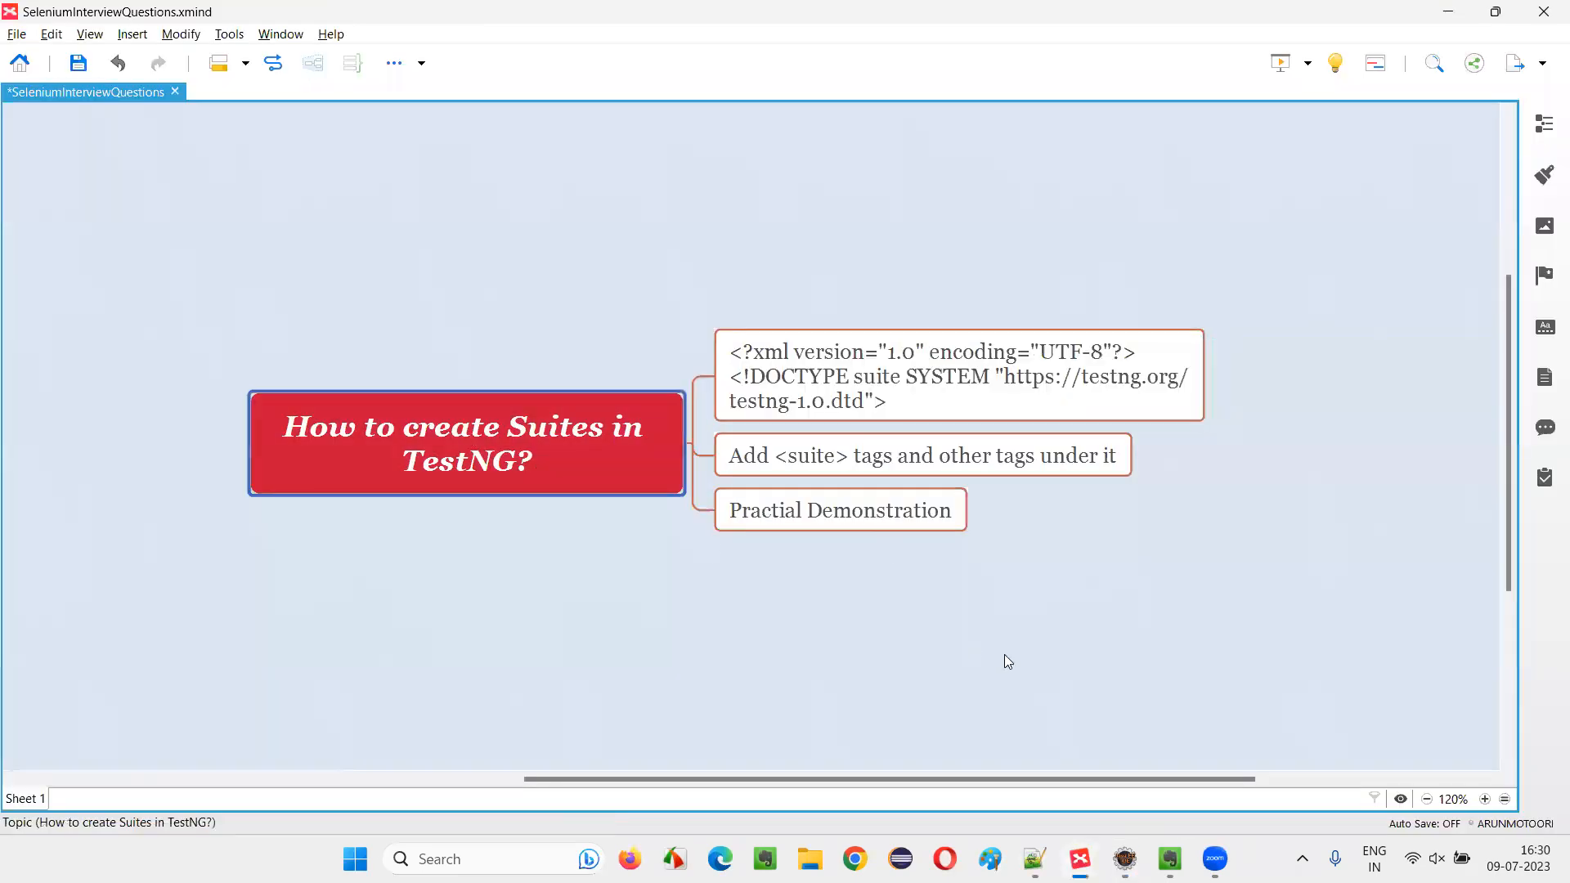
pyautogui.moveTo(983, 652)
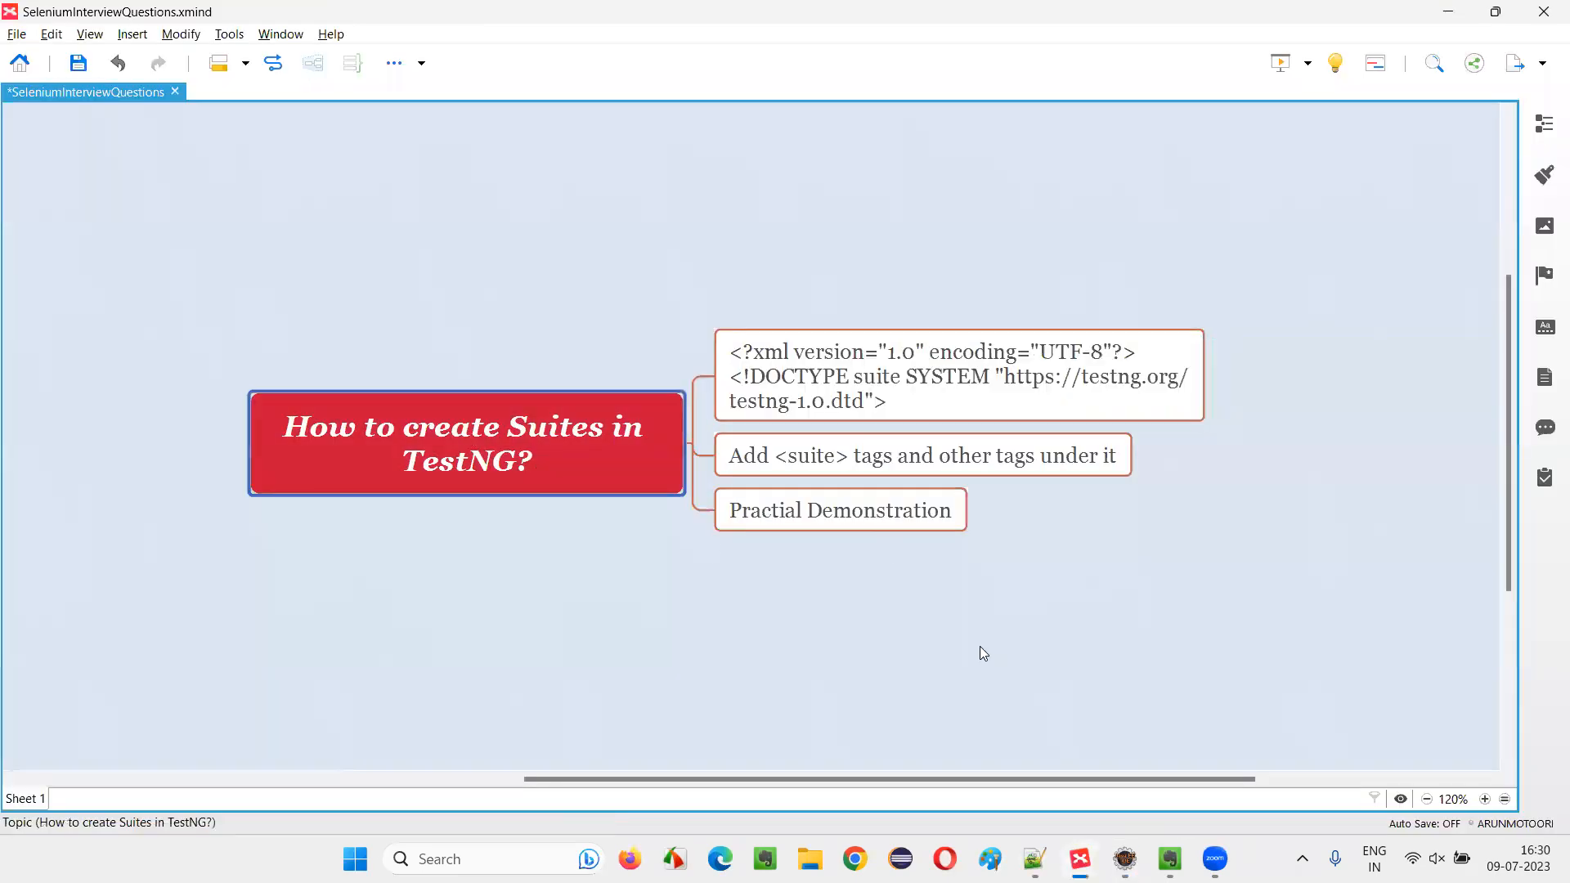